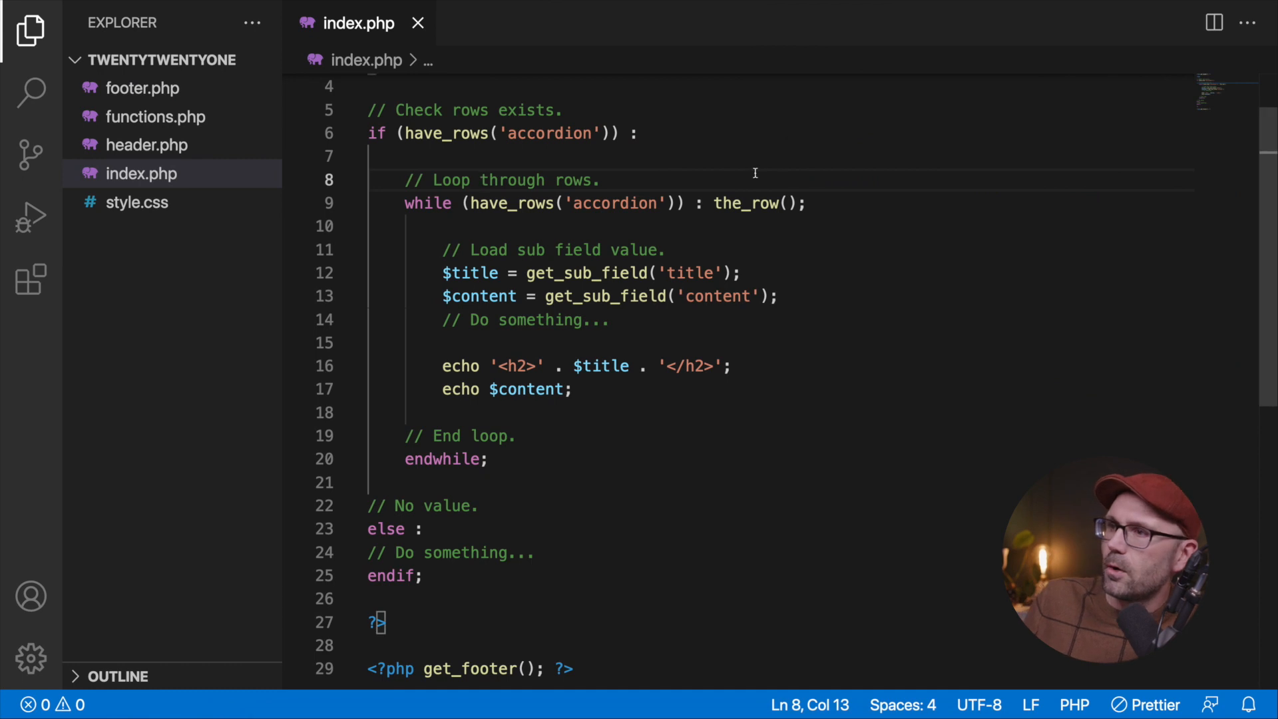
mouse_move(699, 295)
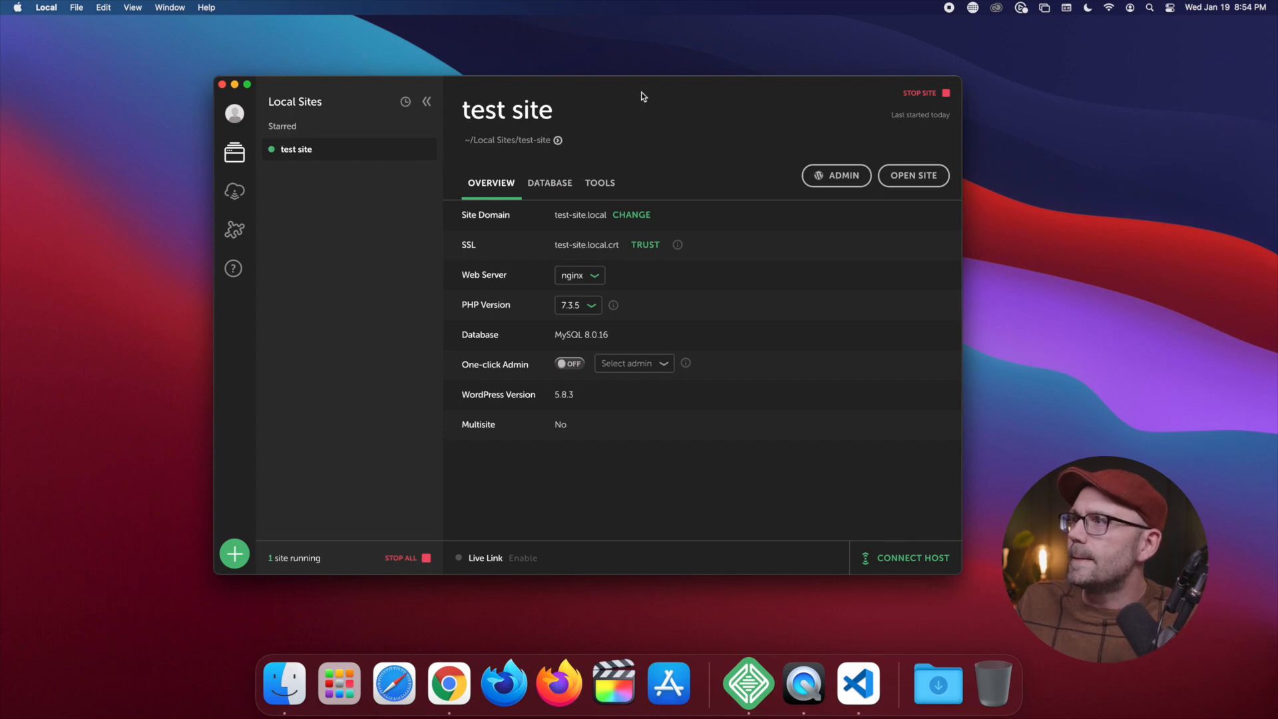
From the WordPress admin, edit the Pages field group and delete its Accordion repeater field.
left_click(836, 175)
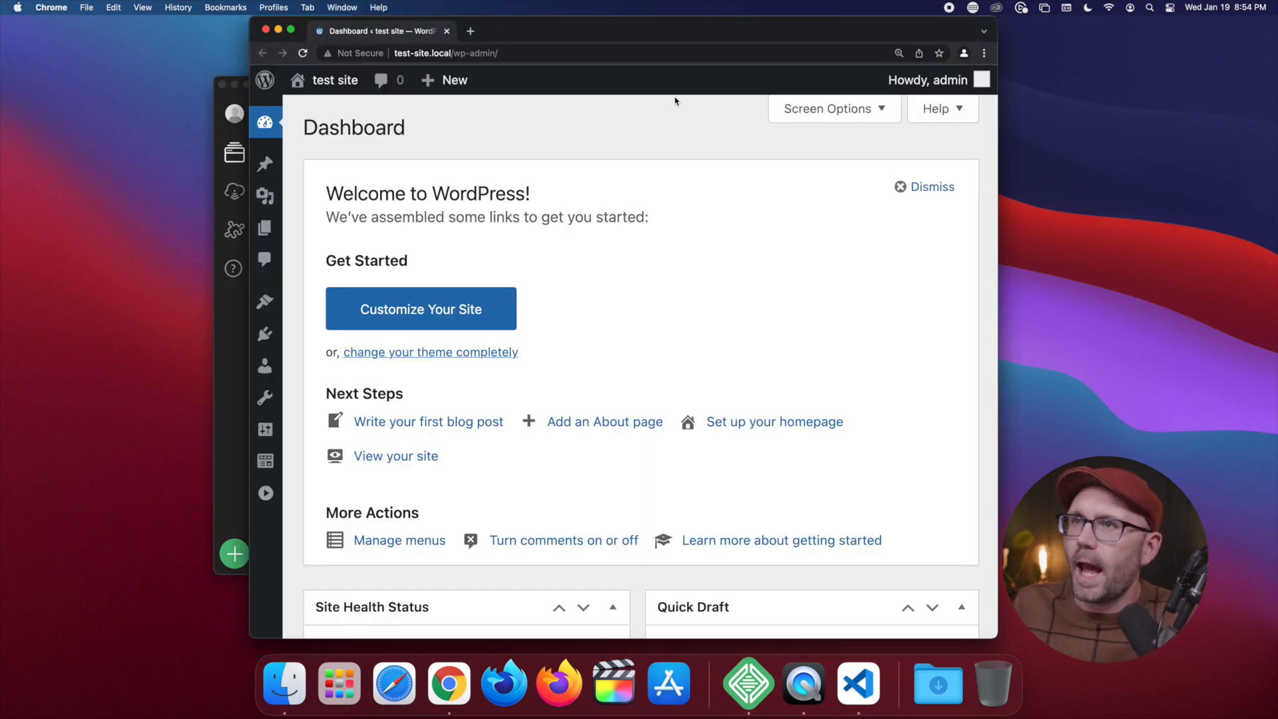
left_click(290, 30)
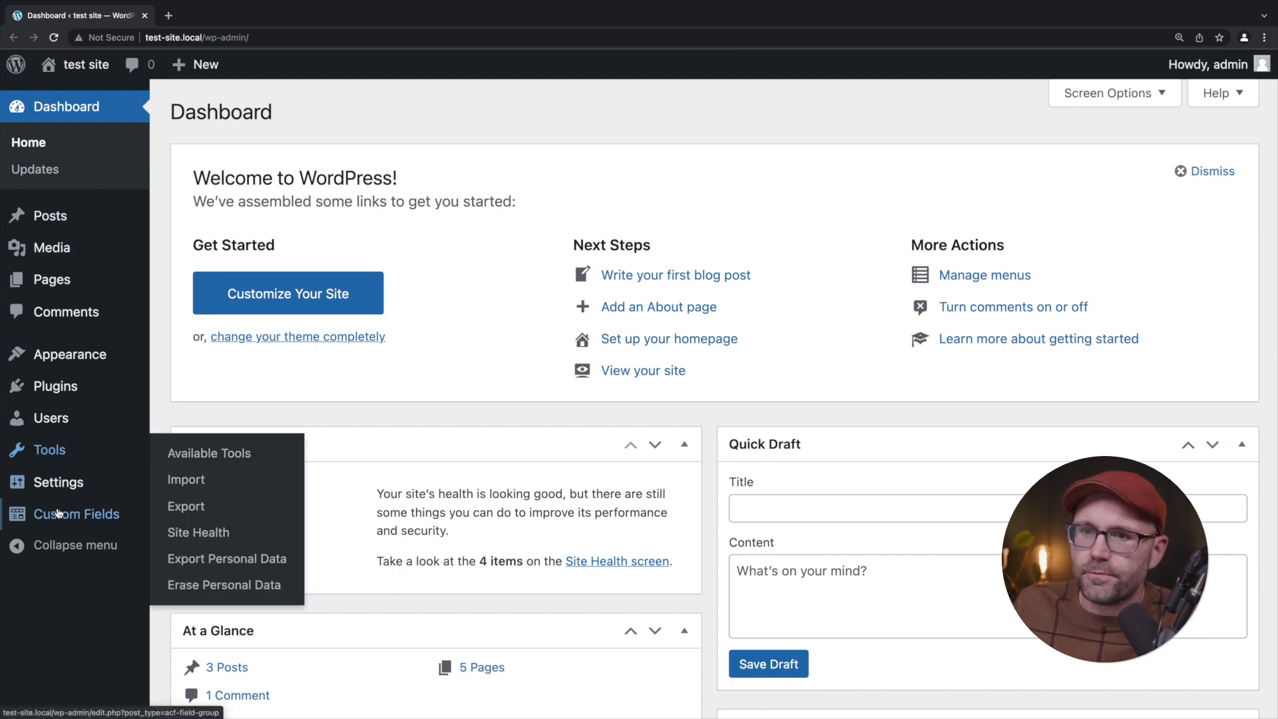
left_click(81, 514)
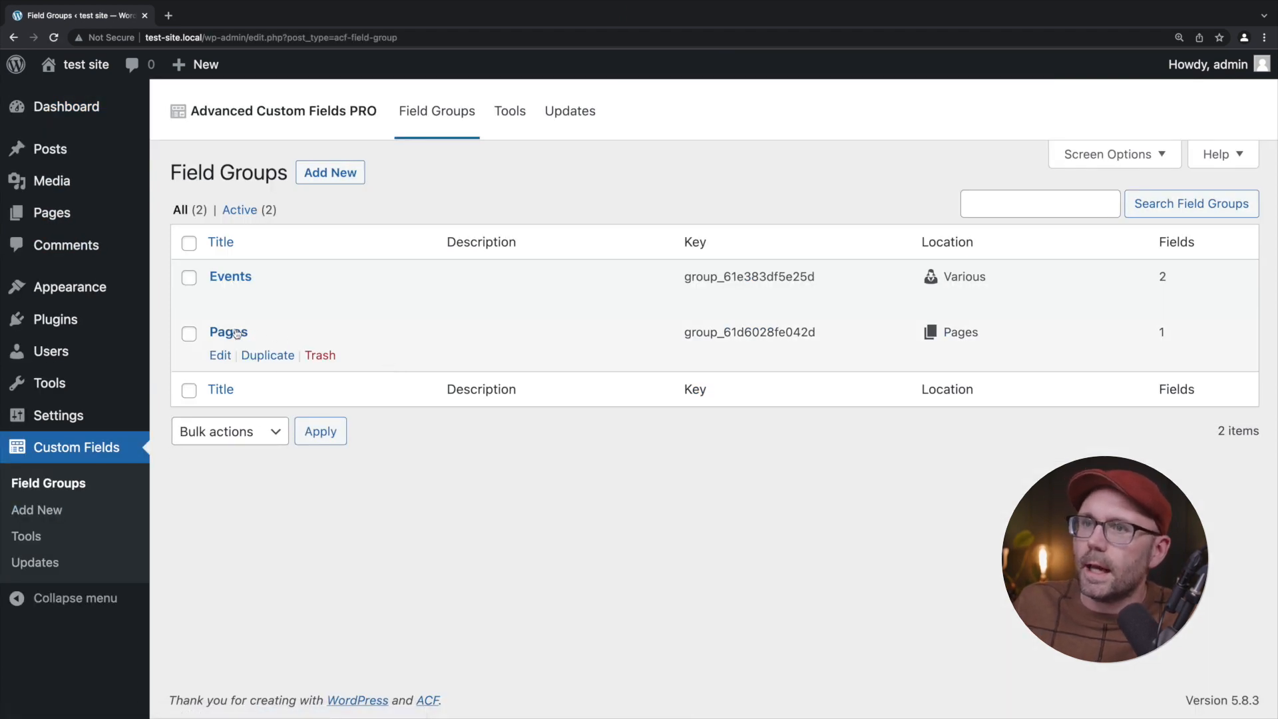
left_click(227, 332)
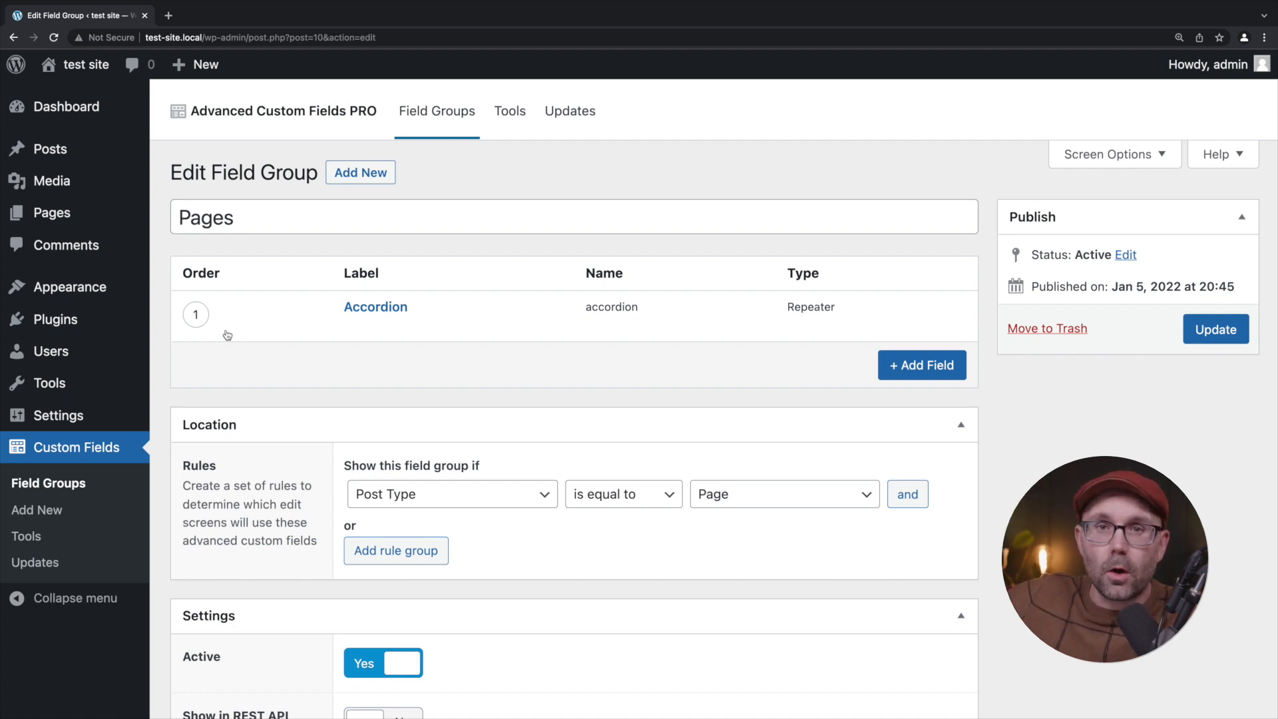
mouse_move(375, 306)
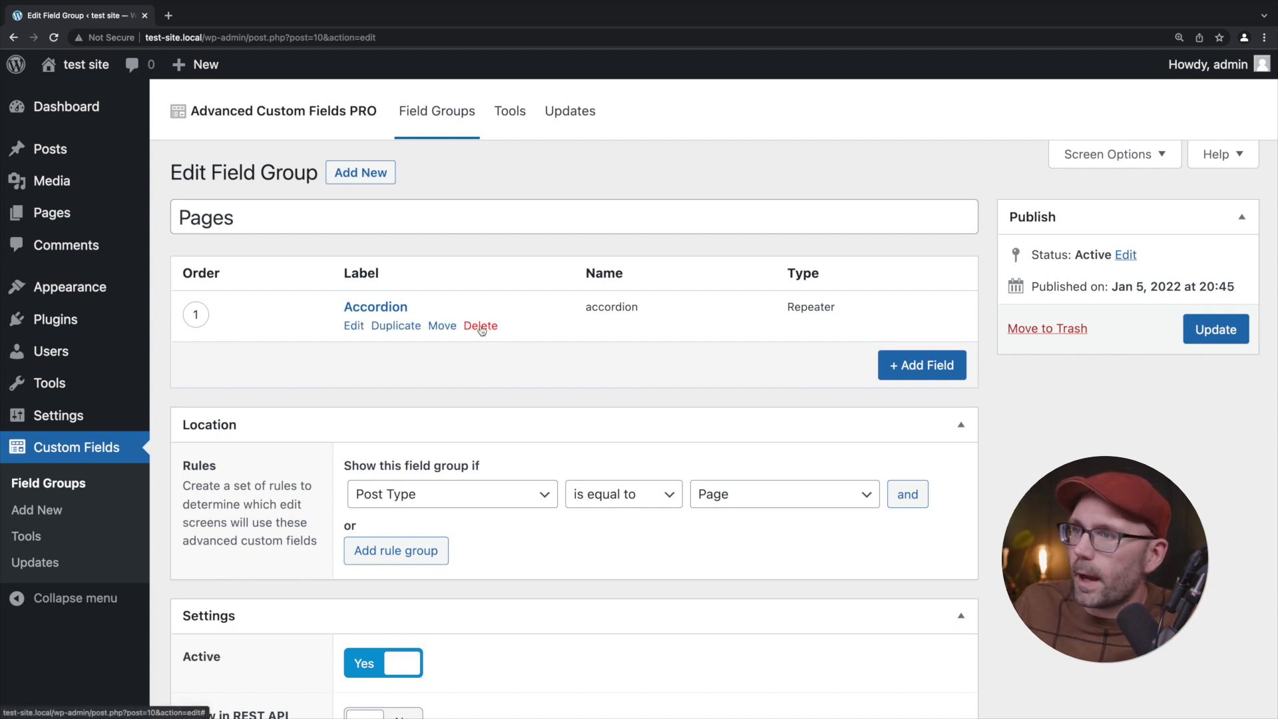
left_click(481, 325)
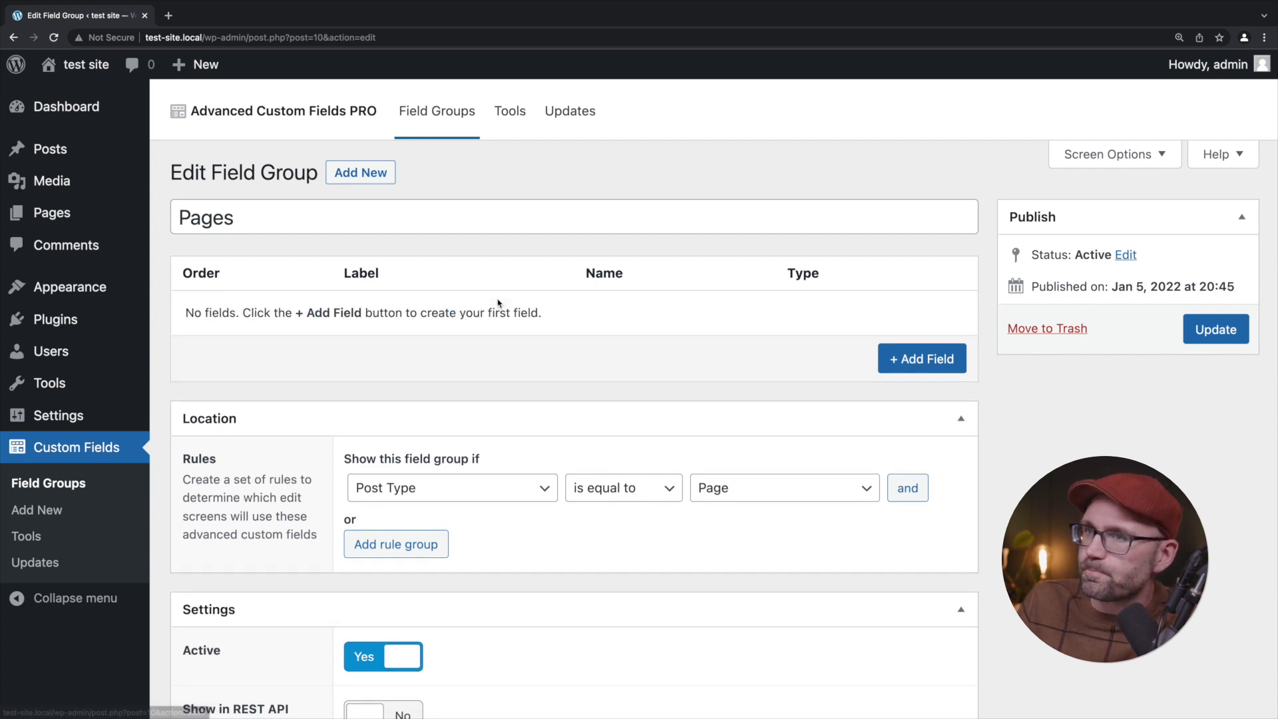
Add a new field to the Pages group and make it a Flexible Content field.
left_click(921, 358)
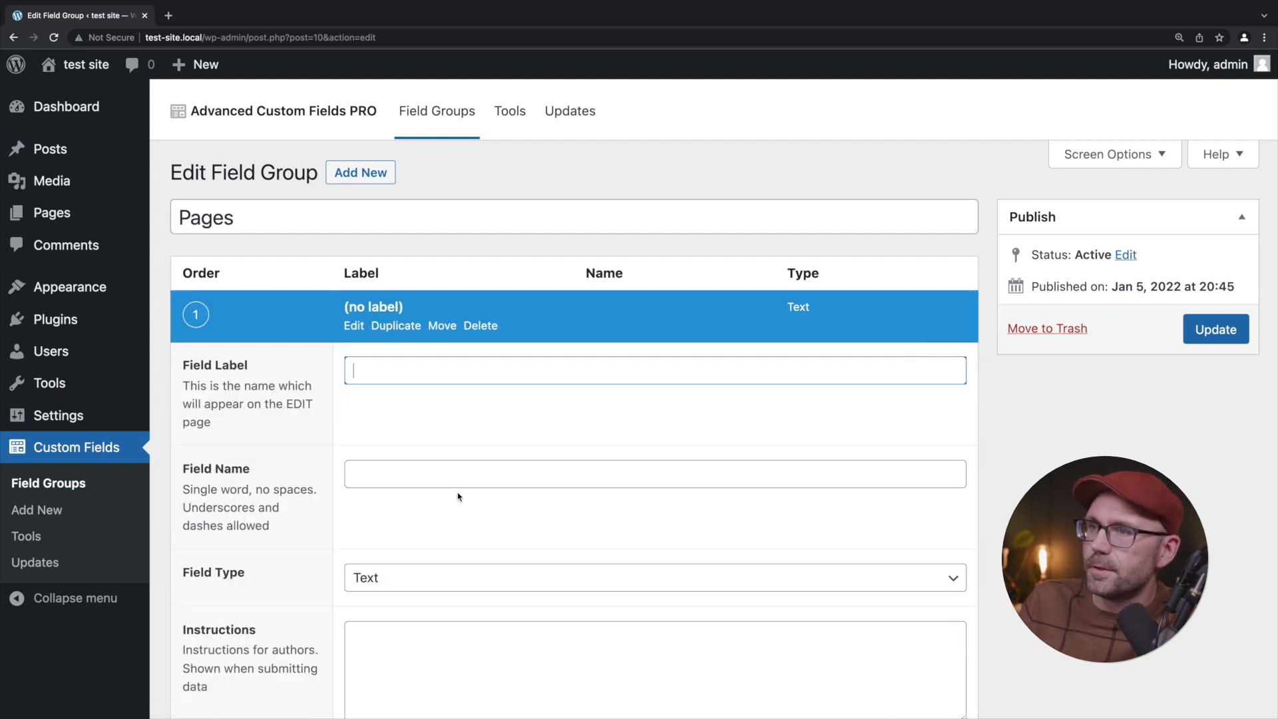
scroll("down", 3)
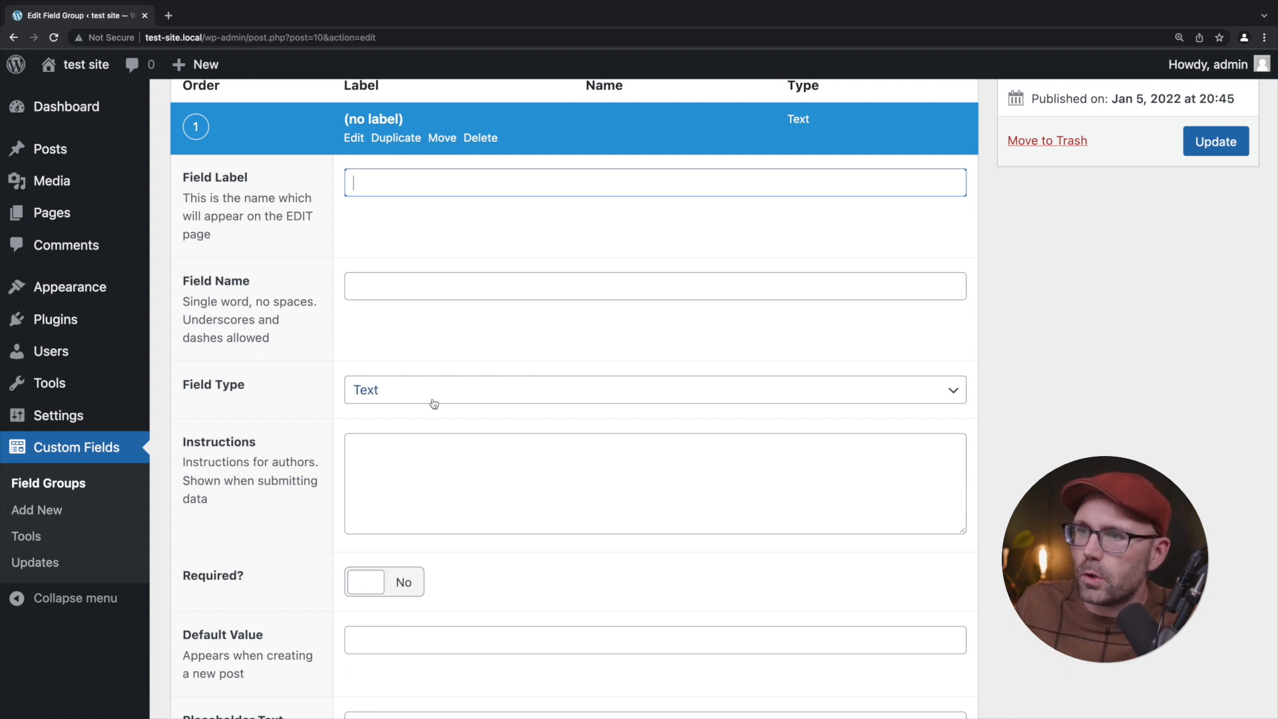
left_click(654, 390)
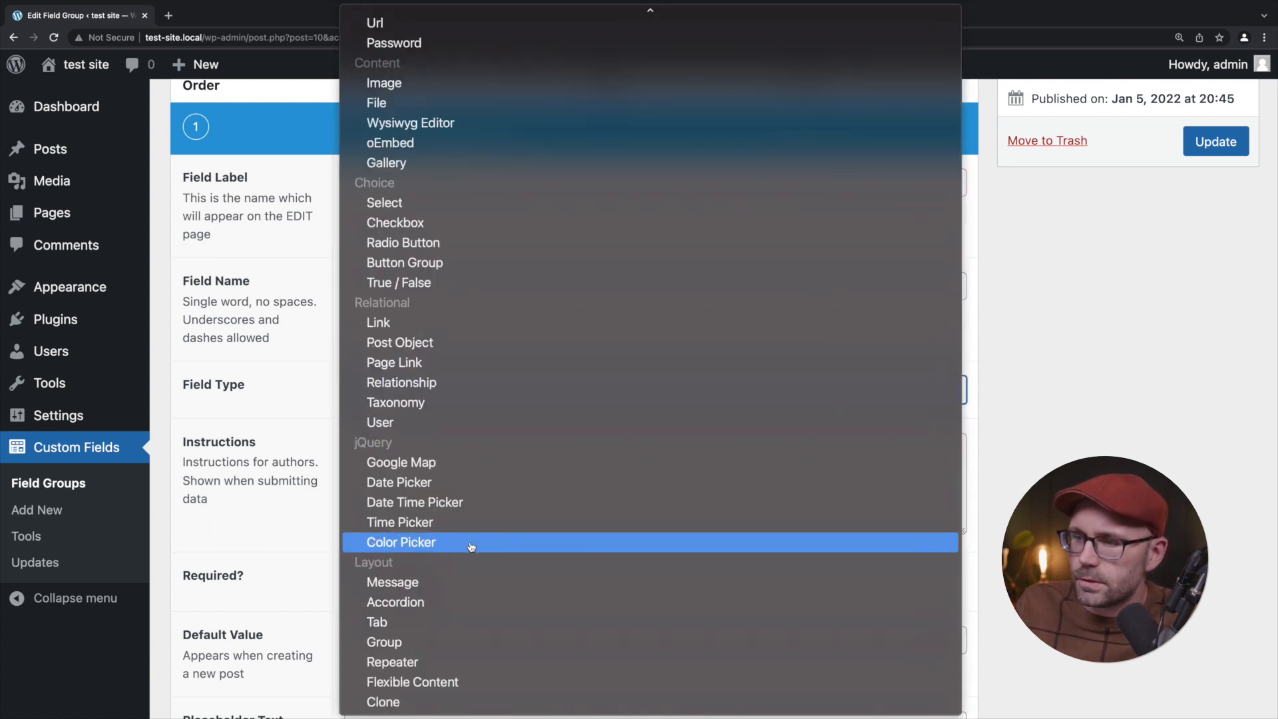
mouse_move(491, 702)
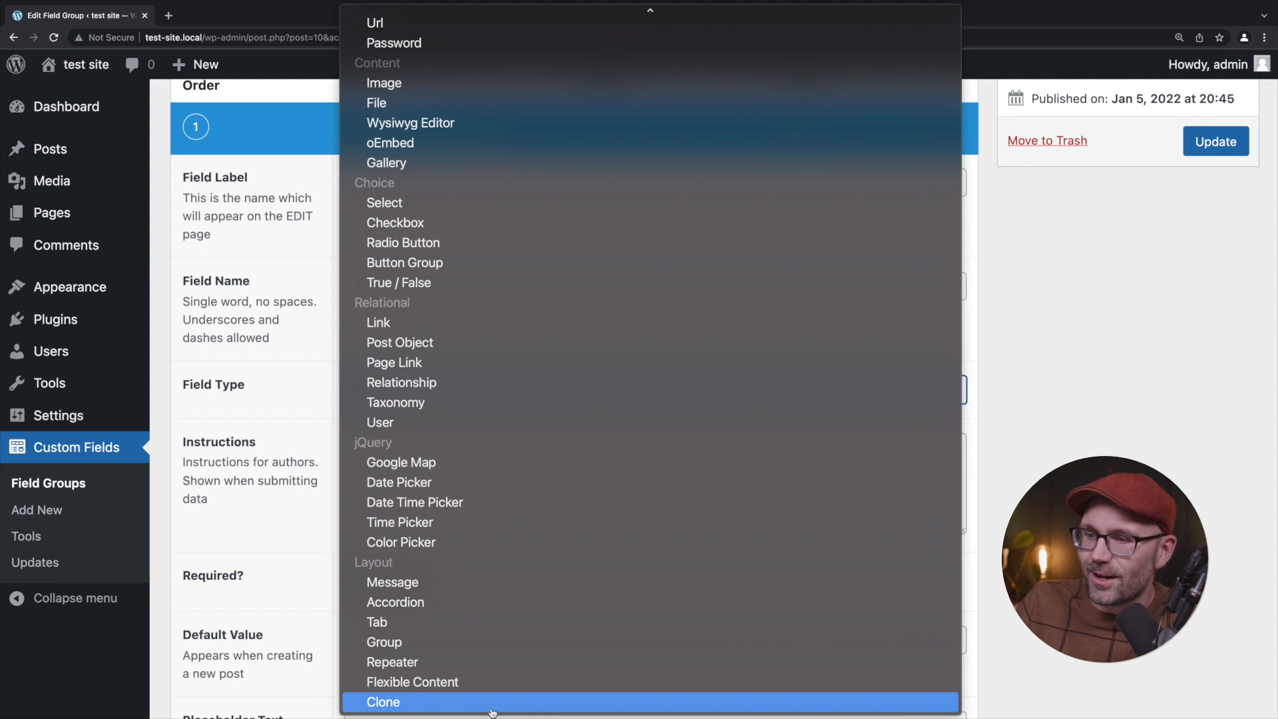
mouse_move(412, 681)
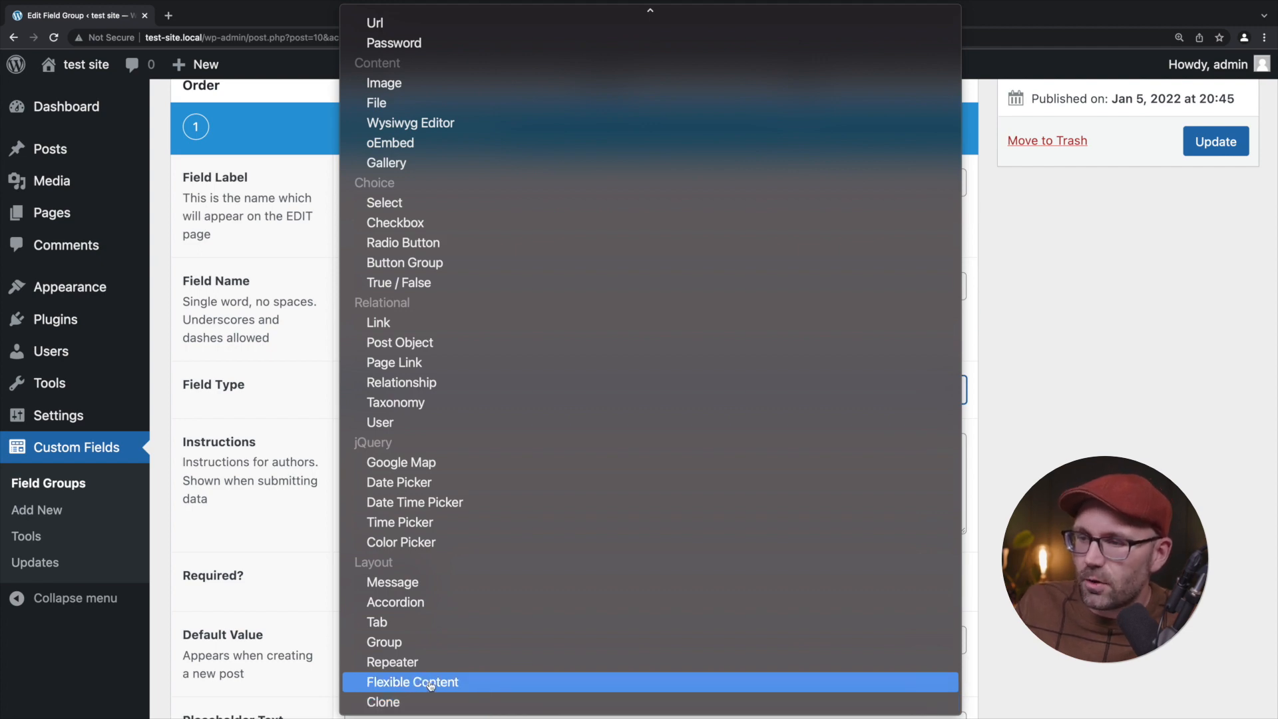
left_click(412, 681)
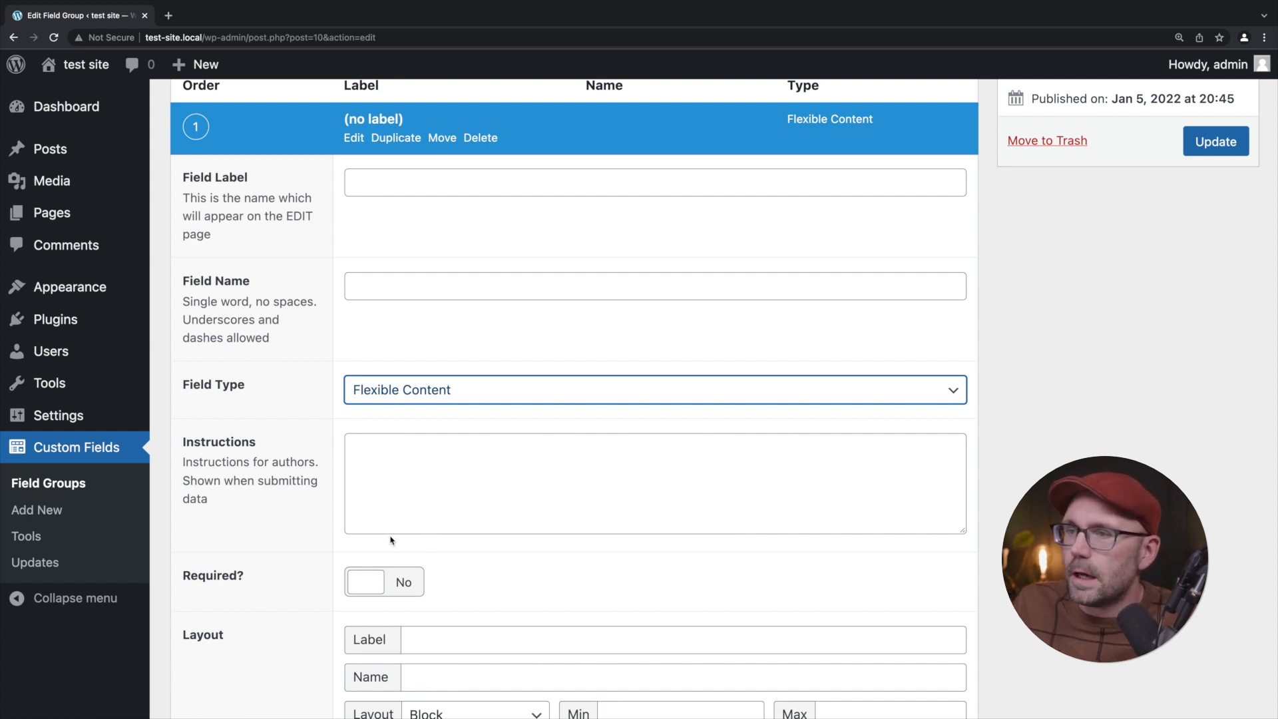
scroll("down", 3)
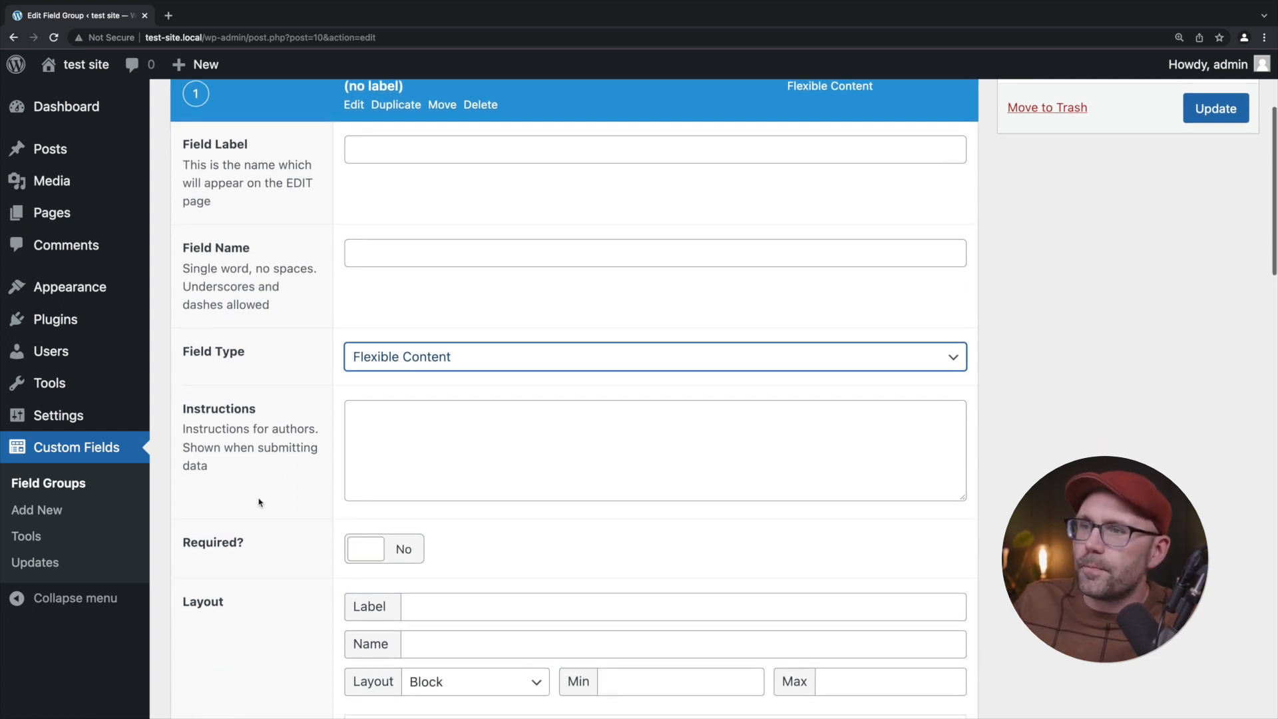
scroll("down", 3)
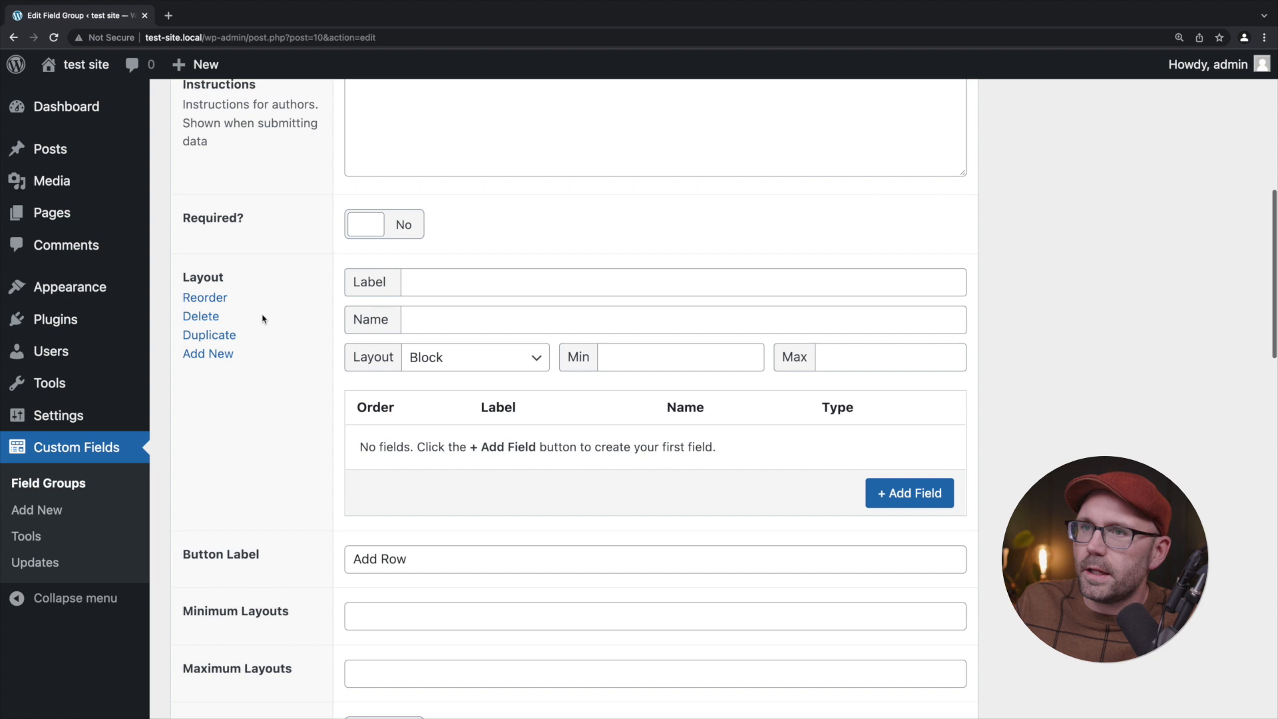
scroll("down", 3)
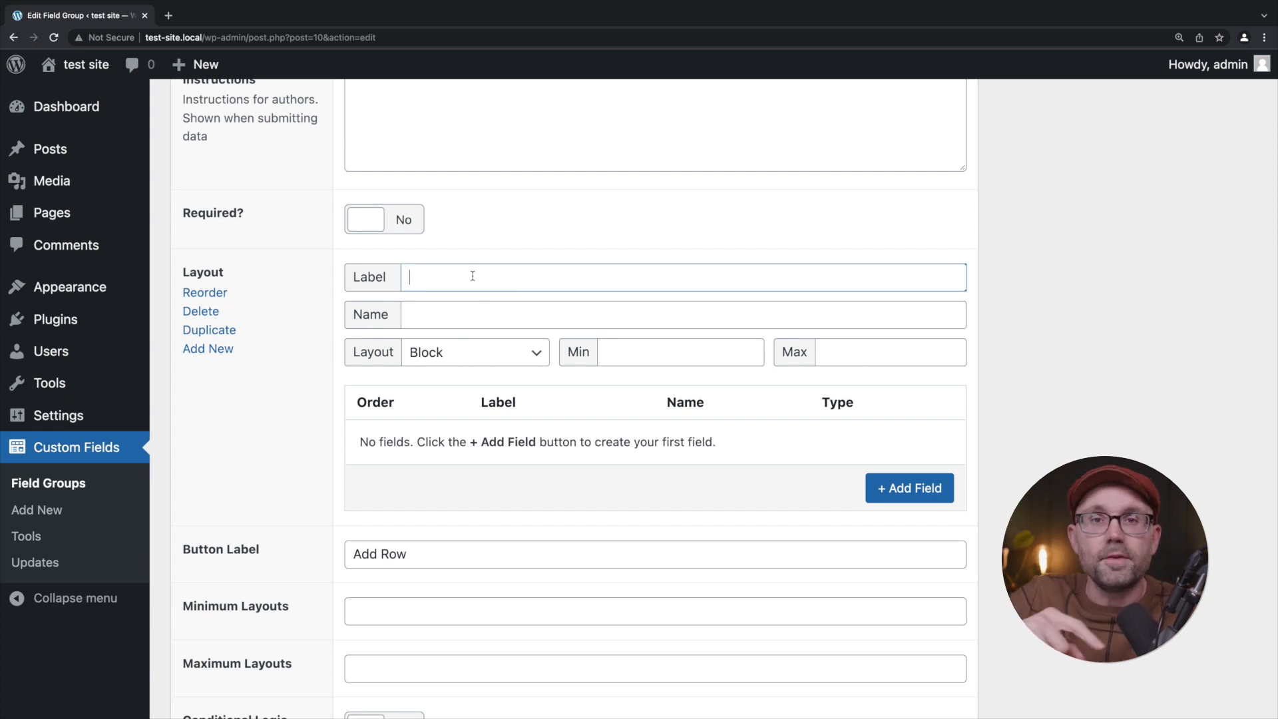
Name the layout Accordion and give it a Title text field and a Content Wysiwyg Editor field.
type("accordion")
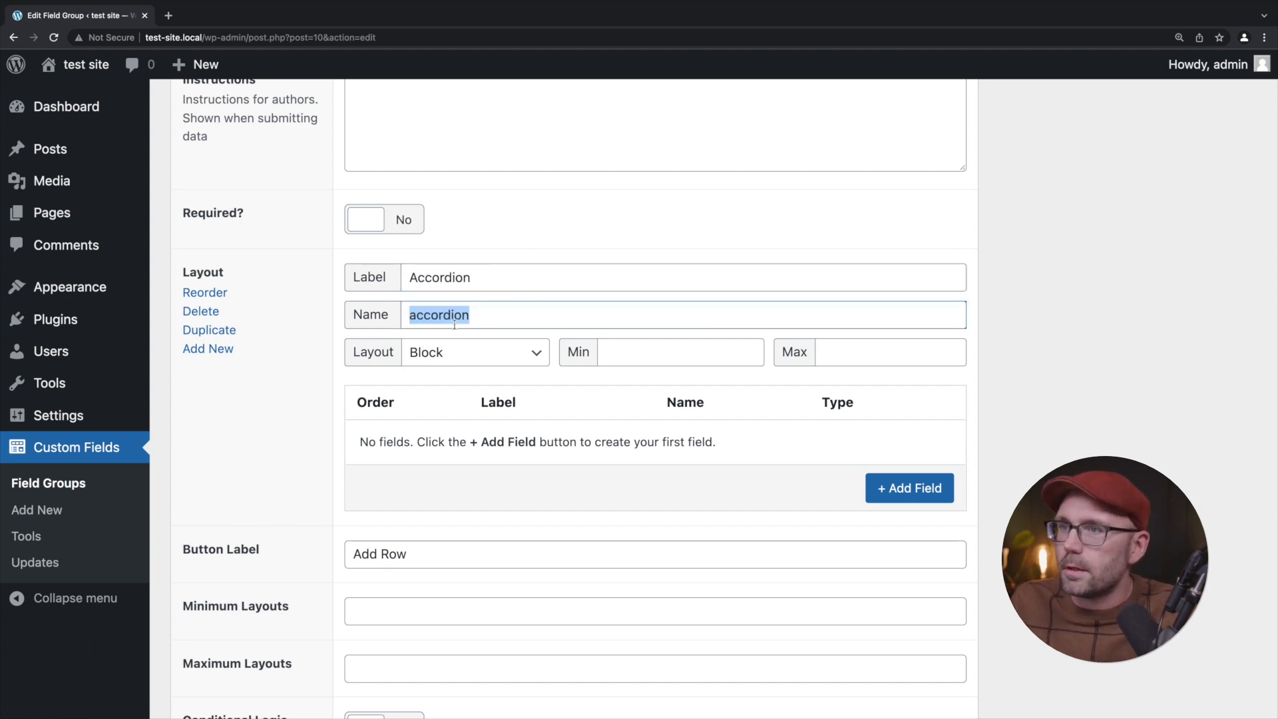
left_click(908, 487)
type("Title")
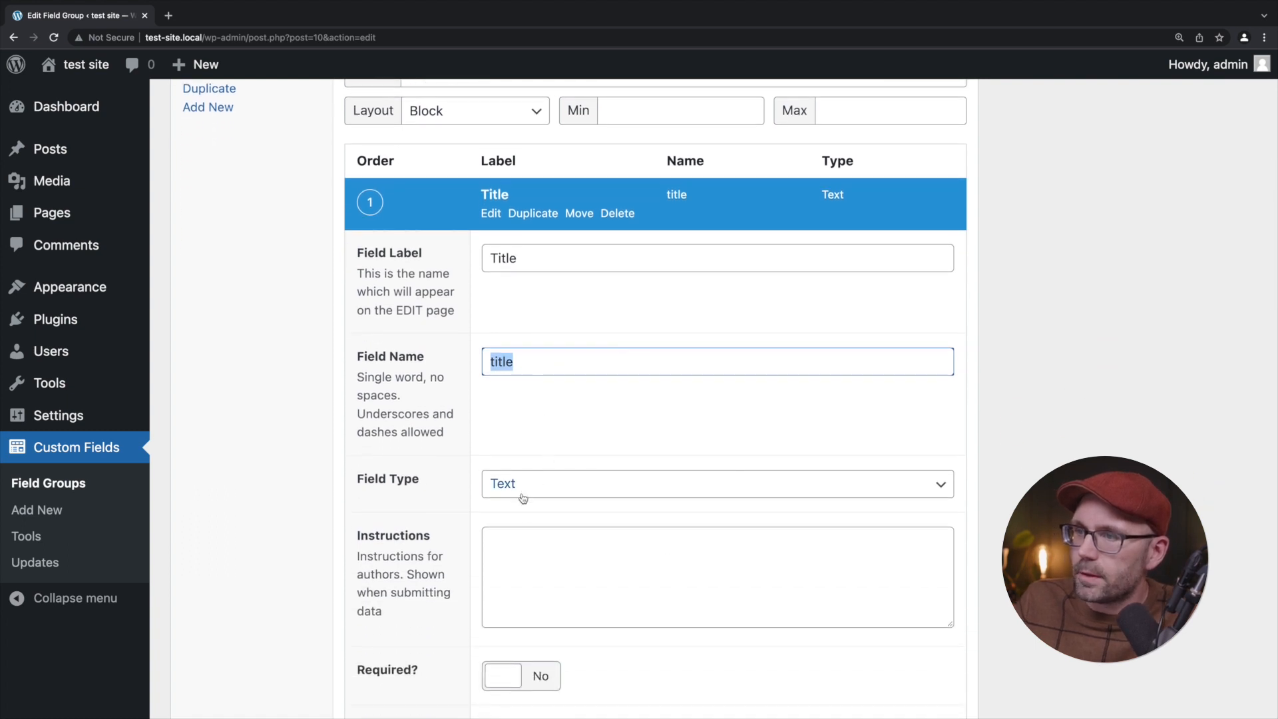
scroll("down", 3)
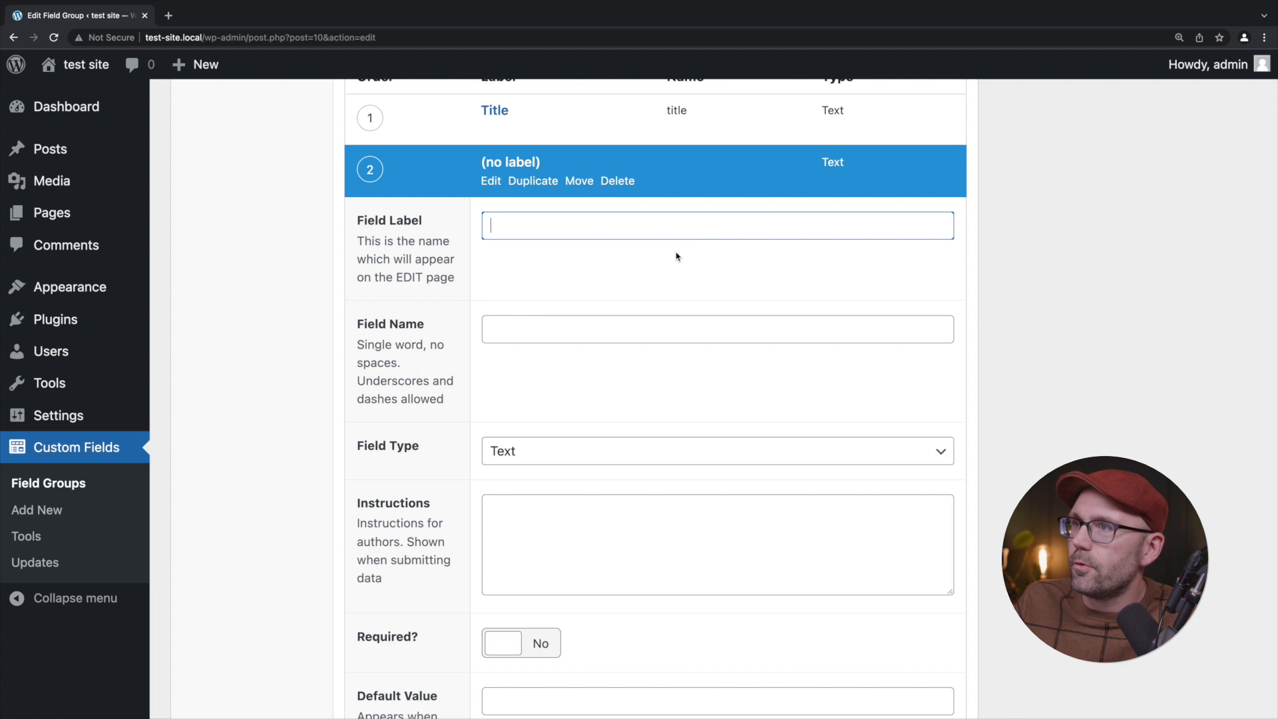
type("Content")
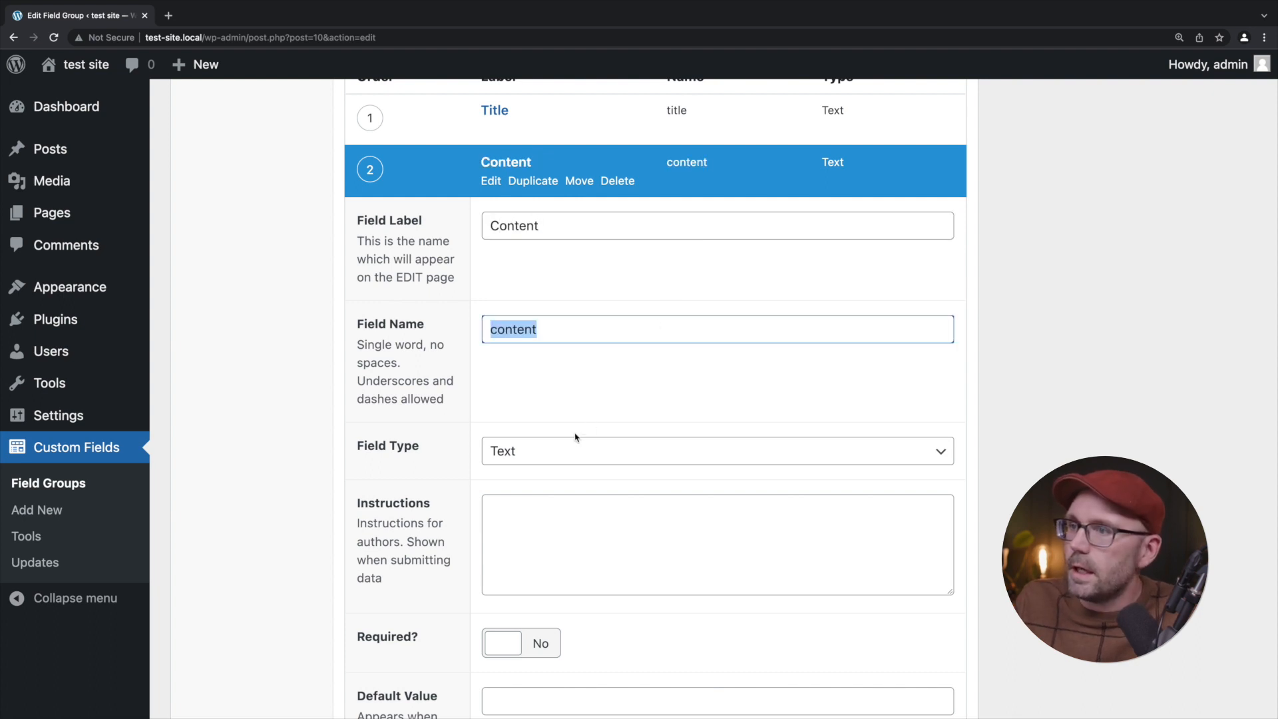
left_click(716, 451)
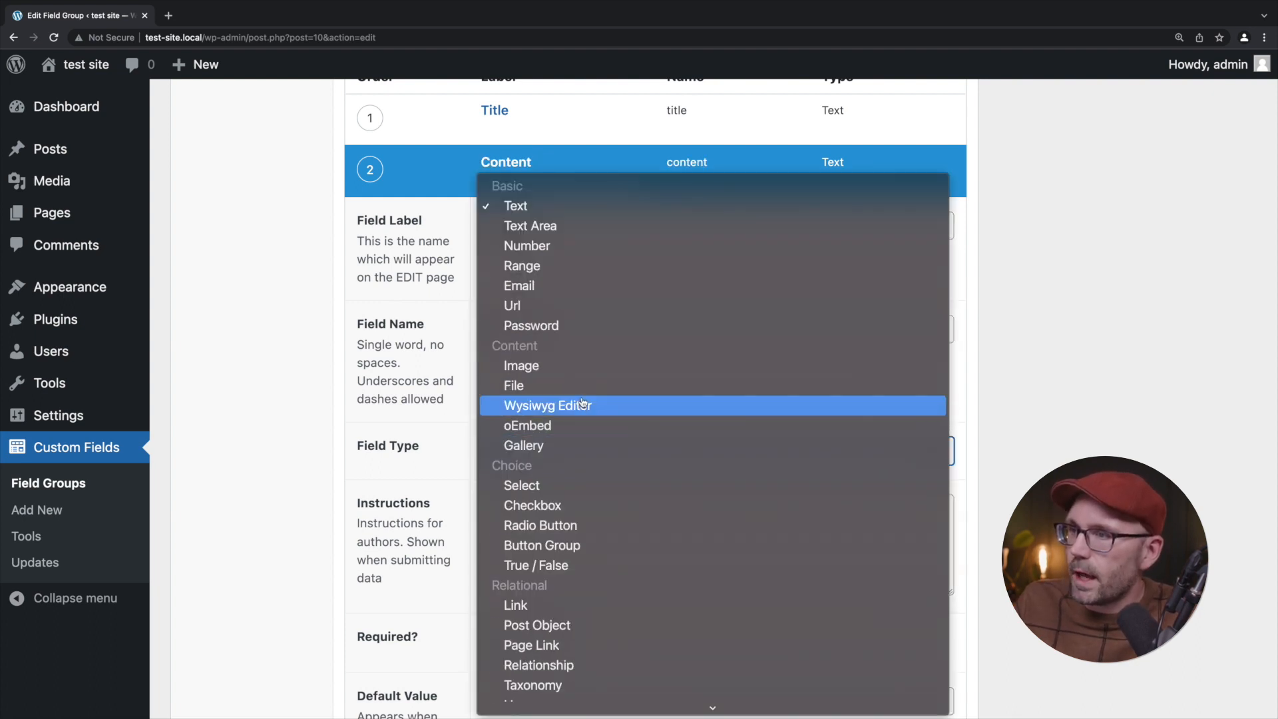
left_click(547, 405)
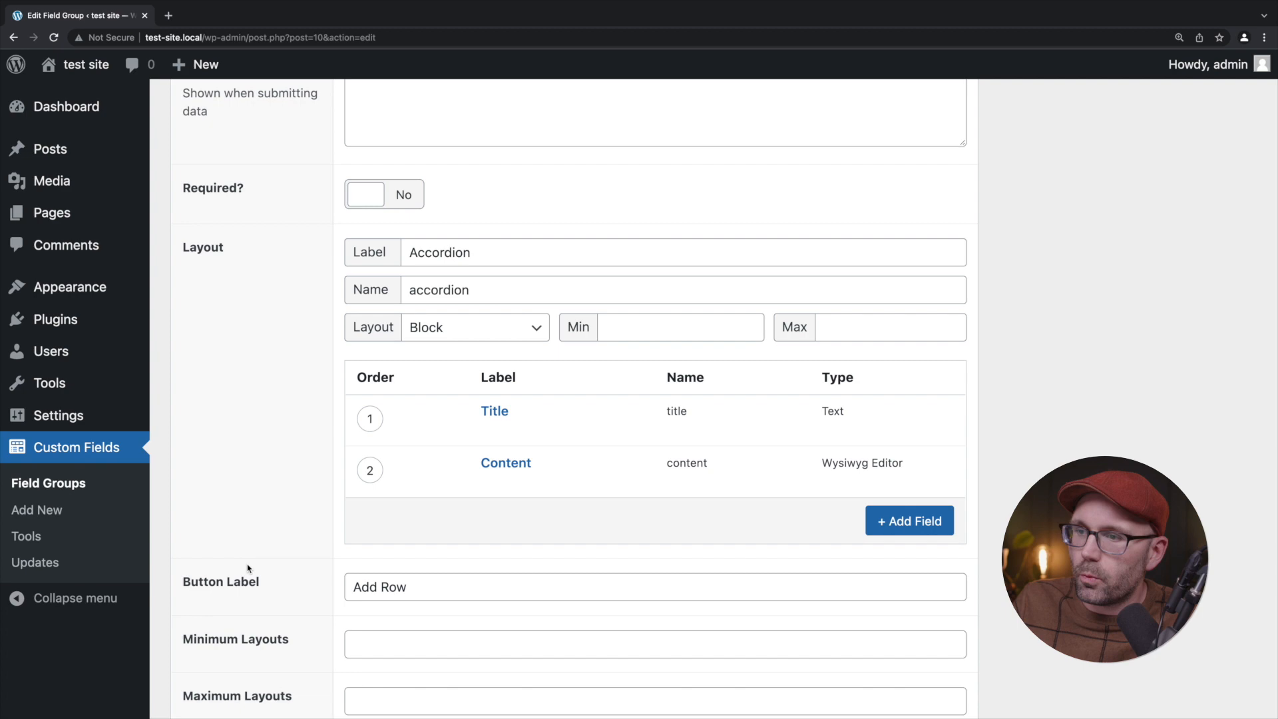
scroll("down", 3)
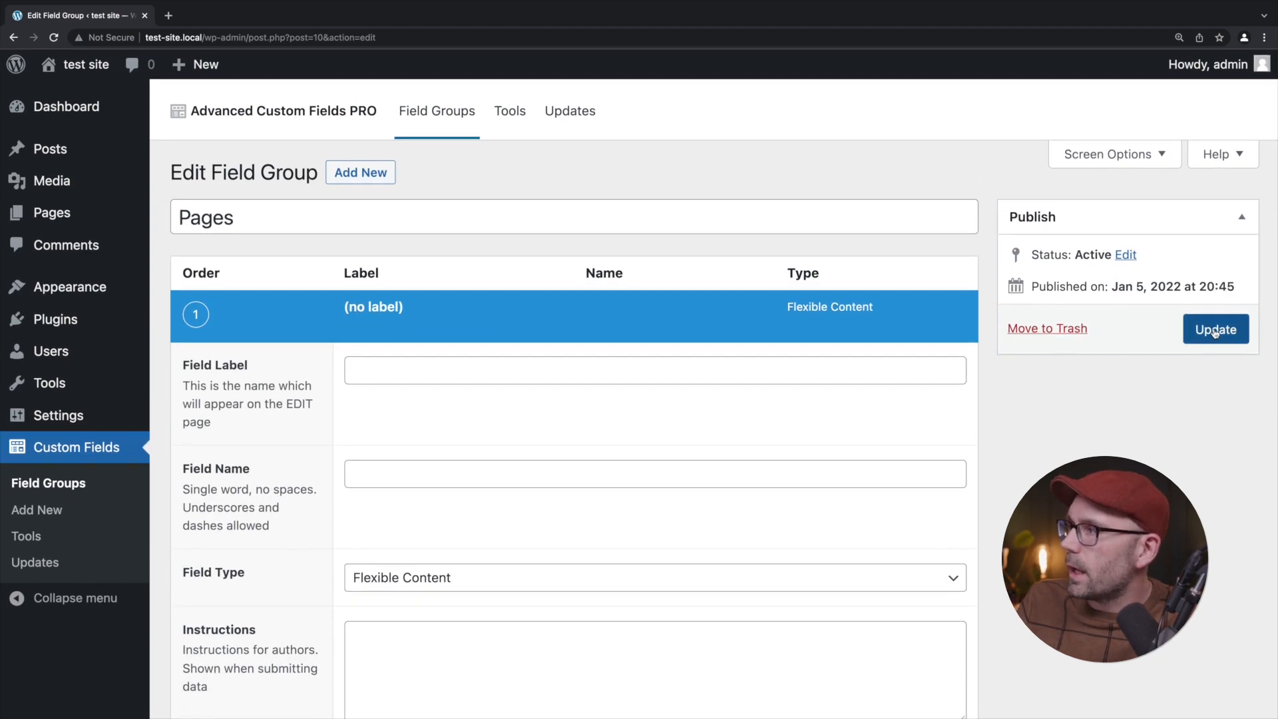
Label the flexible content field 'Blocks', update the field group and go to the Pages list.
left_click(654, 369)
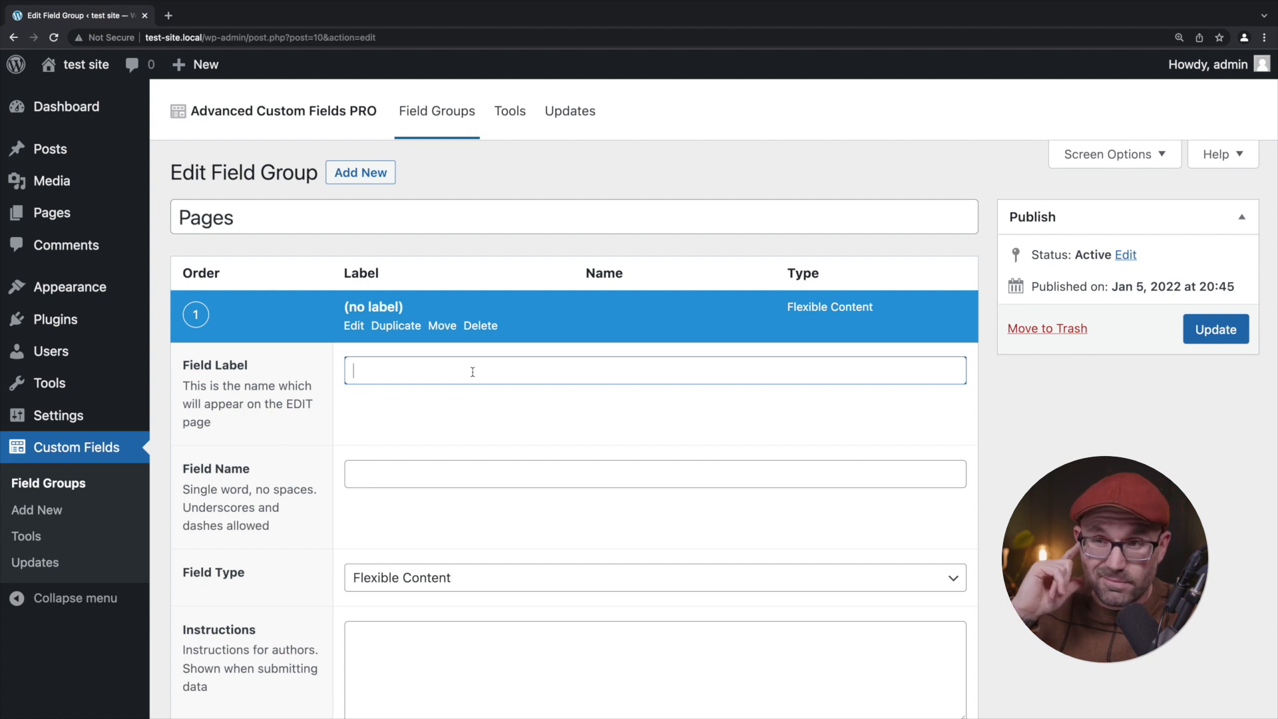
type("Blo")
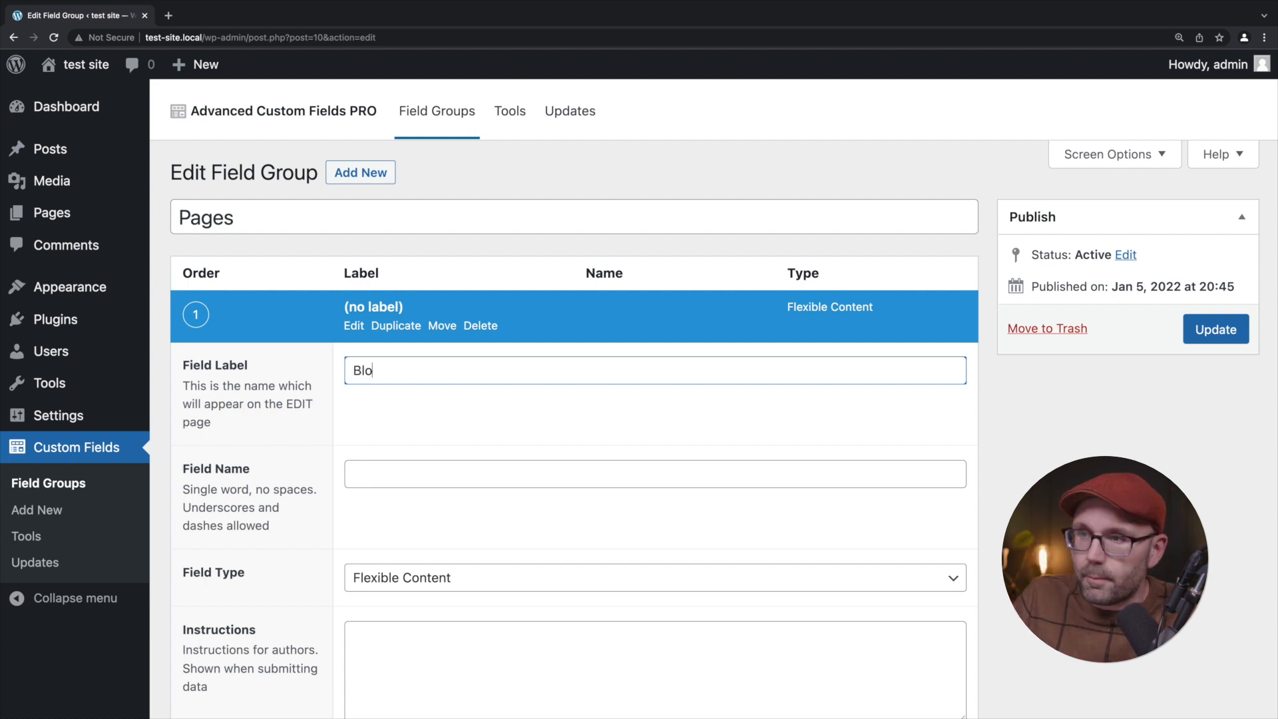
type("ck")
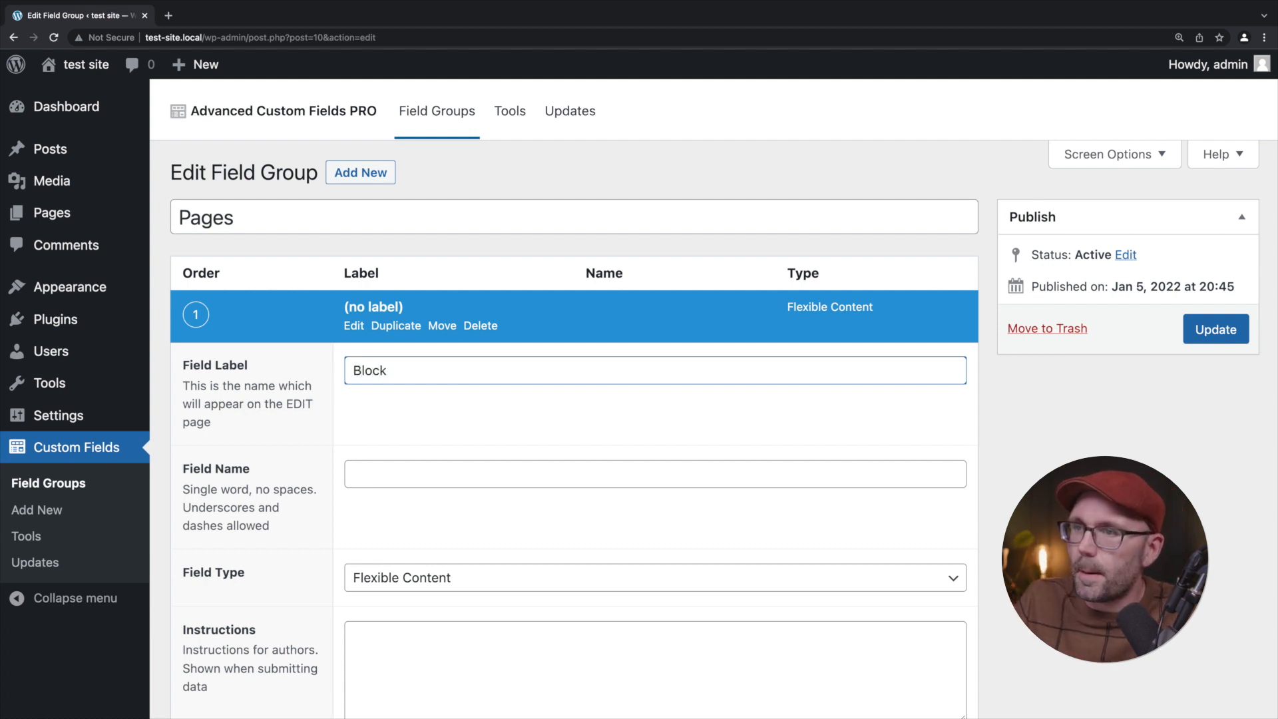
type("Blocks")
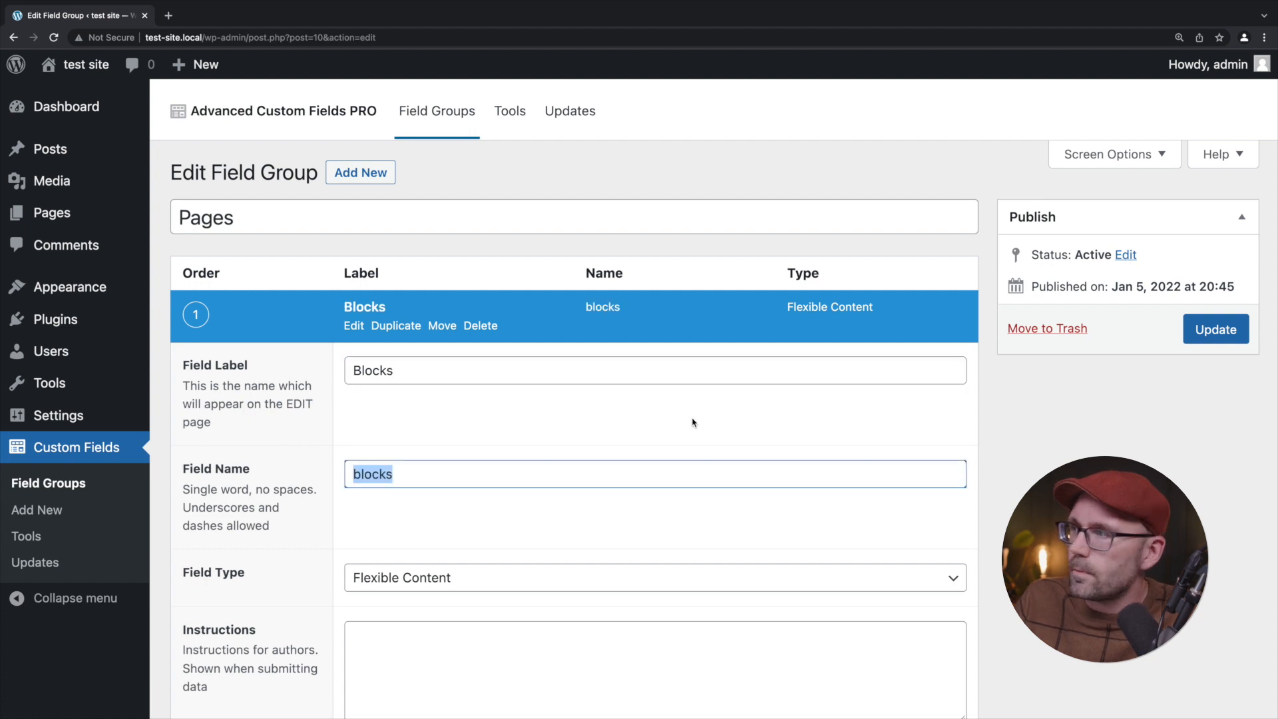
left_click(1216, 329)
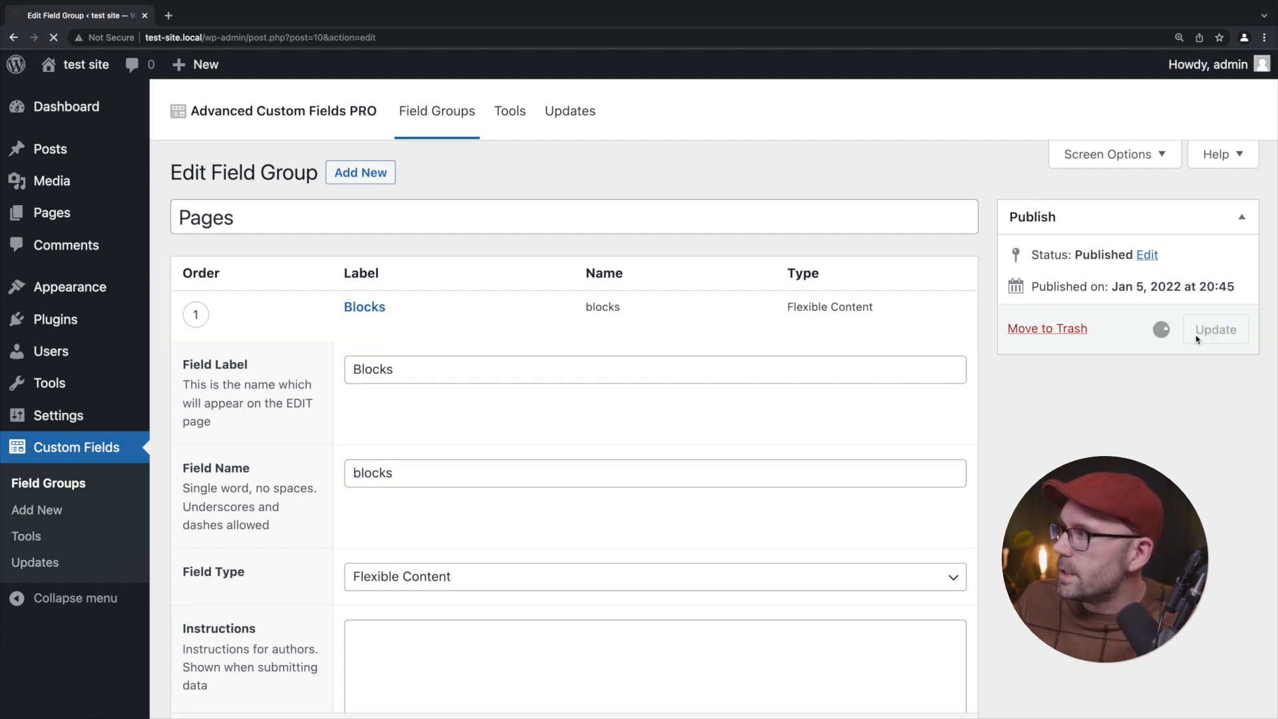
left_click(1214, 329)
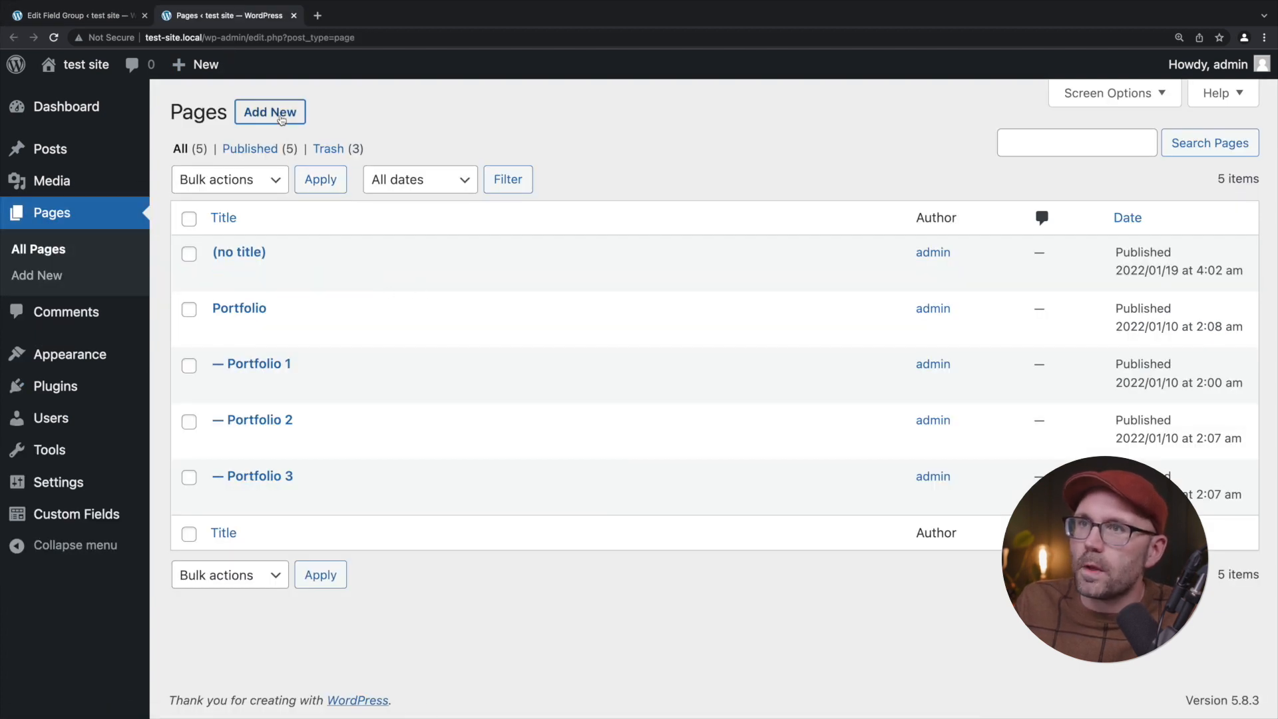
Create a new page titled 'Test Page'.
left_click(268, 112)
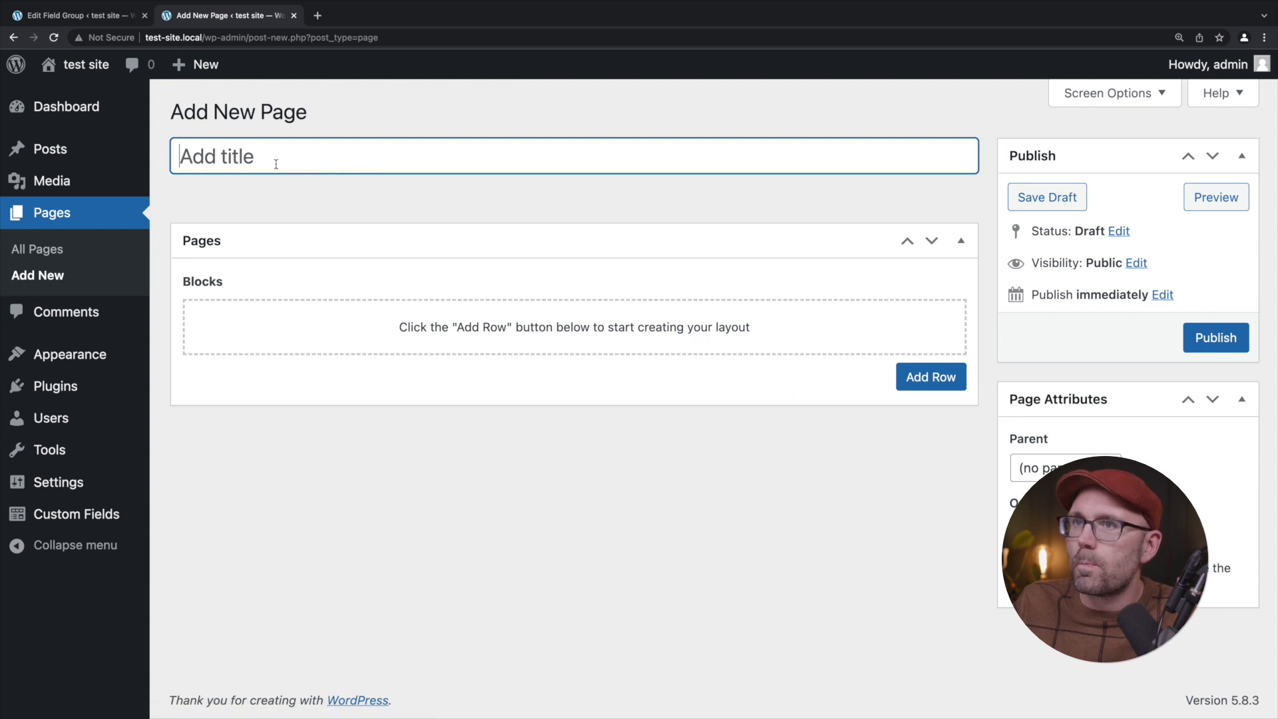
type("Demo")
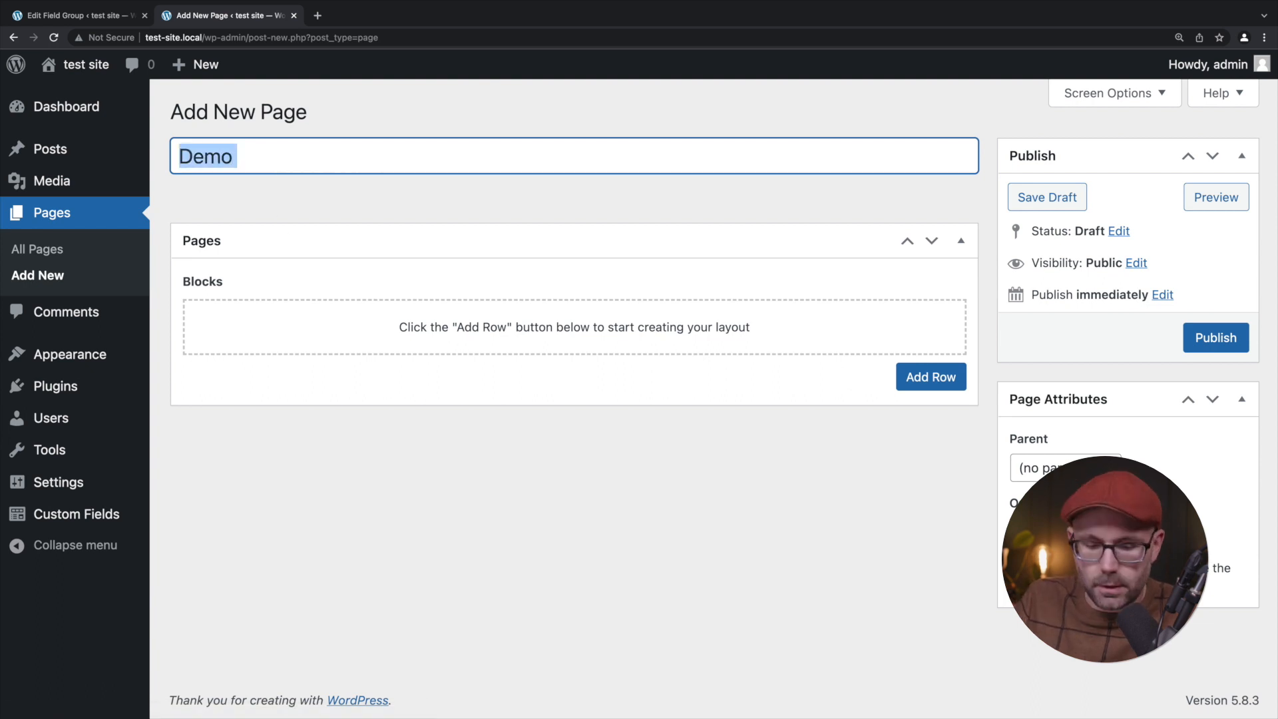
type("Test P")
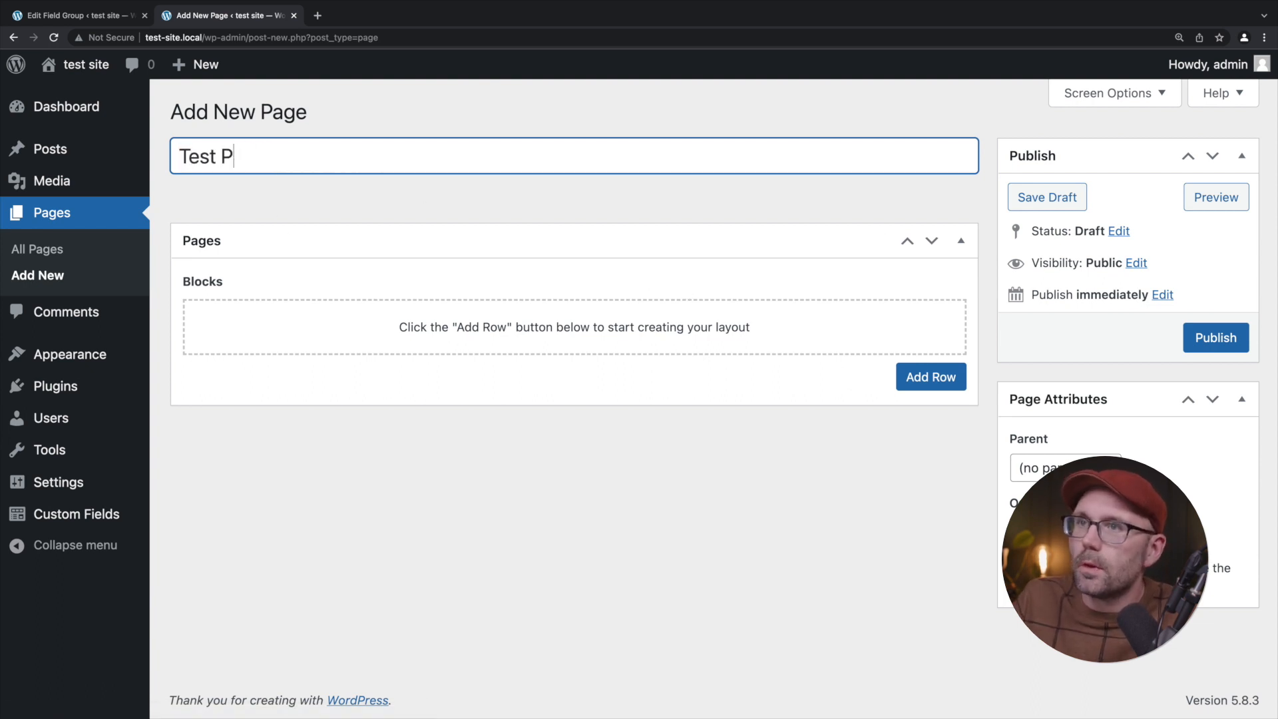
type("age")
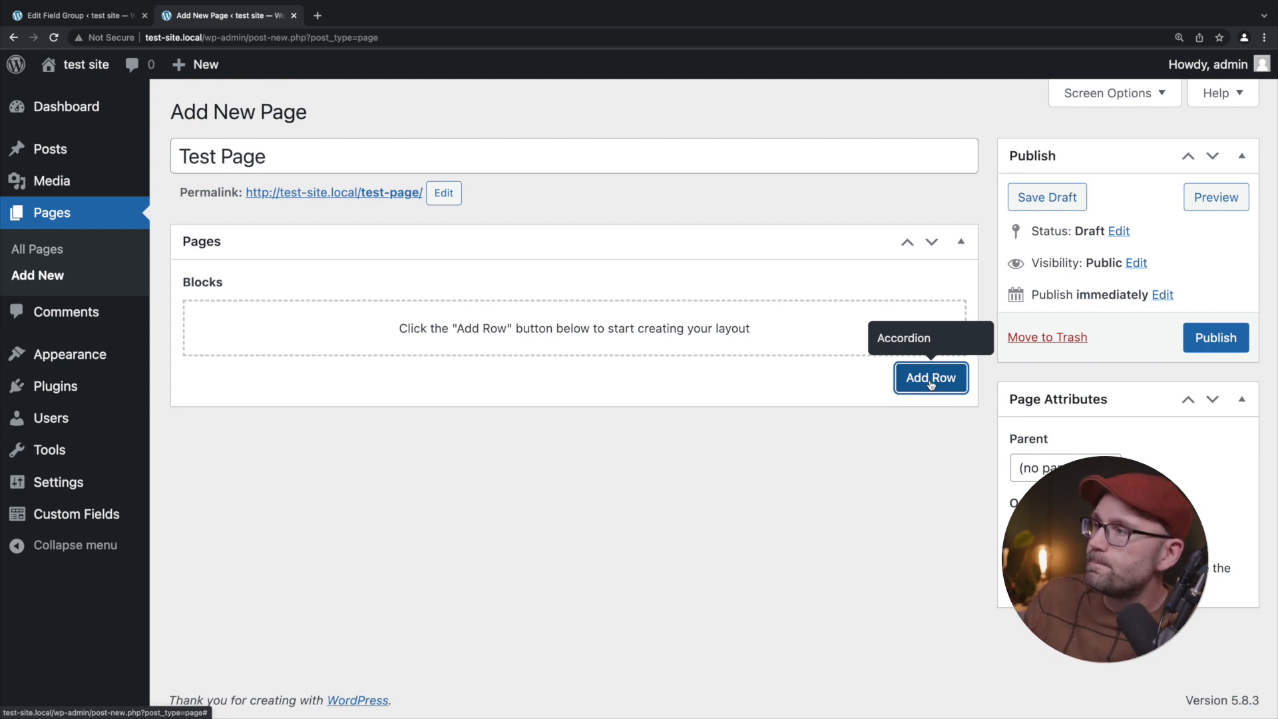
Add an Accordion block to the page, review its fields, and return to the field group editor.
left_click(930, 377)
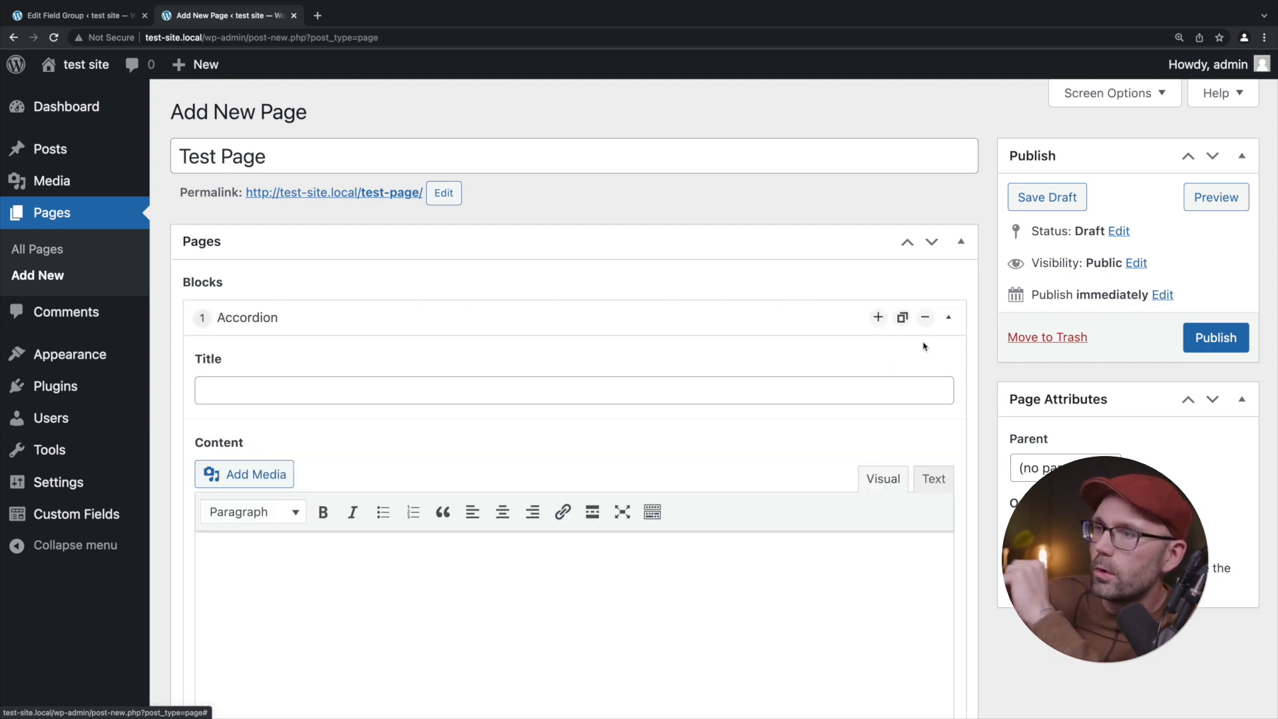
scroll("down", 3)
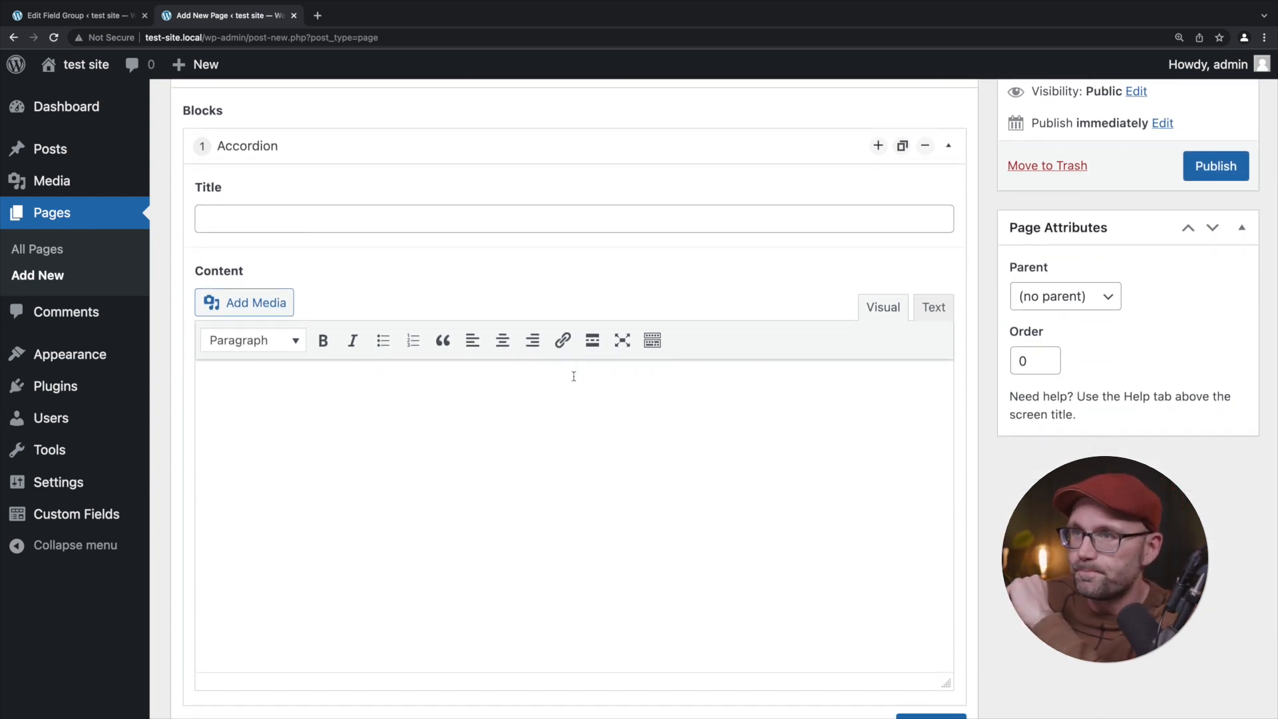
scroll("down", 3)
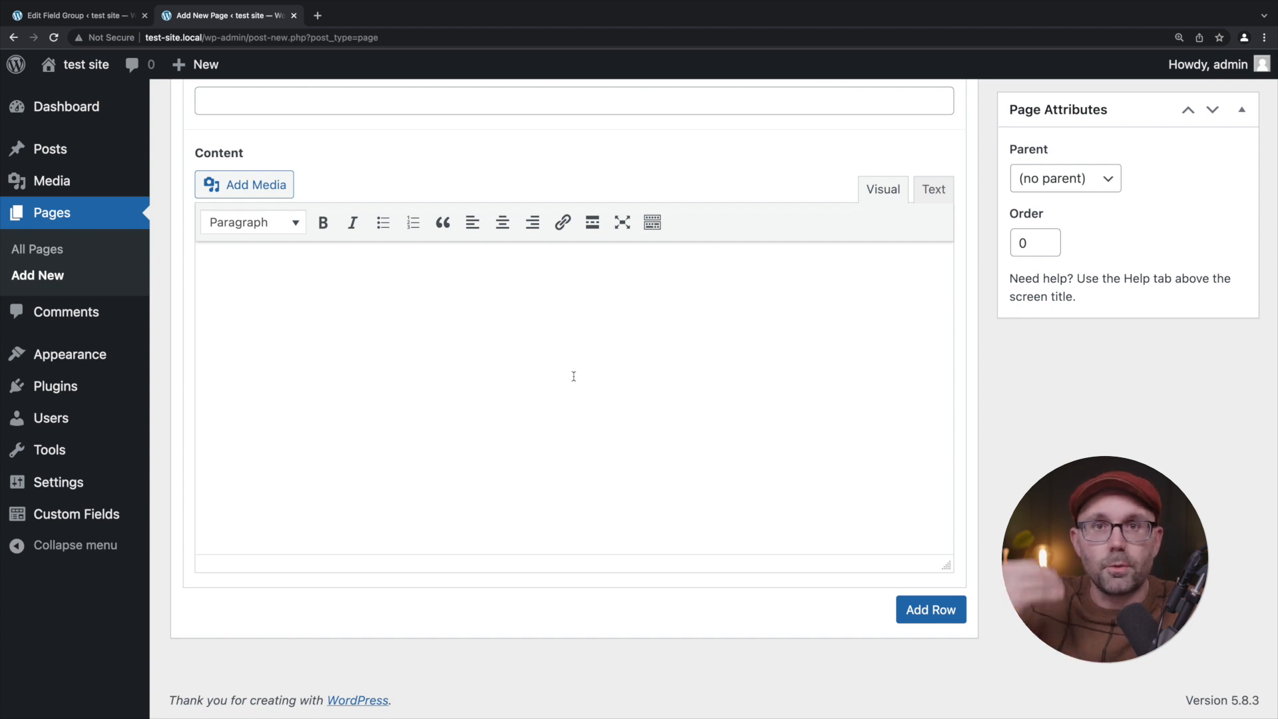
left_click(73, 15)
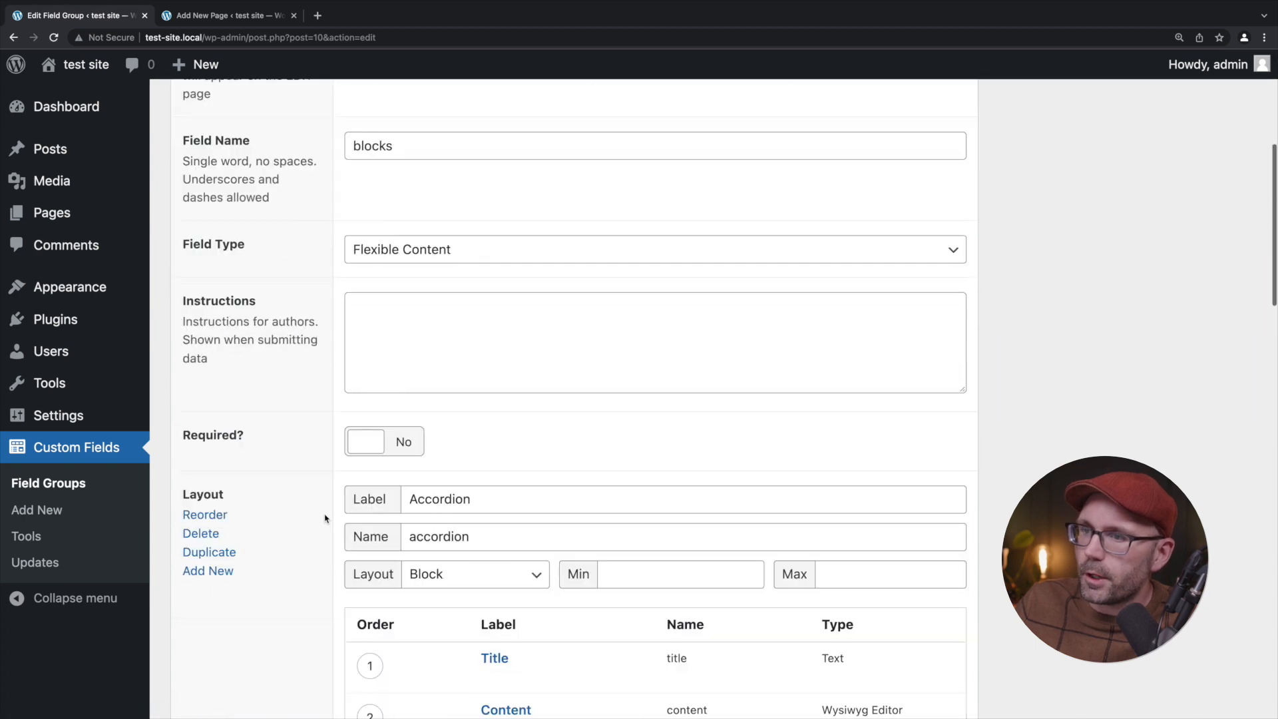
Add an 'Accordion' Repeater field inside the Accordion layout to hold Title and Content.
scroll("down", 3)
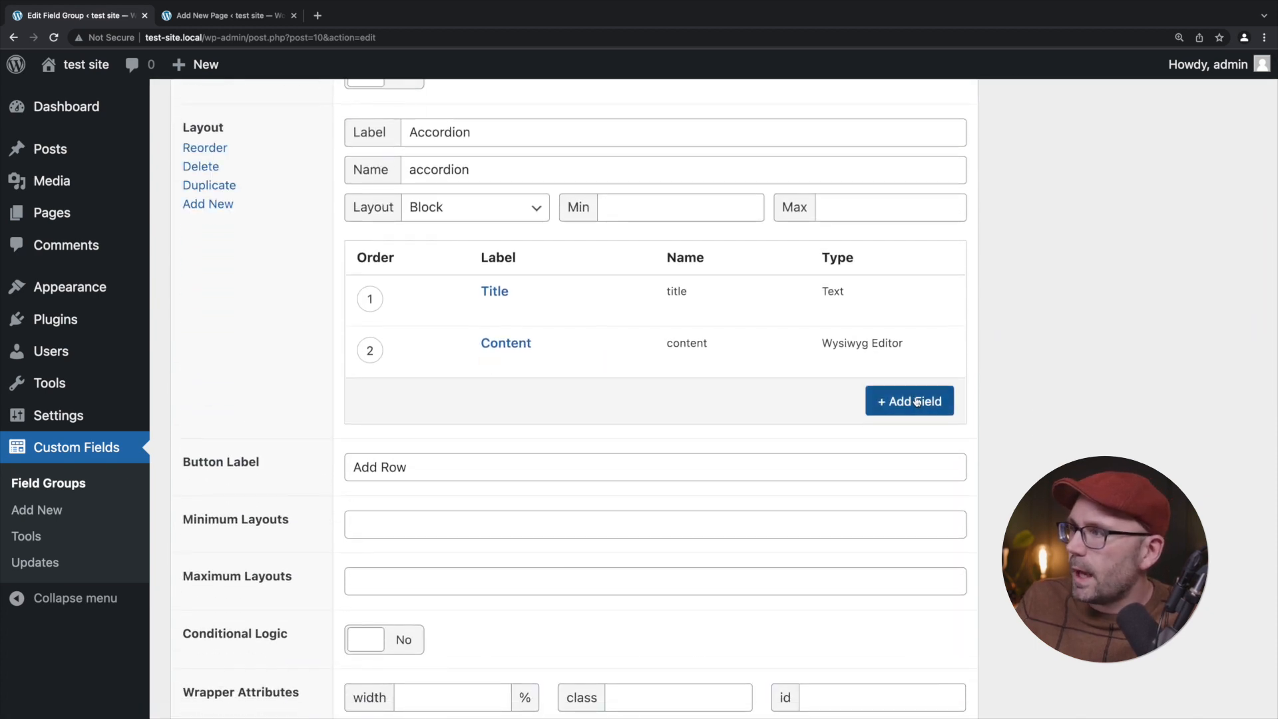
left_click(909, 401)
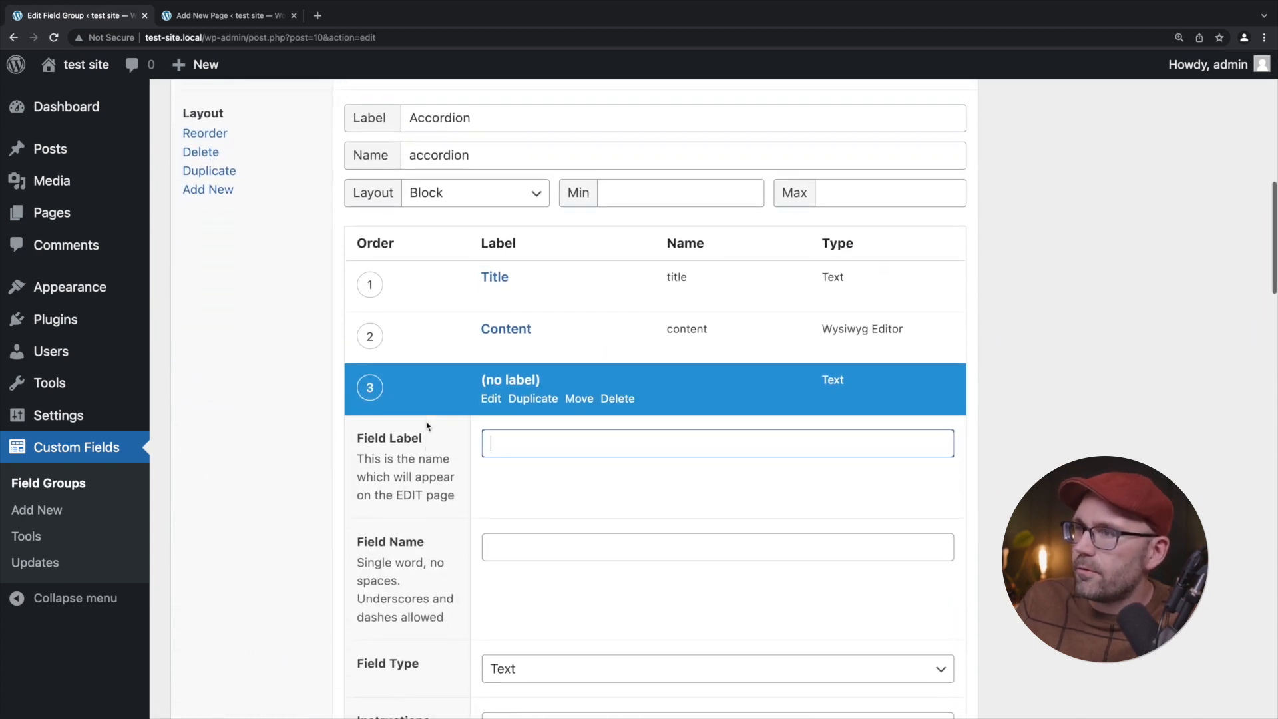
key("ctrl+plus")
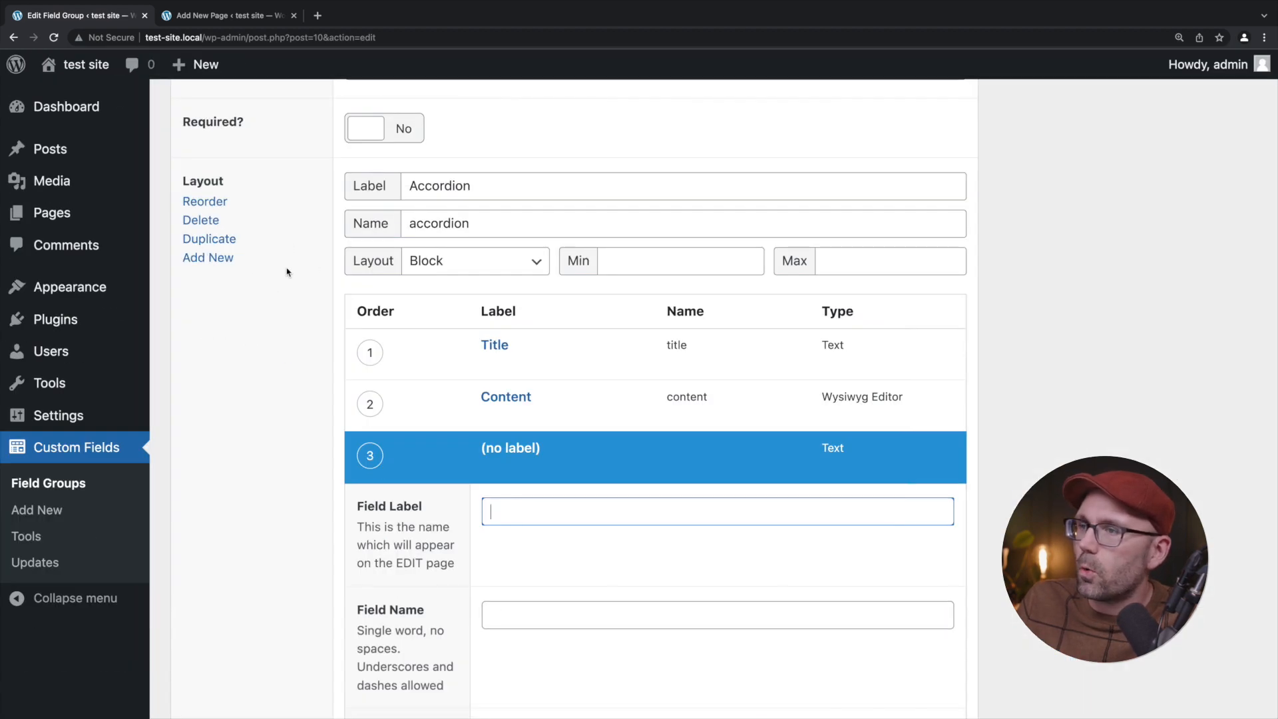
scroll("down", 3)
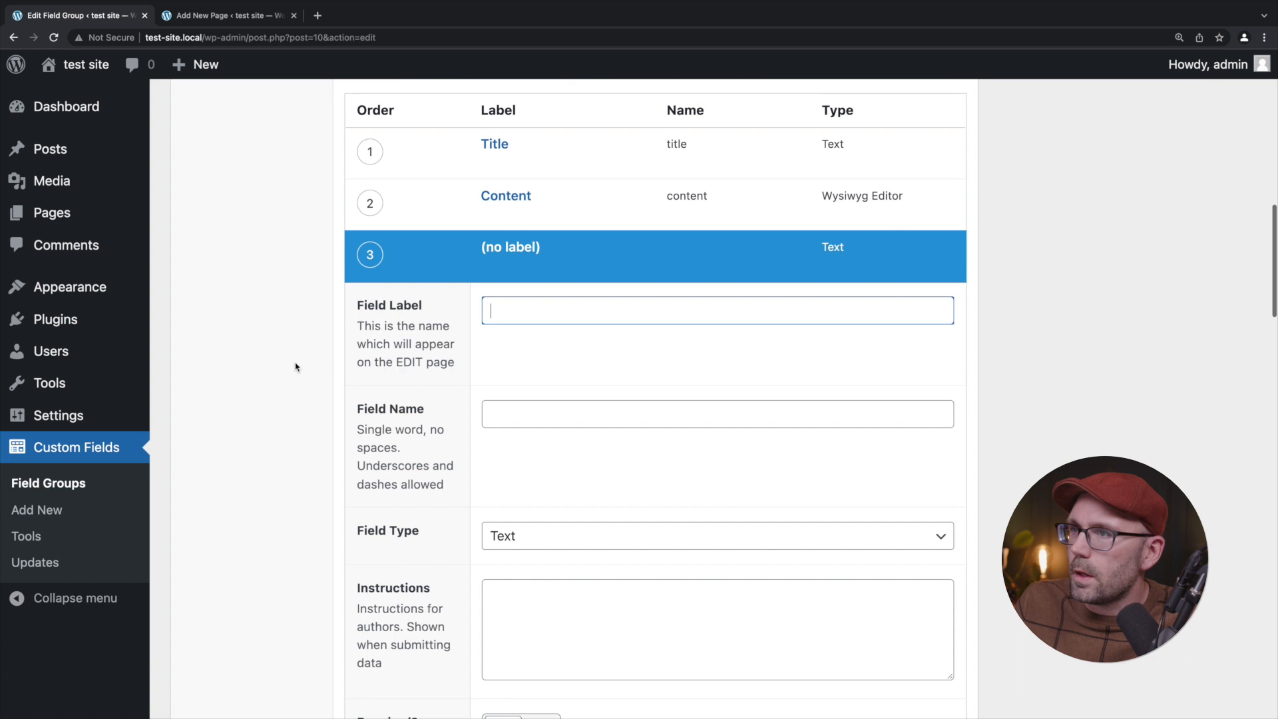
scroll("down", 3)
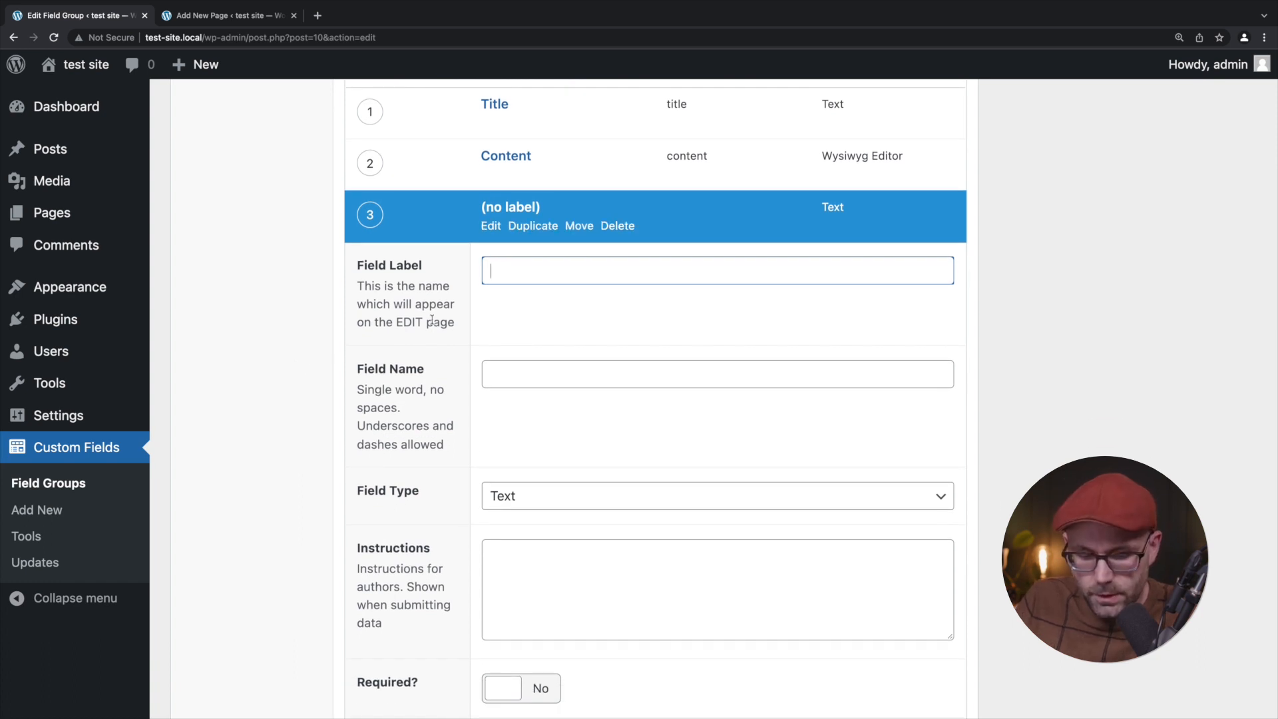
type("Accordion")
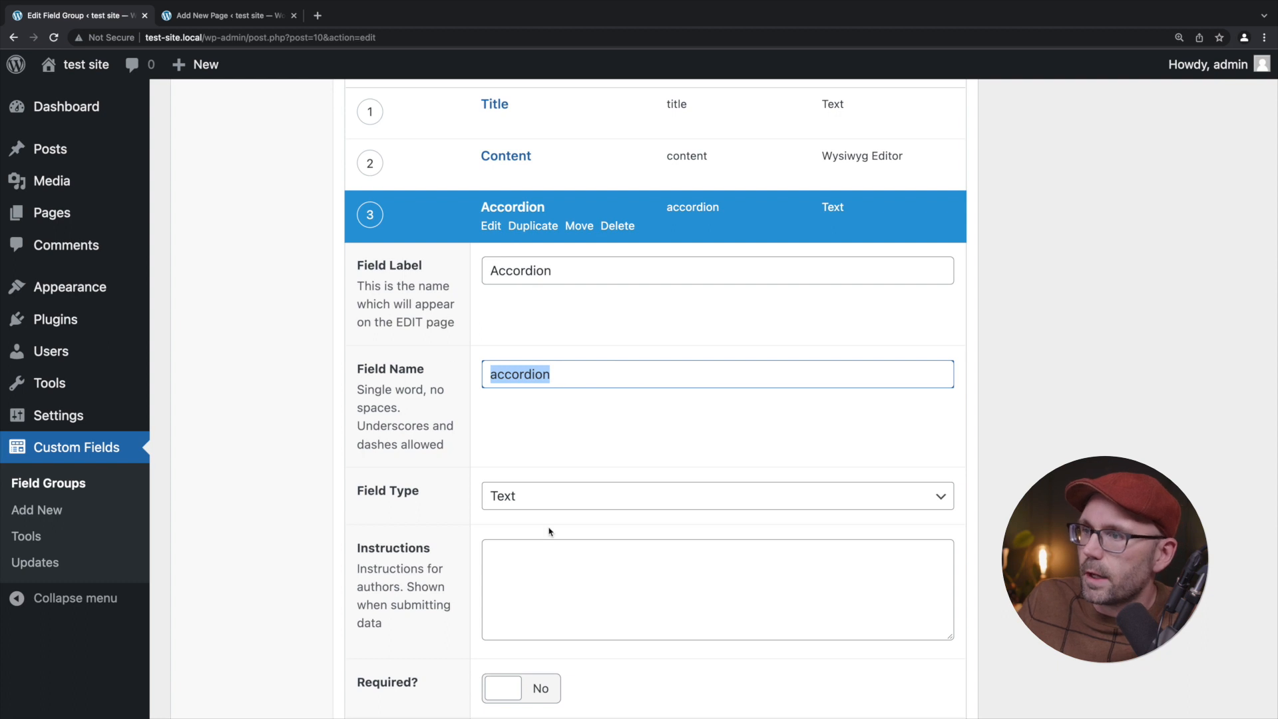
left_click(716, 495)
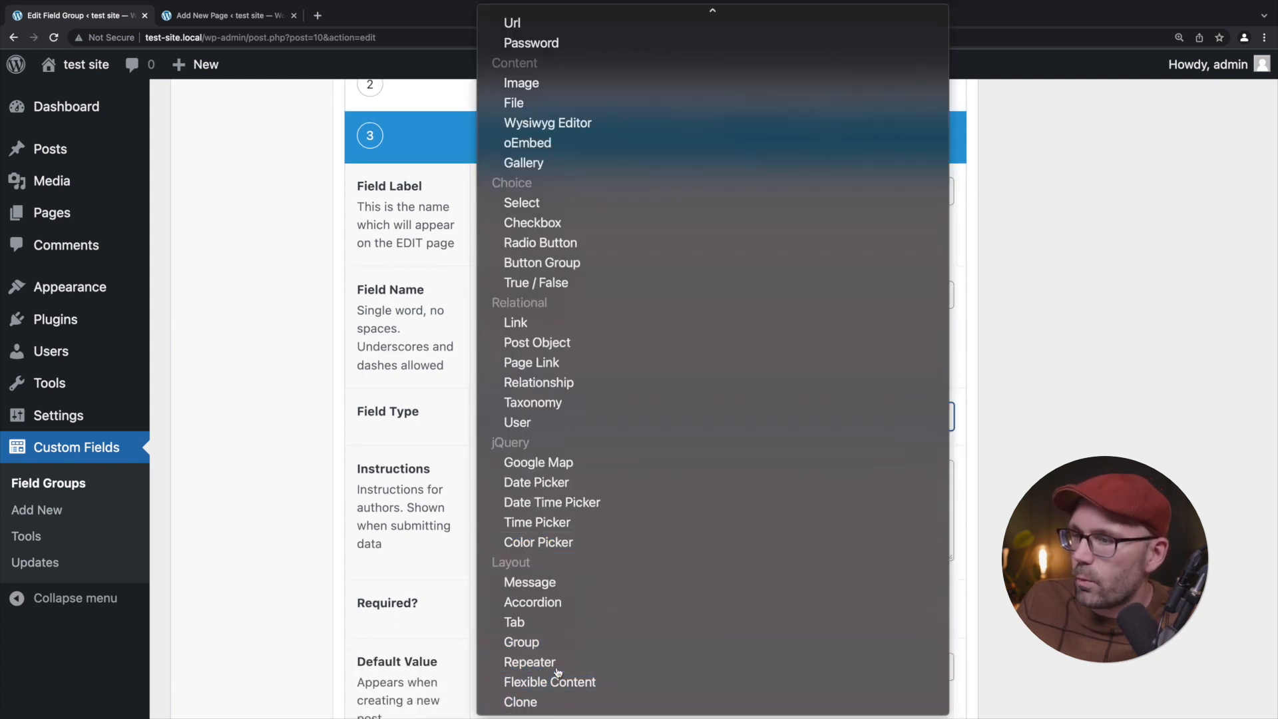
left_click(530, 661)
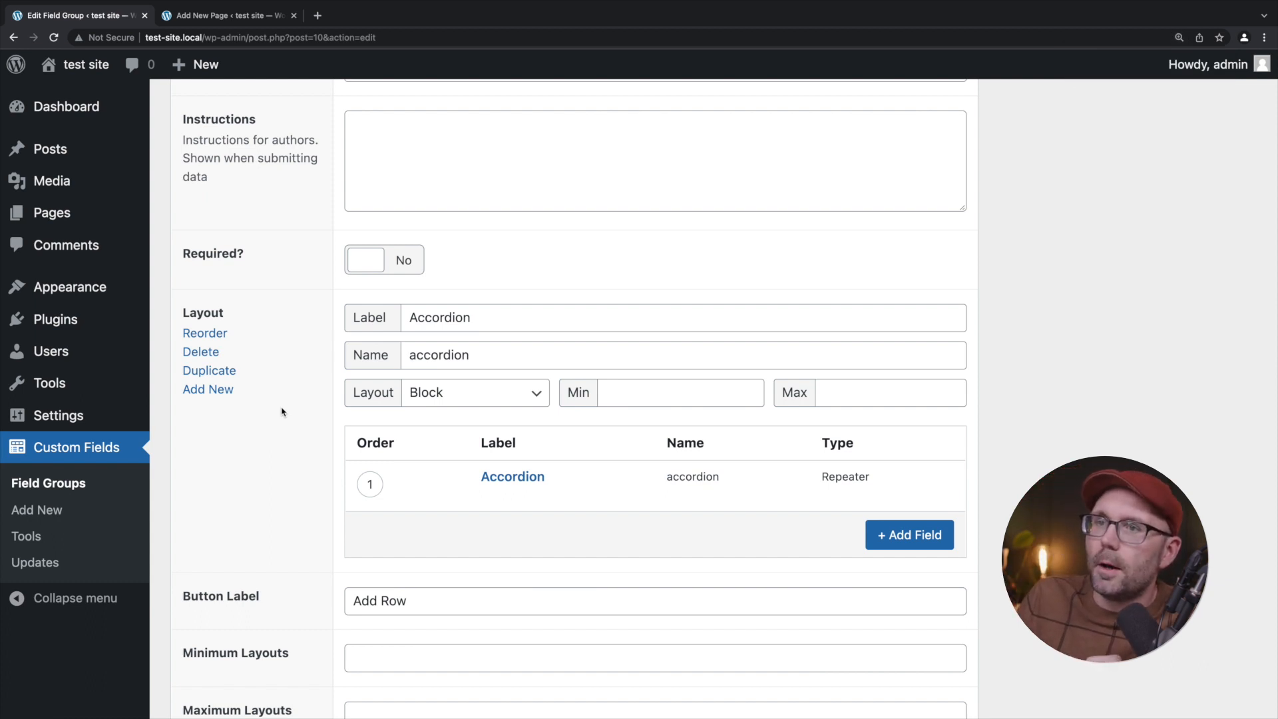
scroll("down", 3)
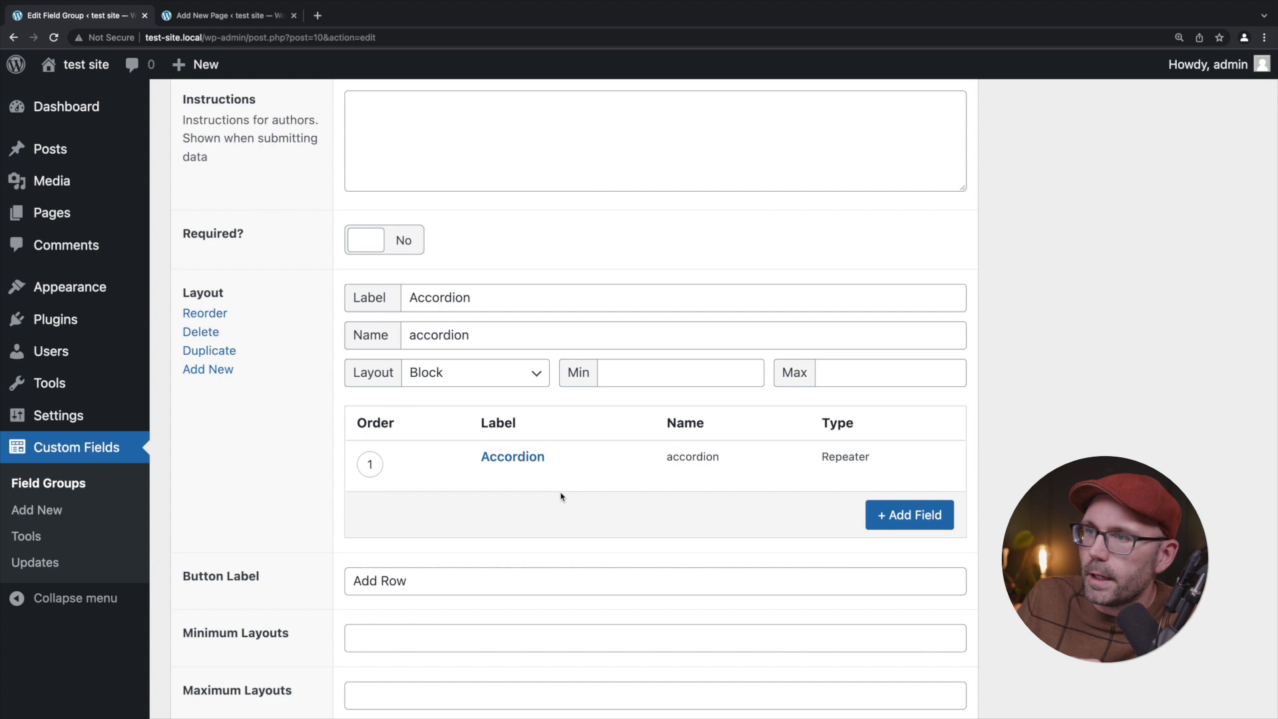
scroll("down", 3)
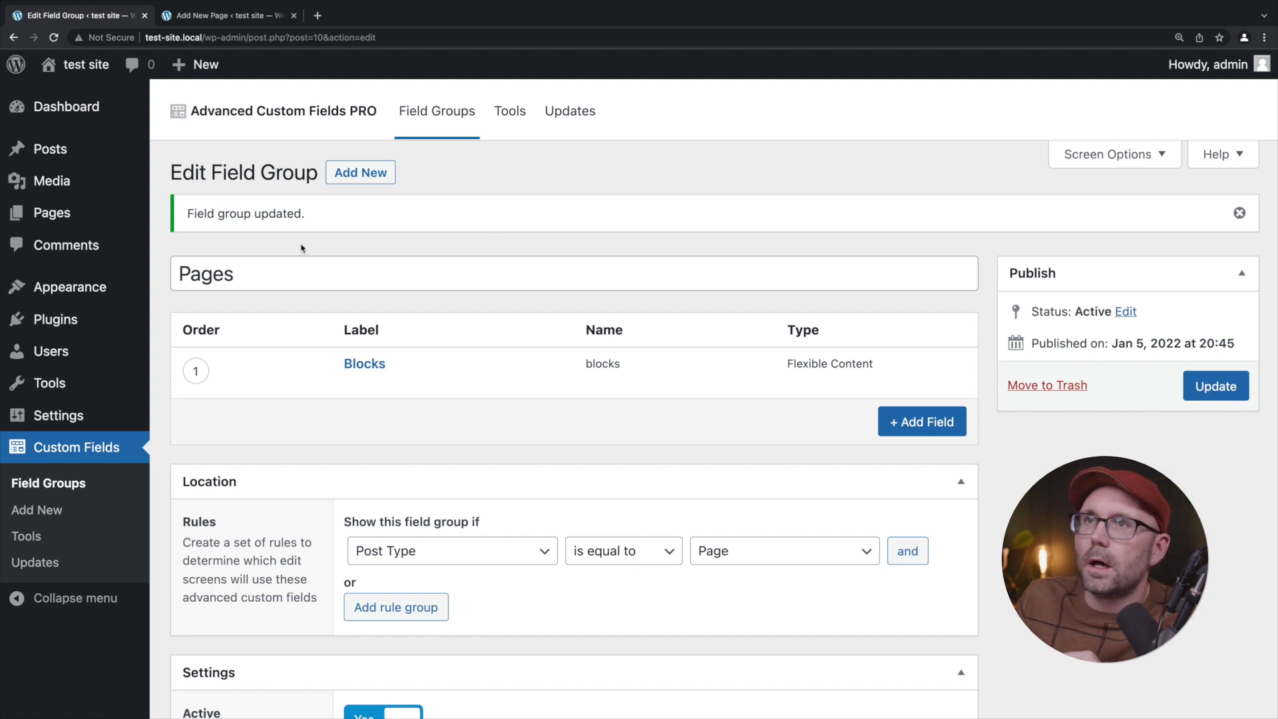
On the new page, add an Accordion block with one Title and Content repeater row.
left_click(228, 15)
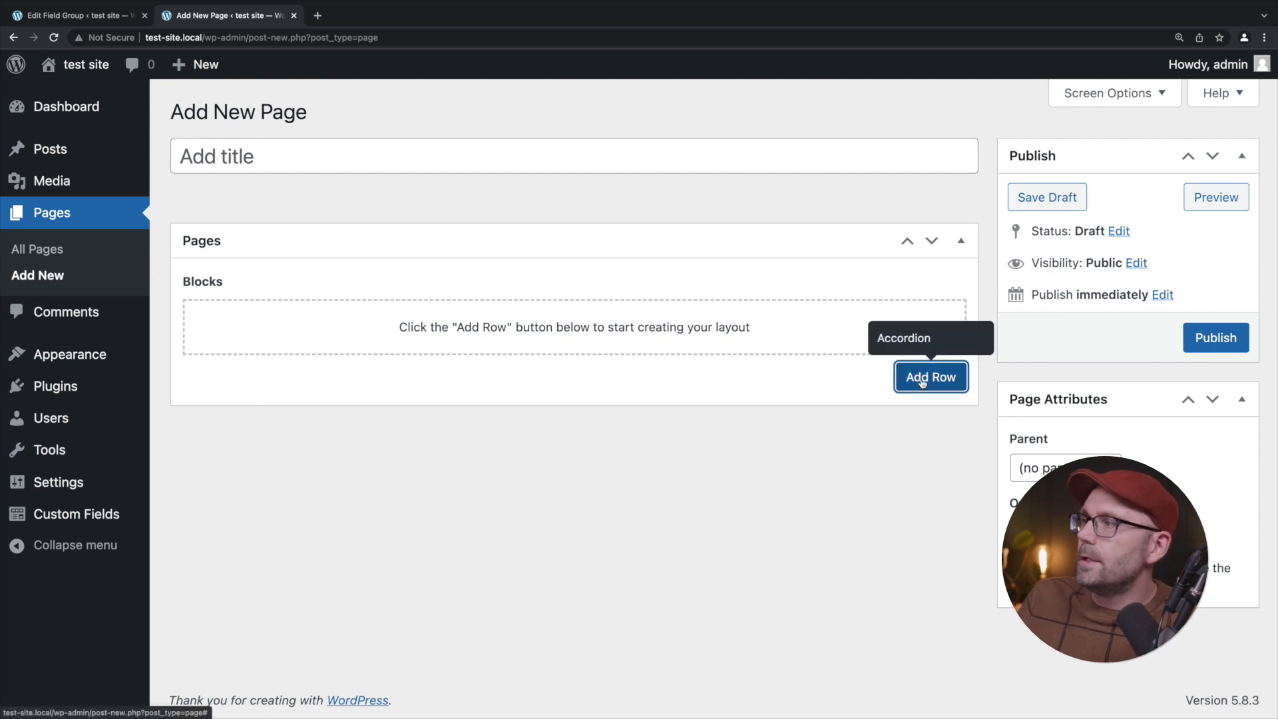
left_click(931, 377)
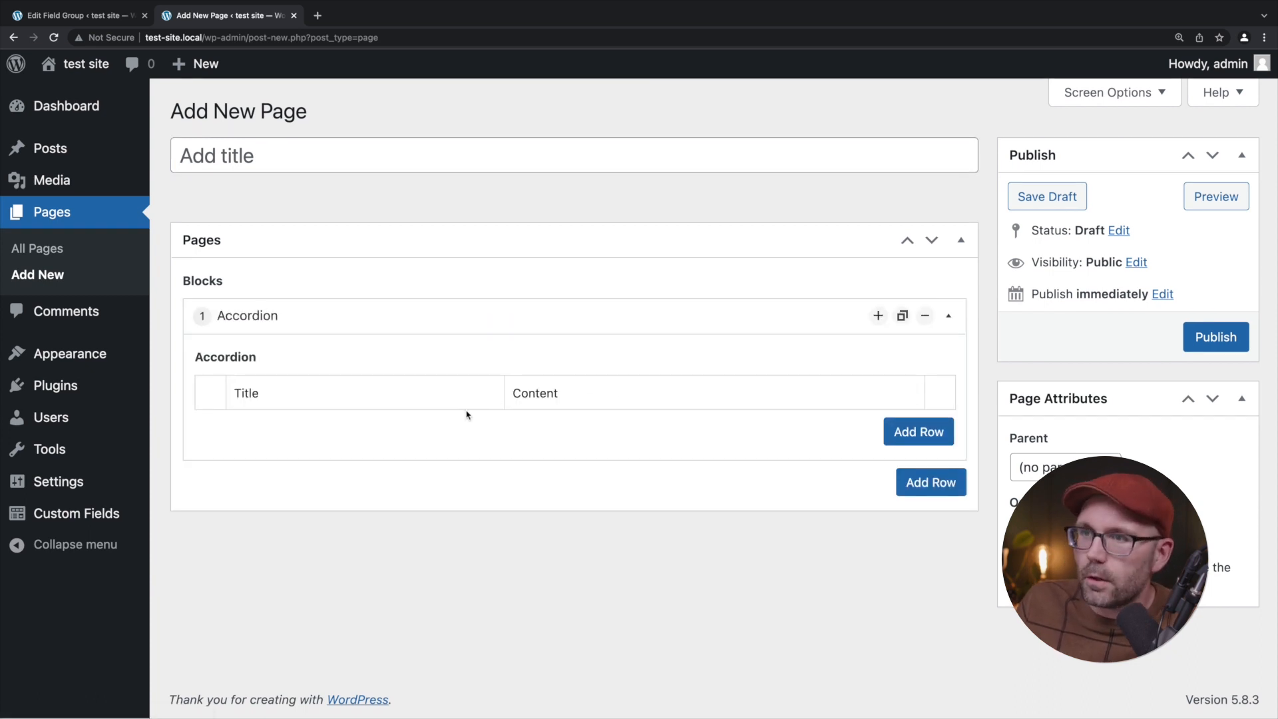
left_click(917, 431)
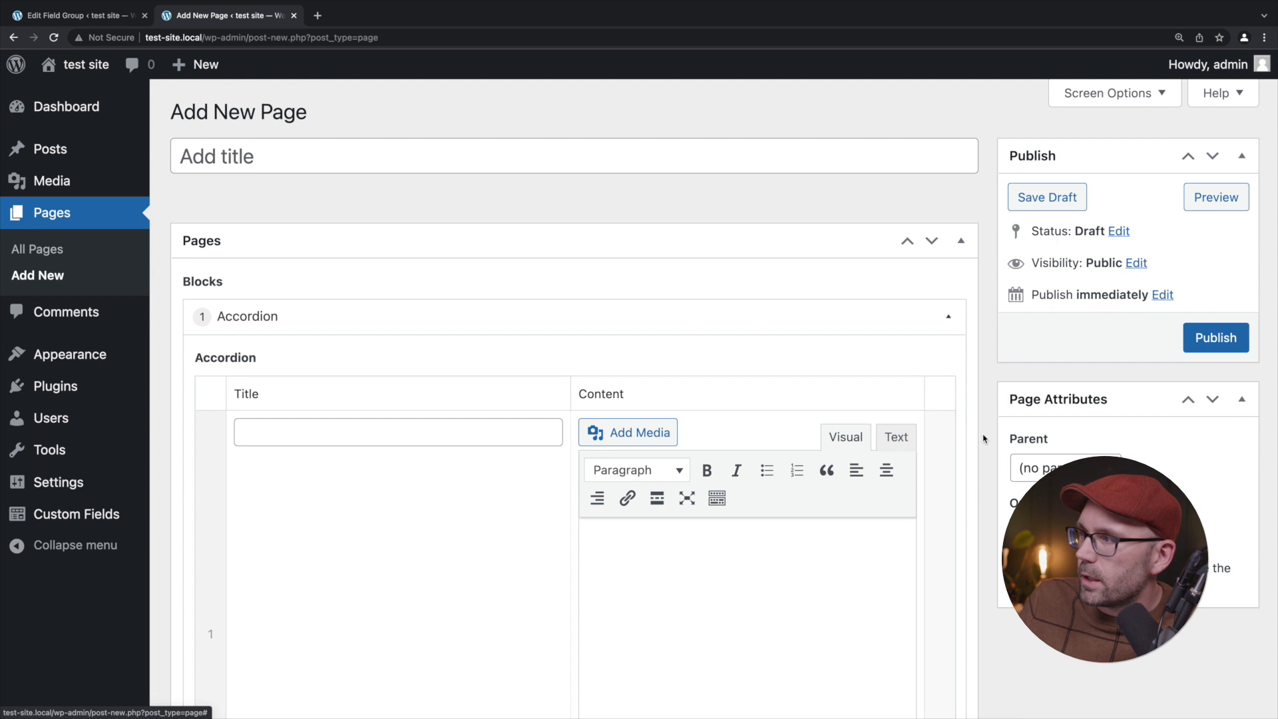
scroll("down", 3)
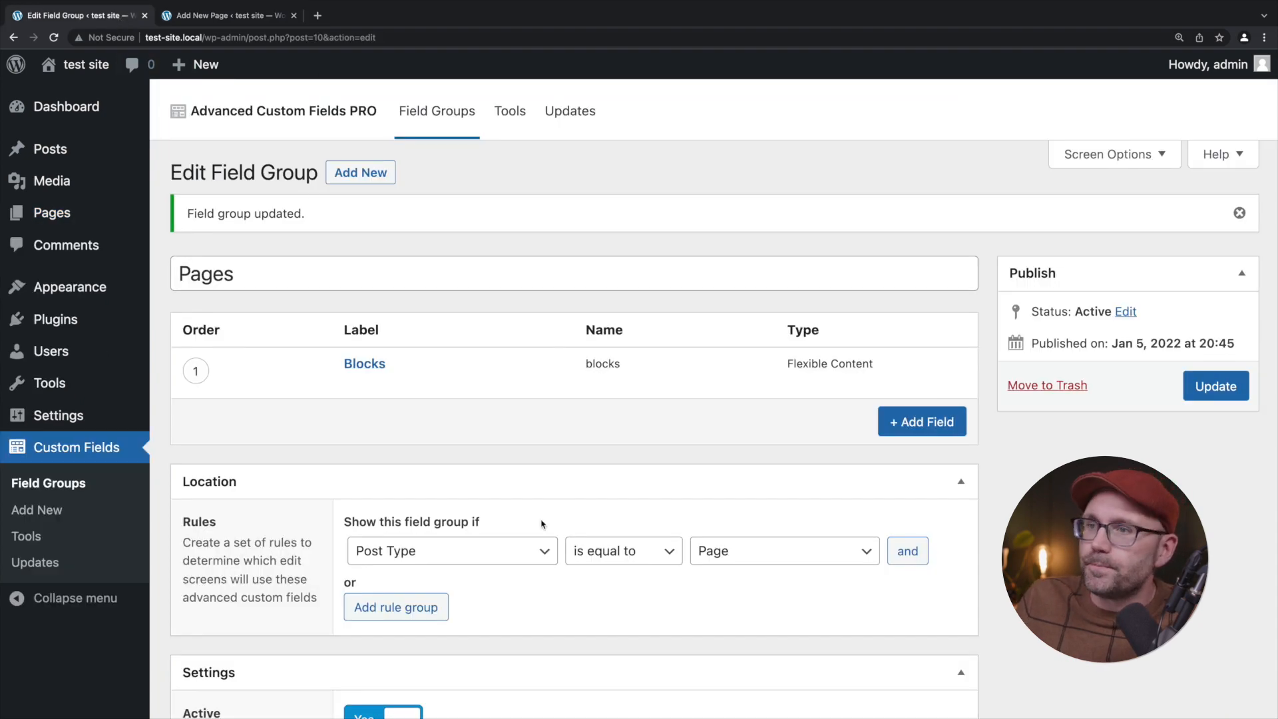
Set the Accordion repeater to Block layout with button label 'Add Accordion', then return to the page.
scroll("down", 3)
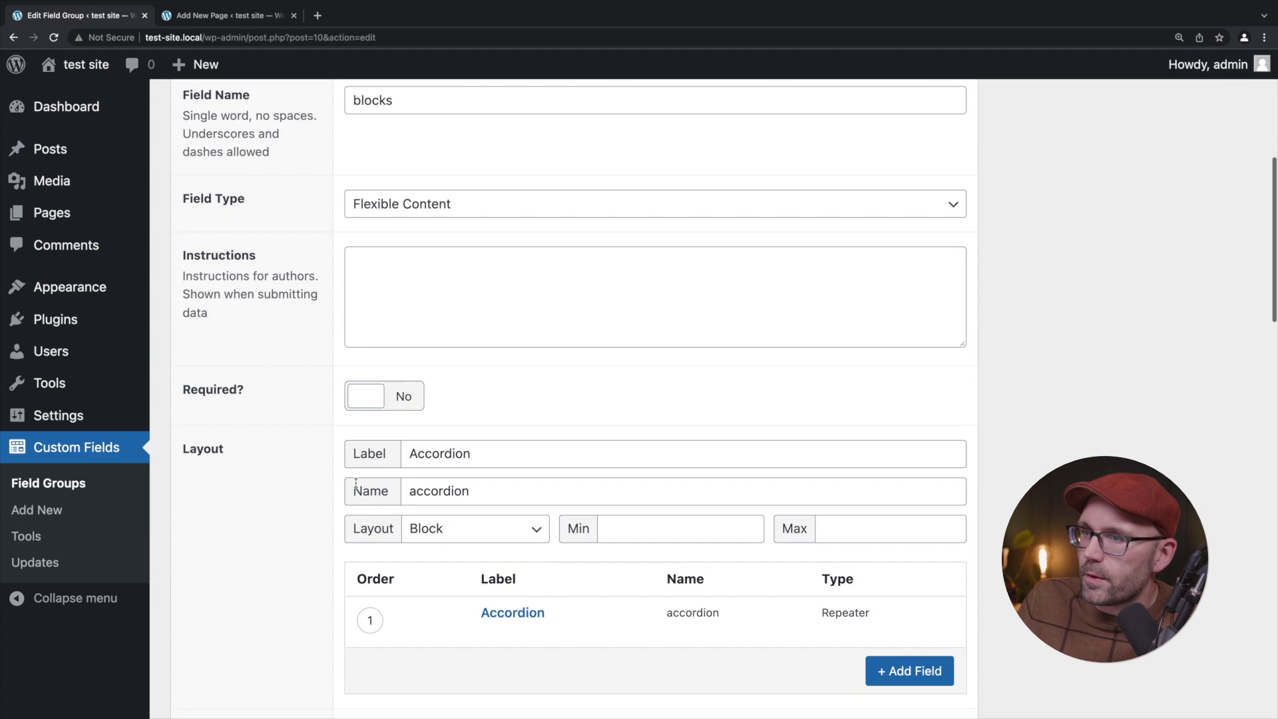
left_click(511, 612)
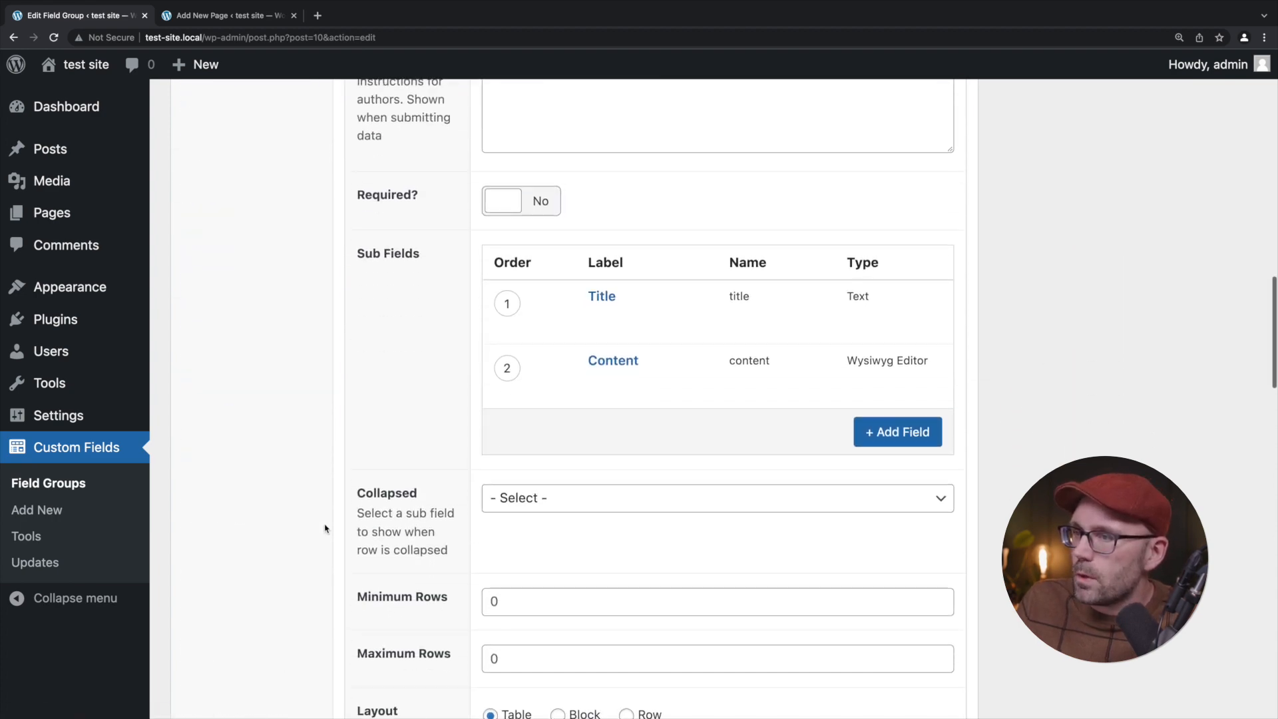
scroll("down", 3)
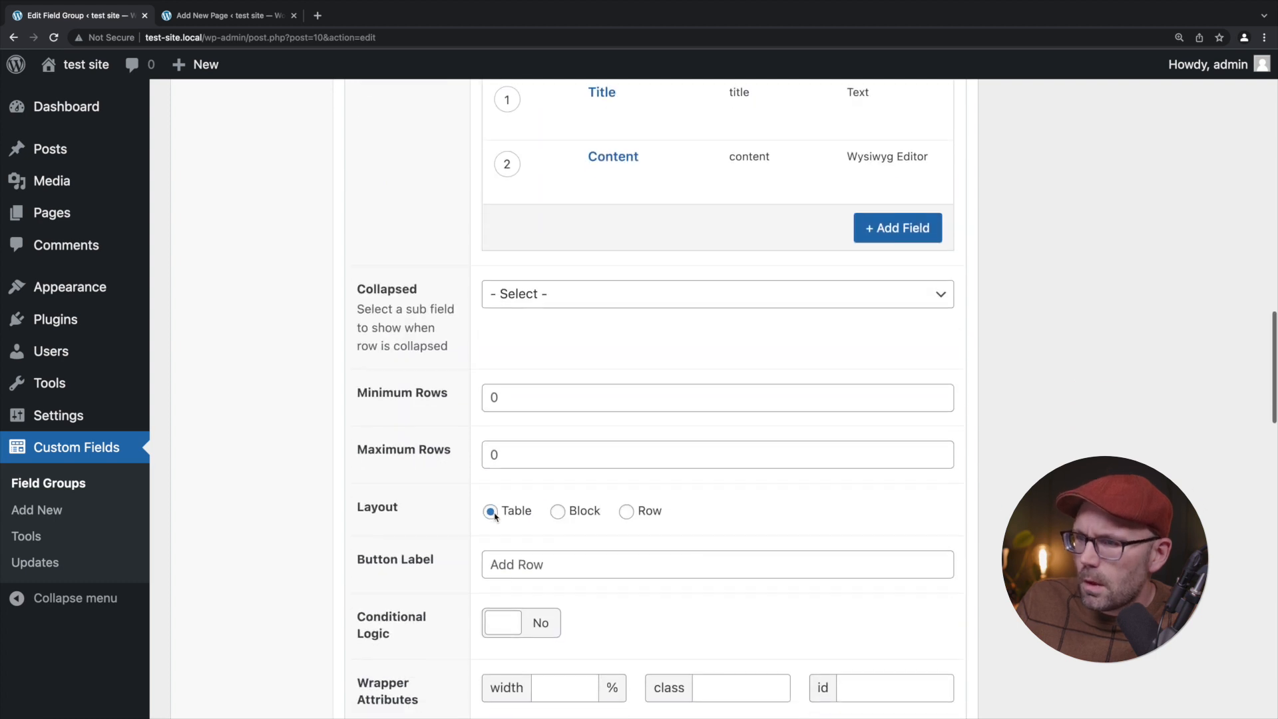
left_click(558, 511)
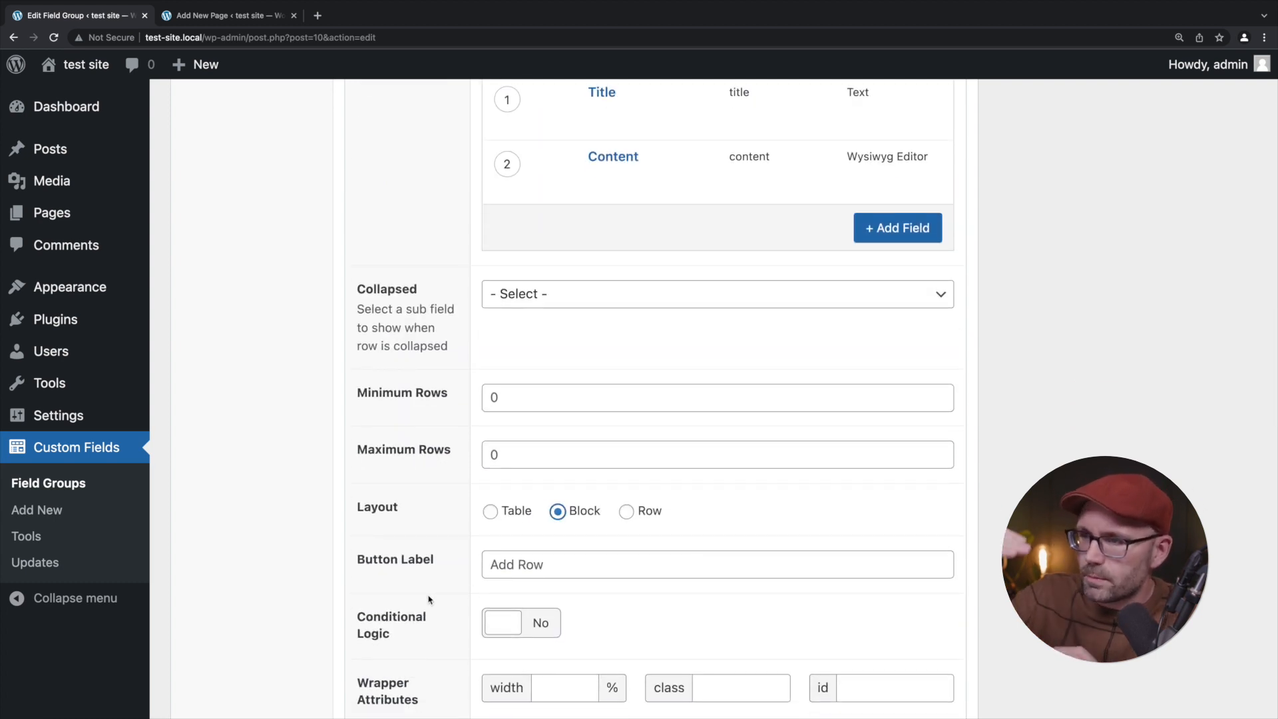
double_click(515, 565)
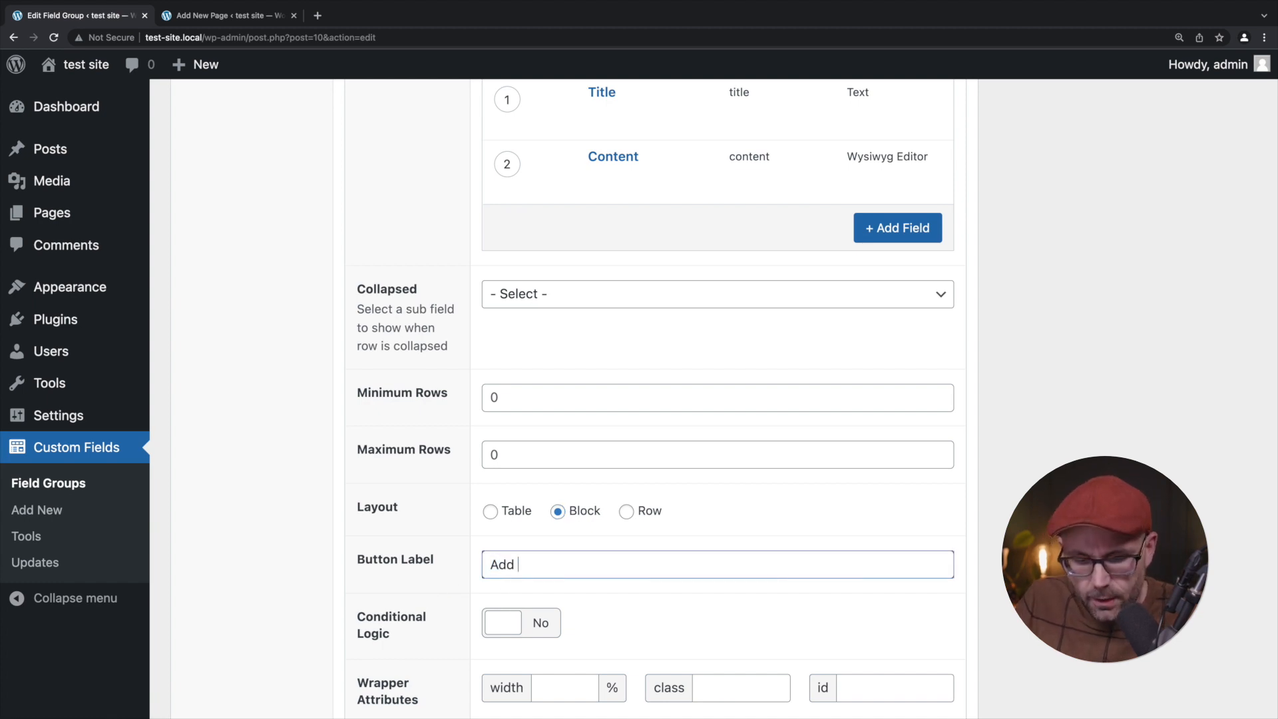
type("Accordion")
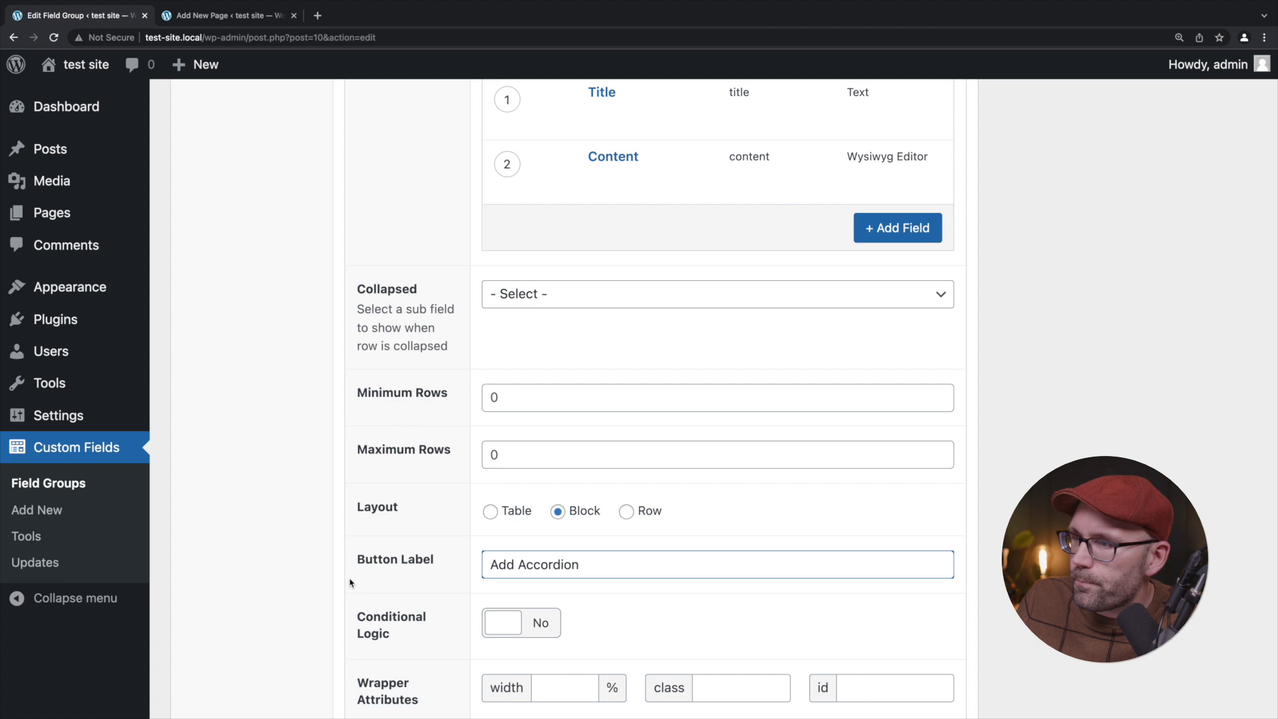
scroll("down", 3)
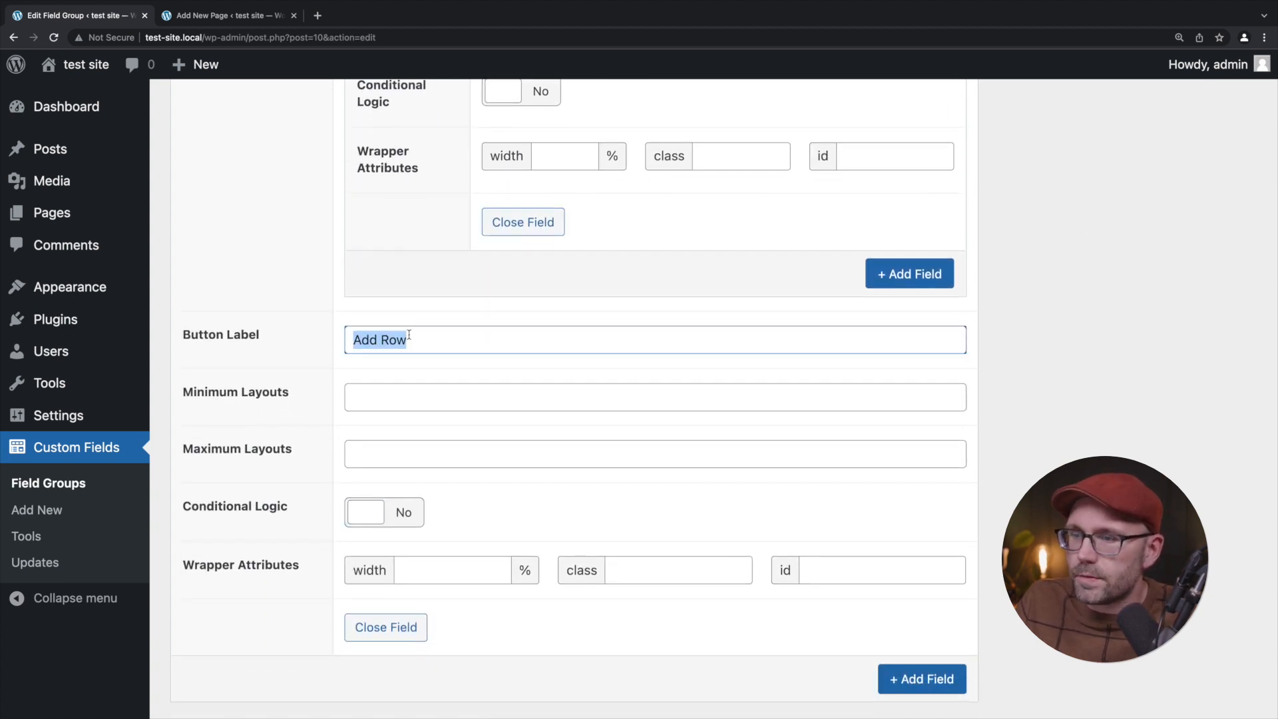
type("Add")
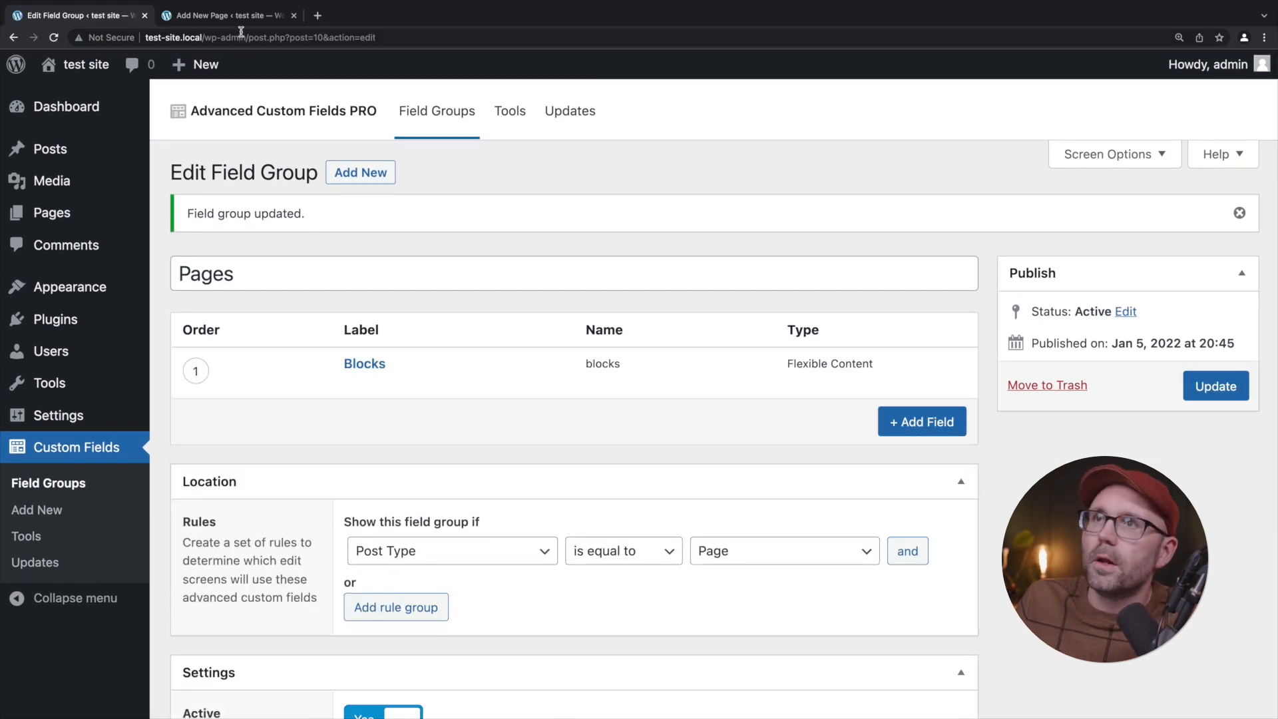
left_click(220, 14)
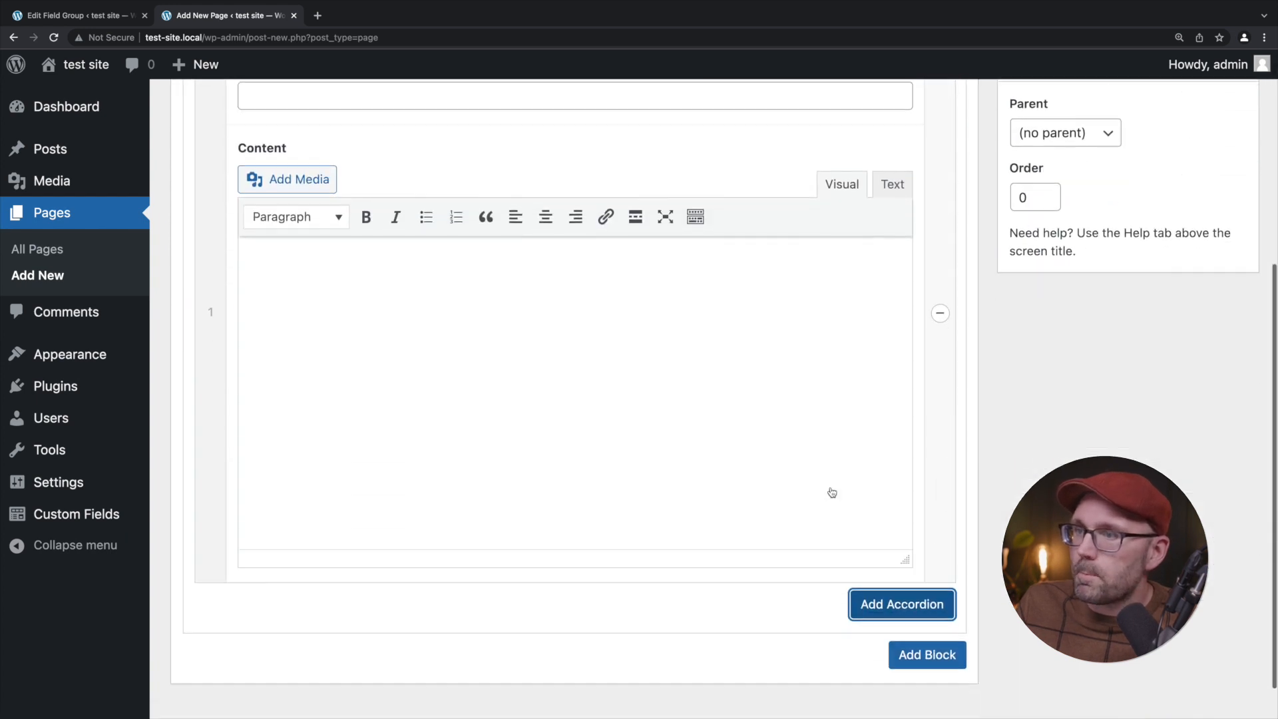
Add two more accordion rows to the page's Accordion block, making three.
left_click(901, 604)
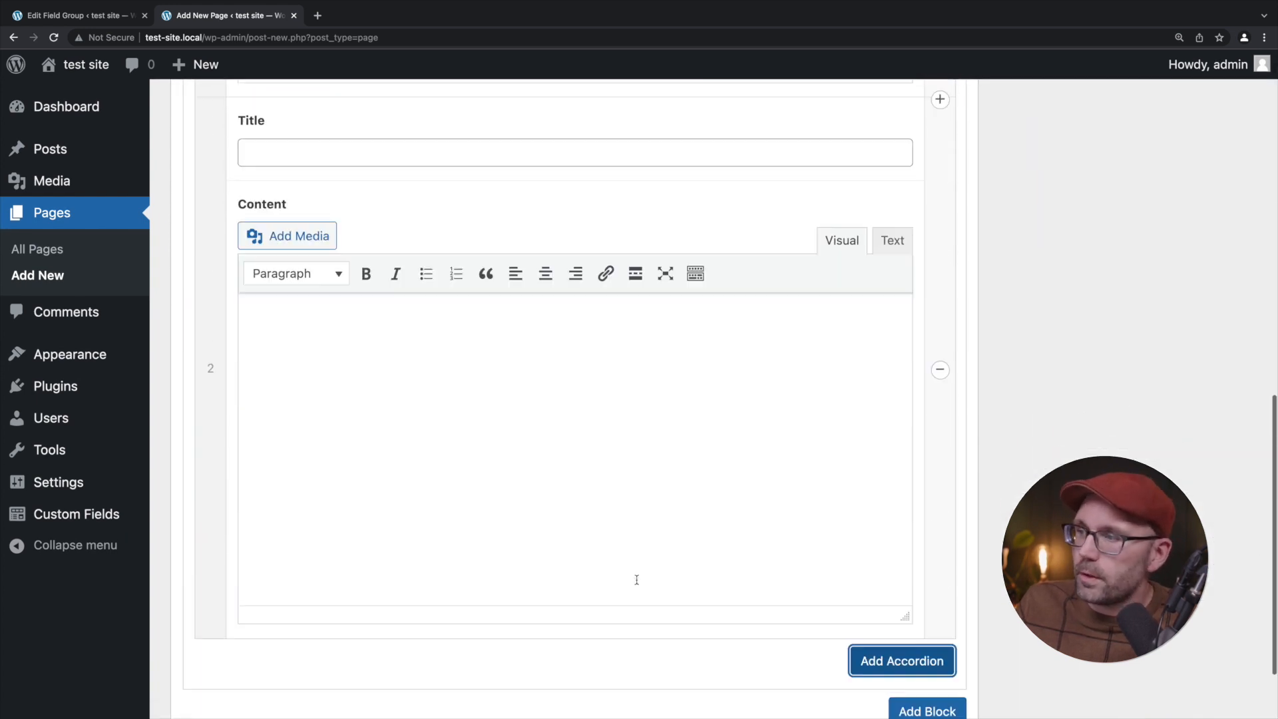
left_click(901, 660)
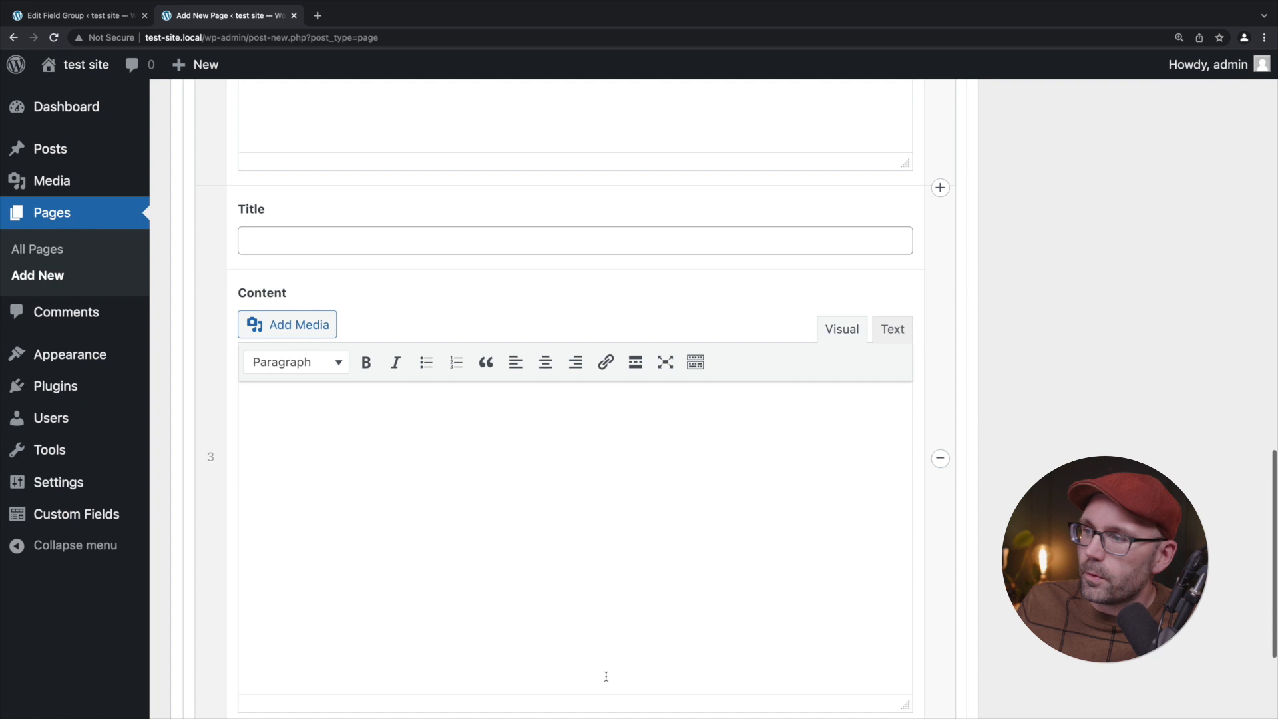
scroll("down", 3)
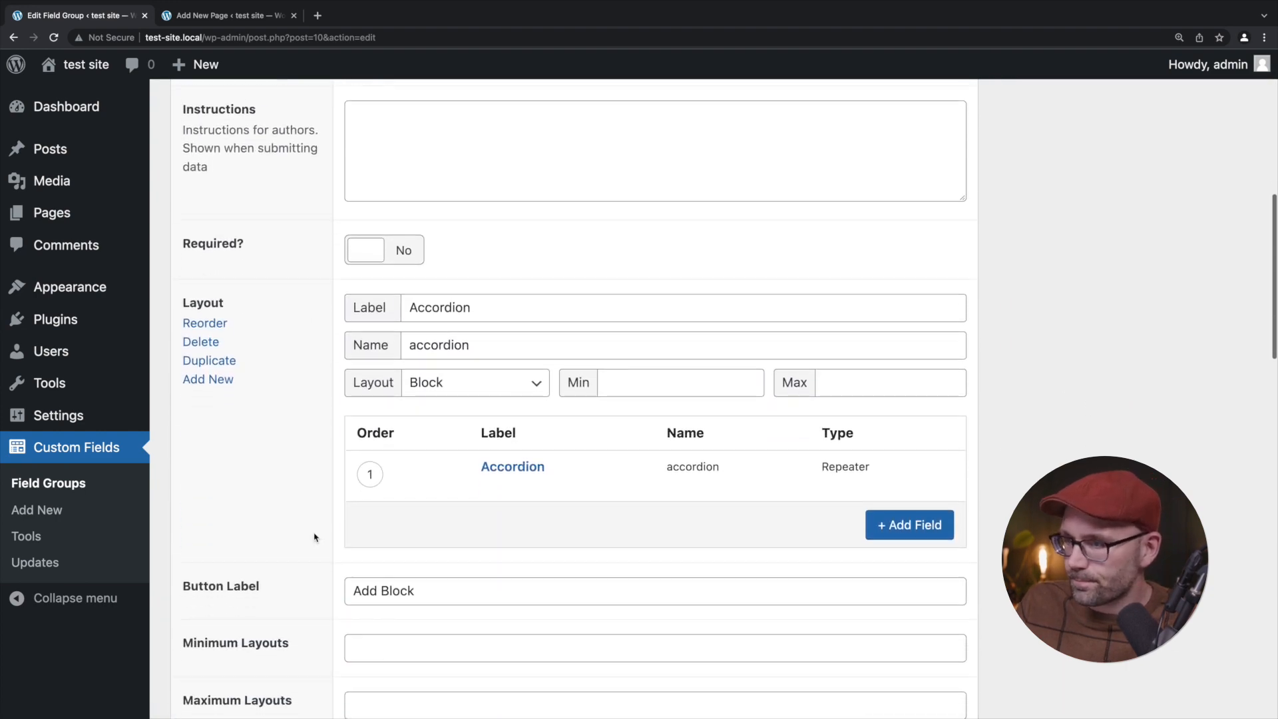
Review the Accordion repeater settings, save the field group and reload the new page editor.
left_click(512, 466)
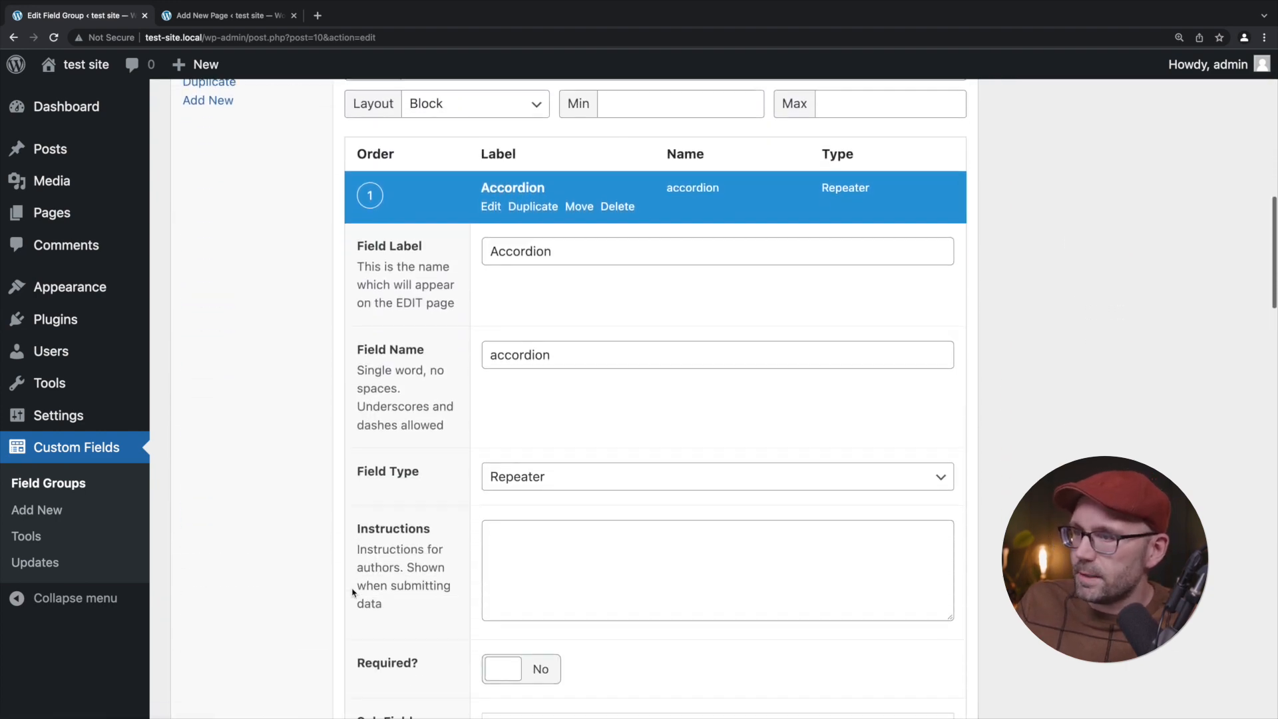
scroll("down", 3)
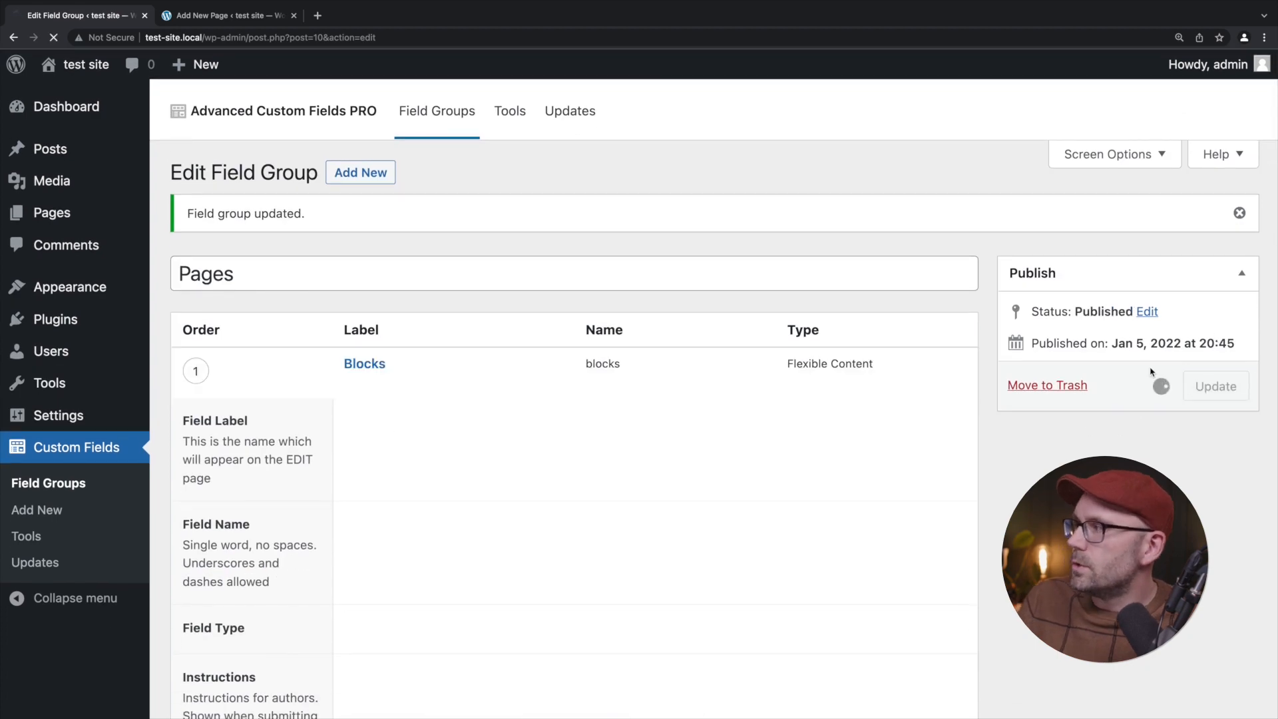
left_click(228, 15)
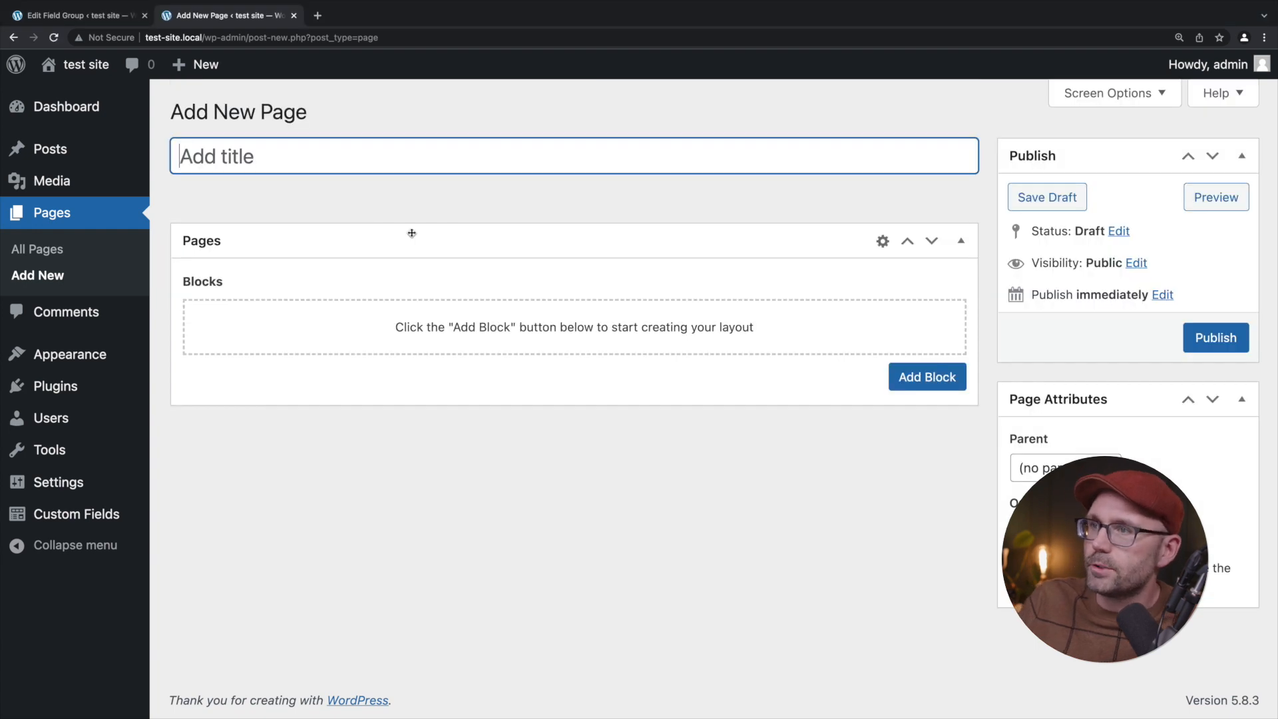
Add three Accordion blocks to the page, collapsing each before adding the next.
left_click(926, 377)
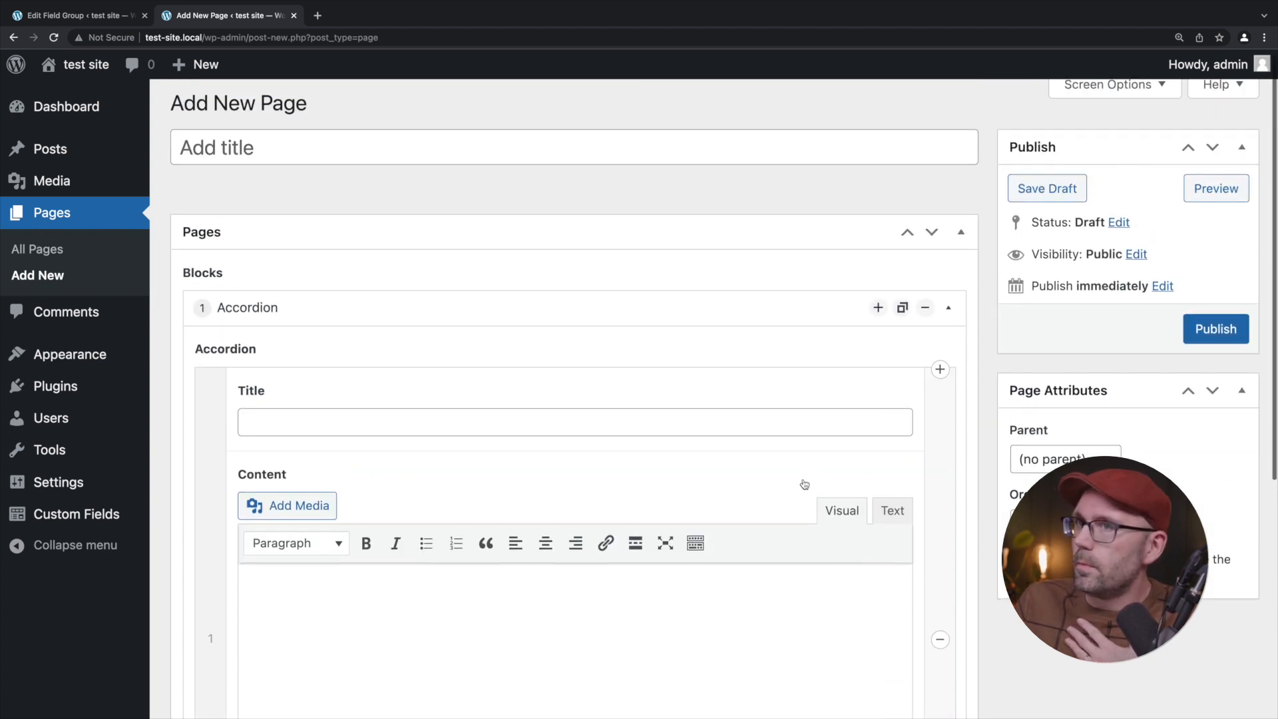
mouse_move(464, 333)
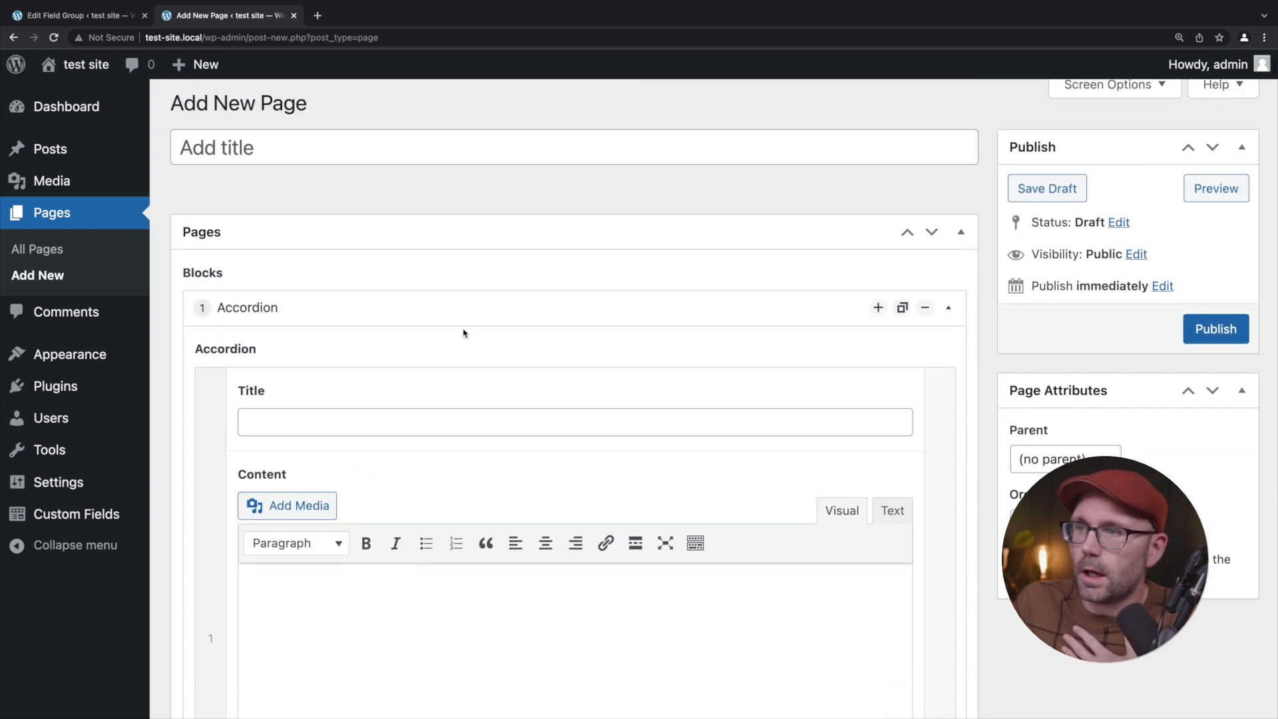
left_click(947, 308)
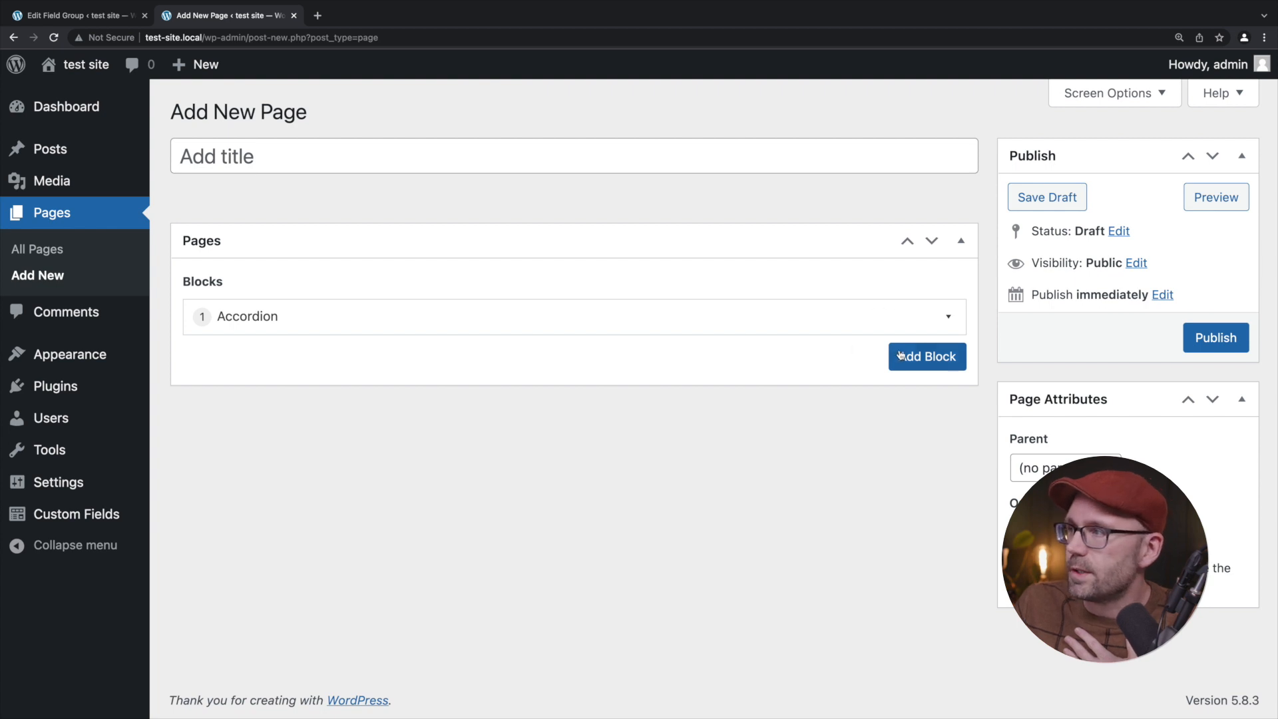
left_click(926, 357)
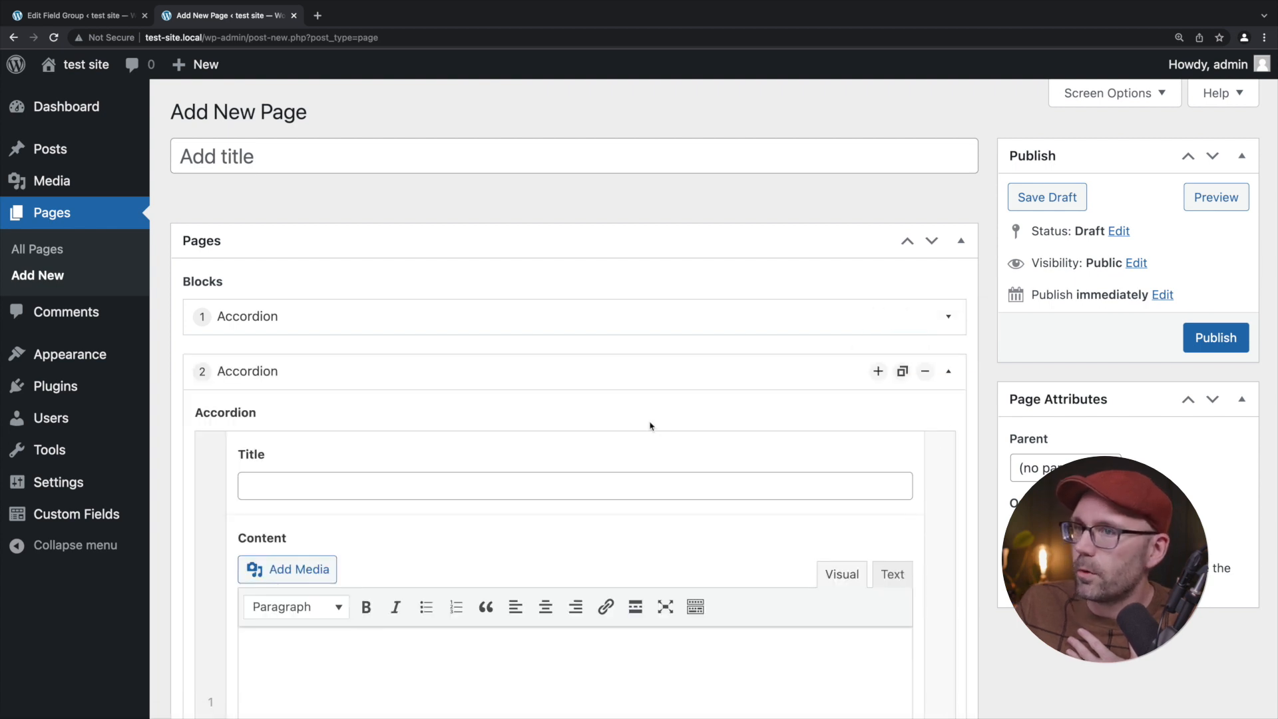
left_click(924, 372)
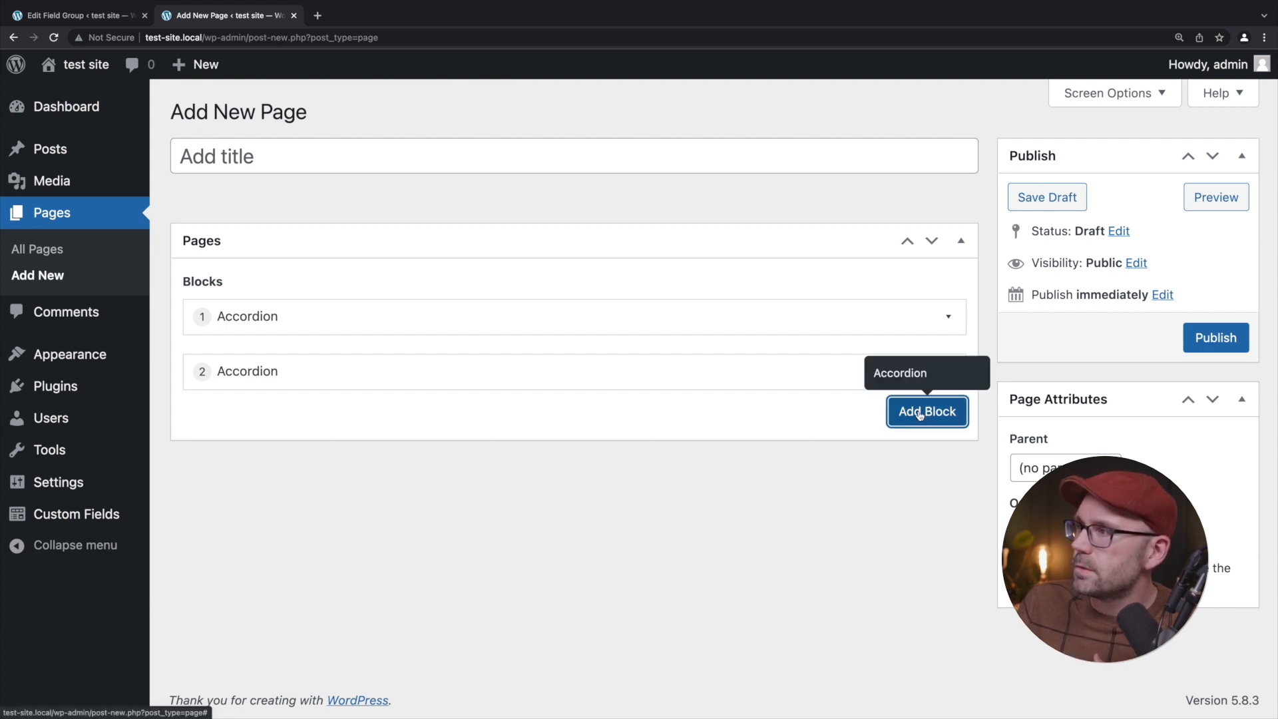
left_click(927, 411)
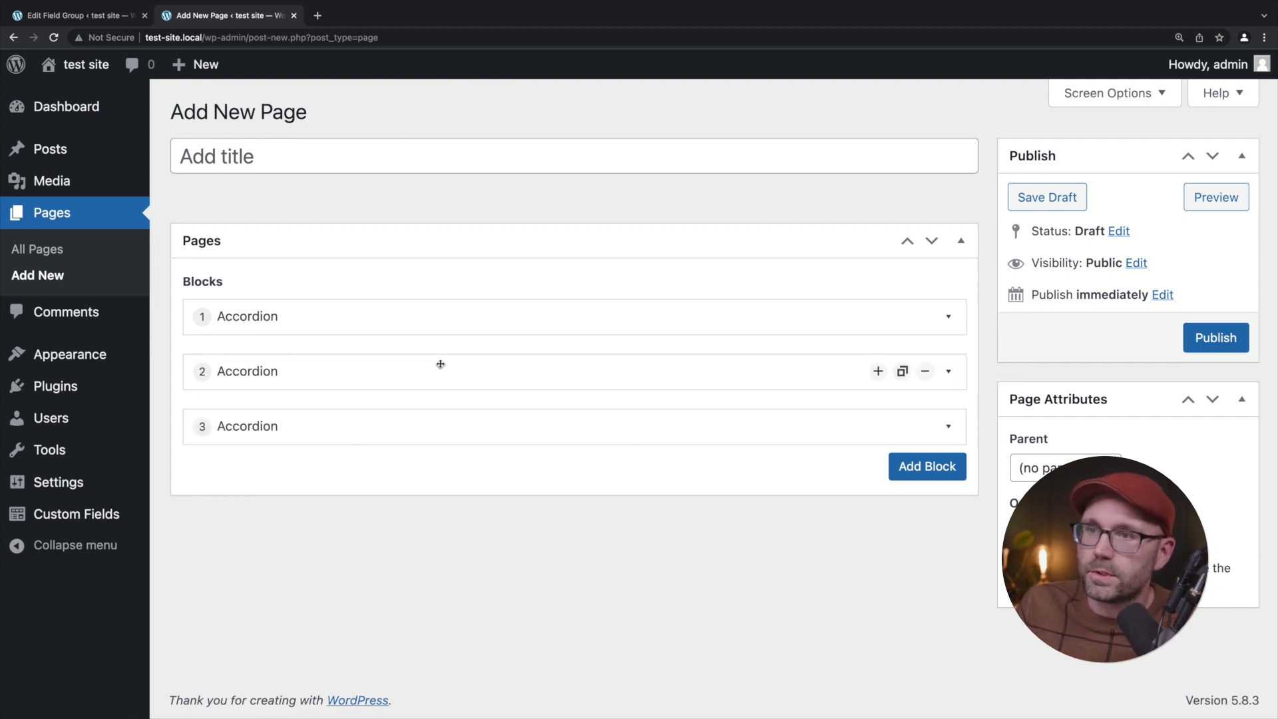
mouse_move(429, 403)
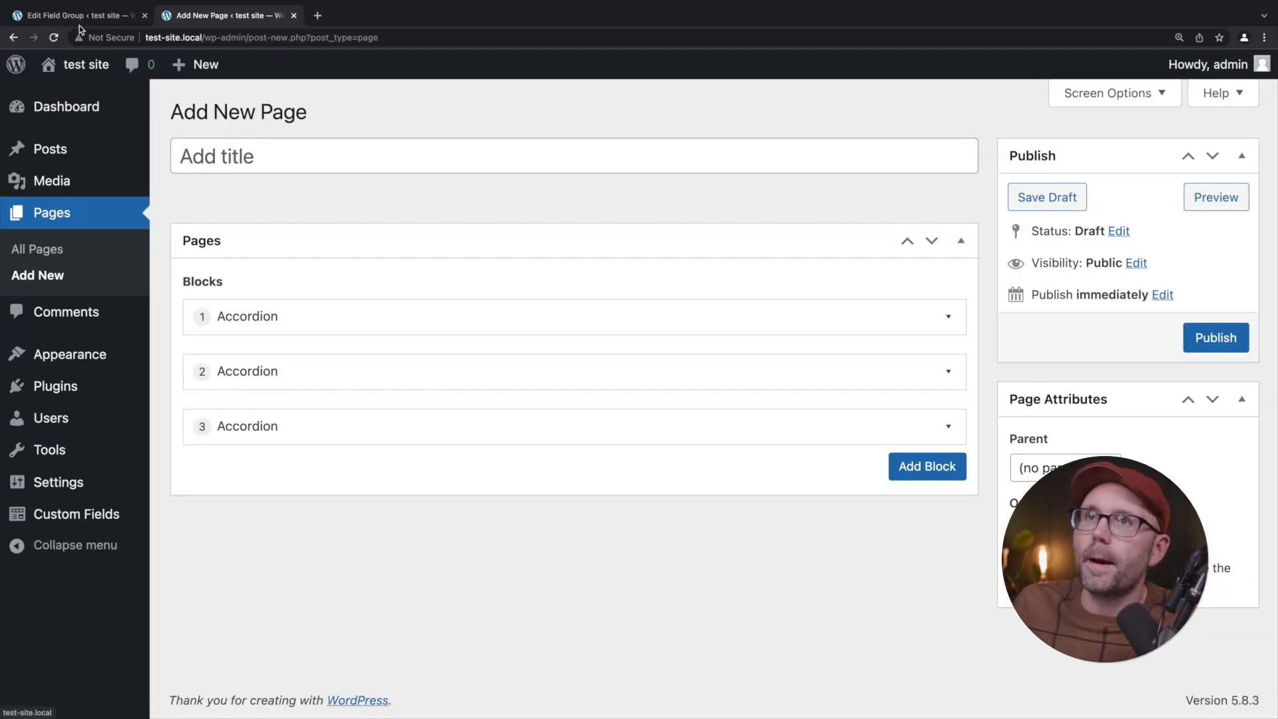
Back in the field group, remove the mistakenly added Hero field from the Accordion layout.
left_click(73, 15)
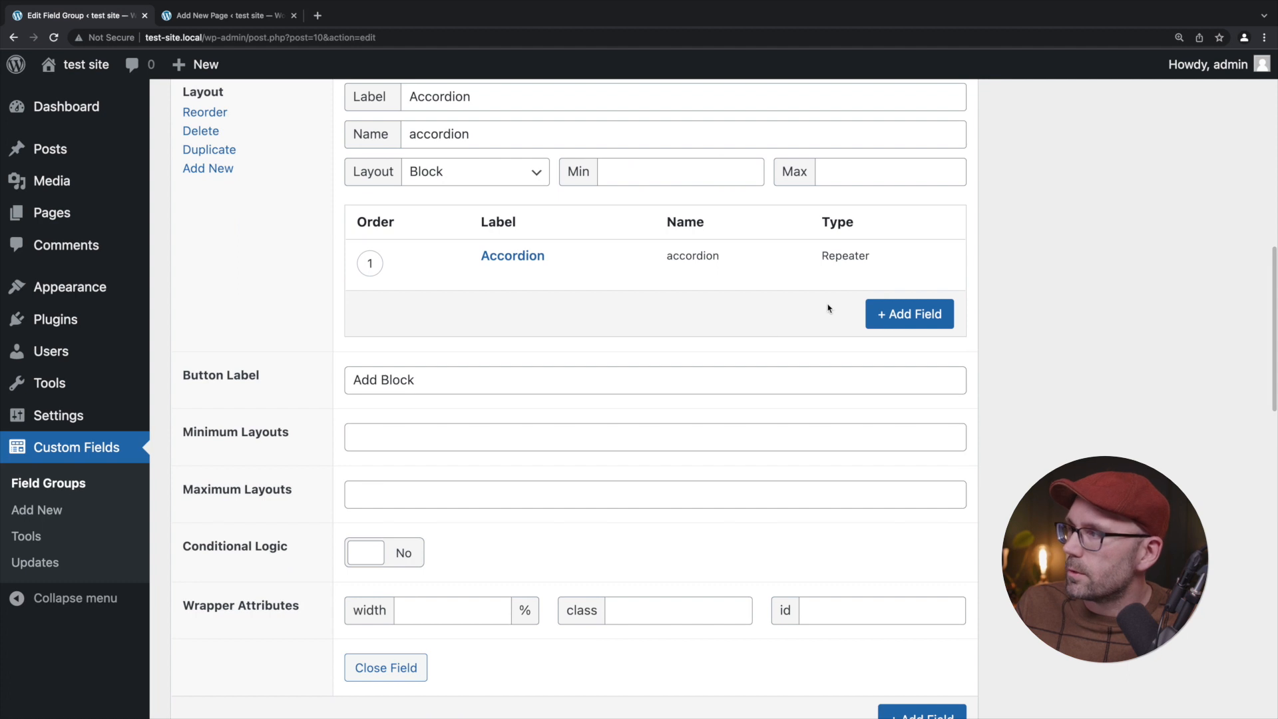
left_click(909, 314)
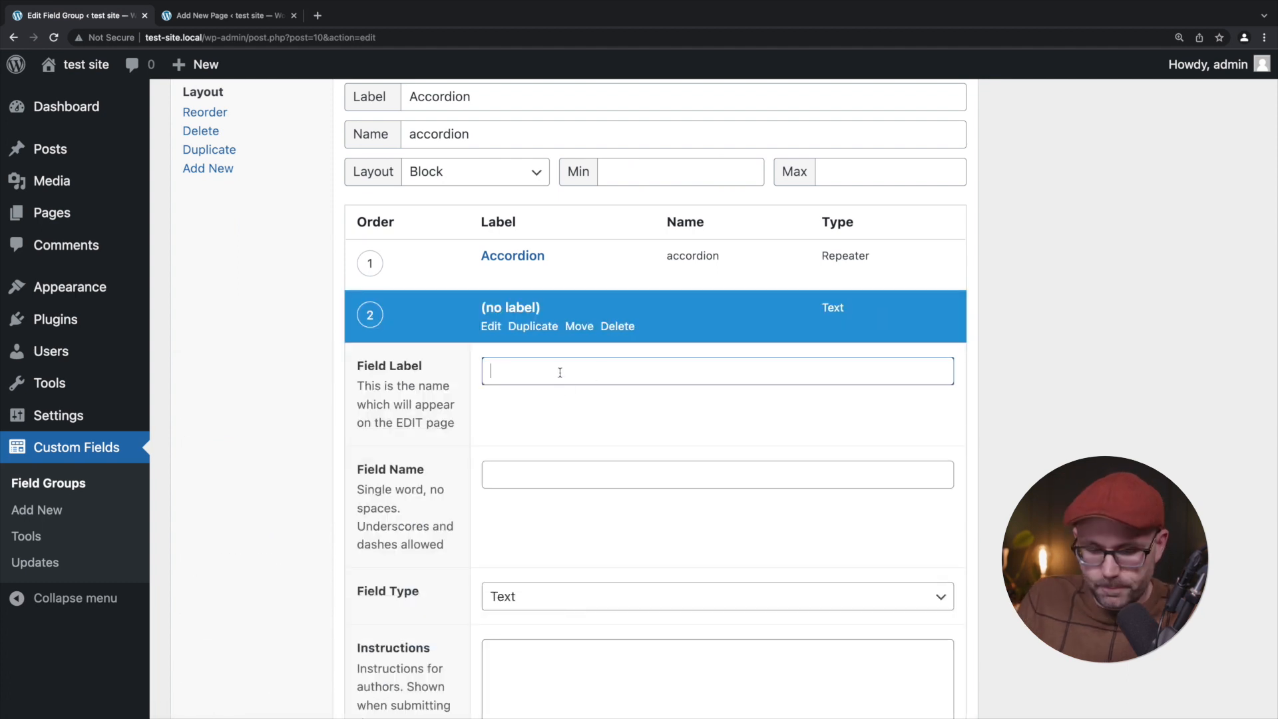
type("Hero")
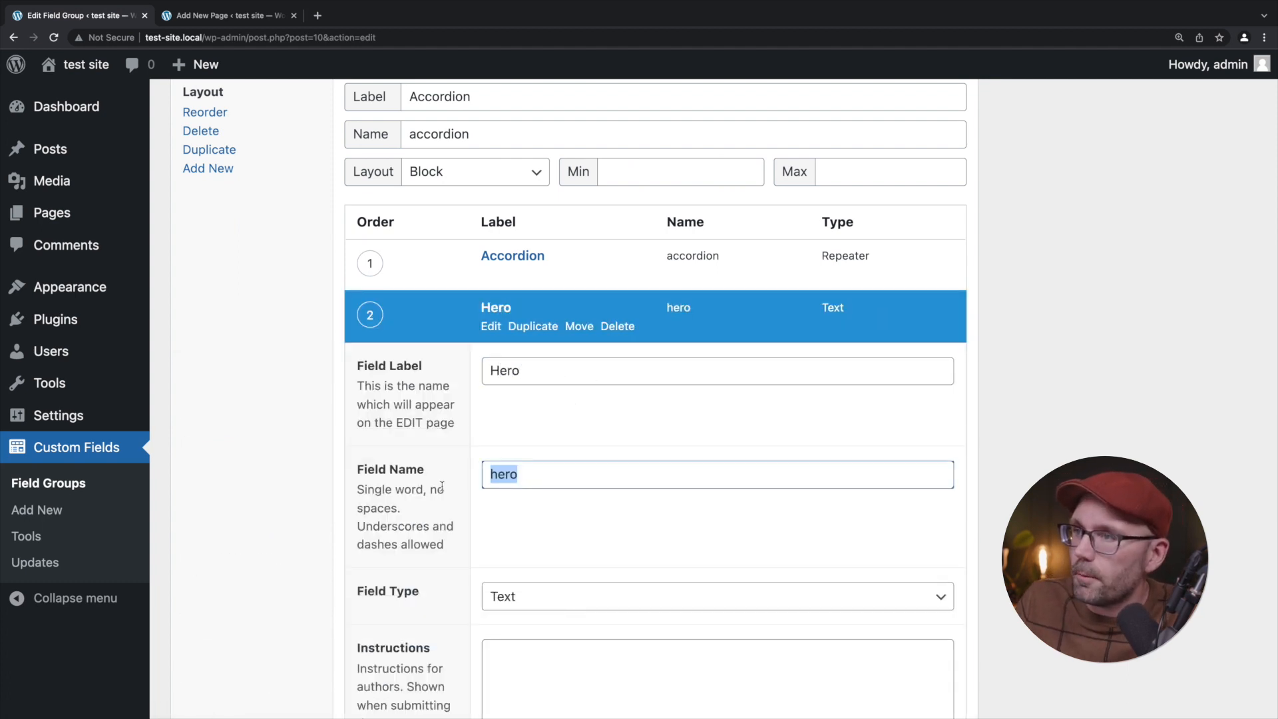
scroll("down", 3)
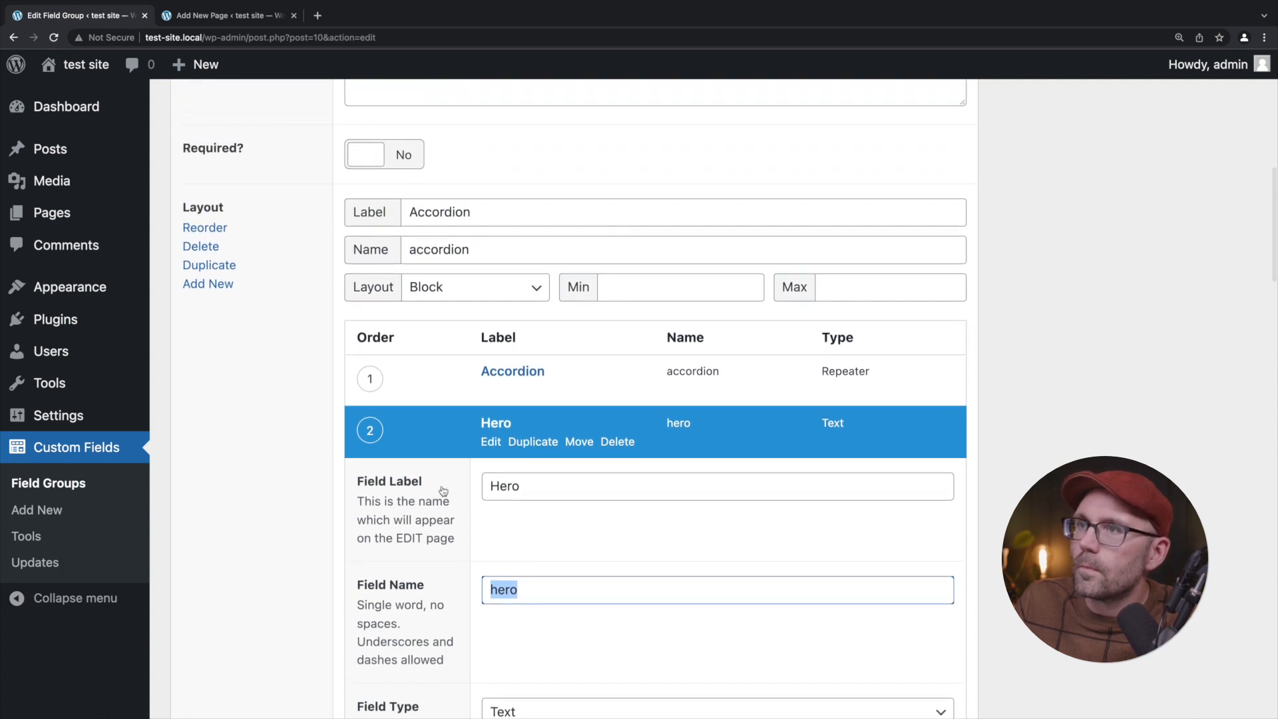
left_click(616, 440)
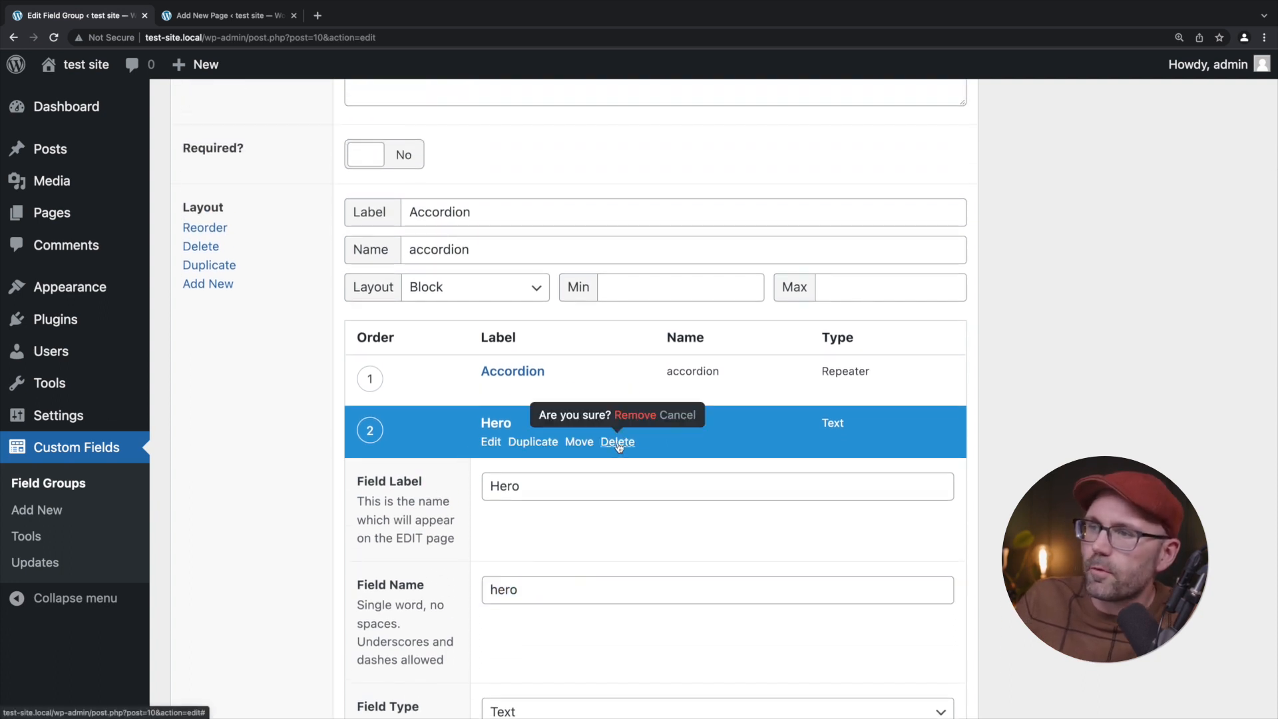
left_click(680, 415)
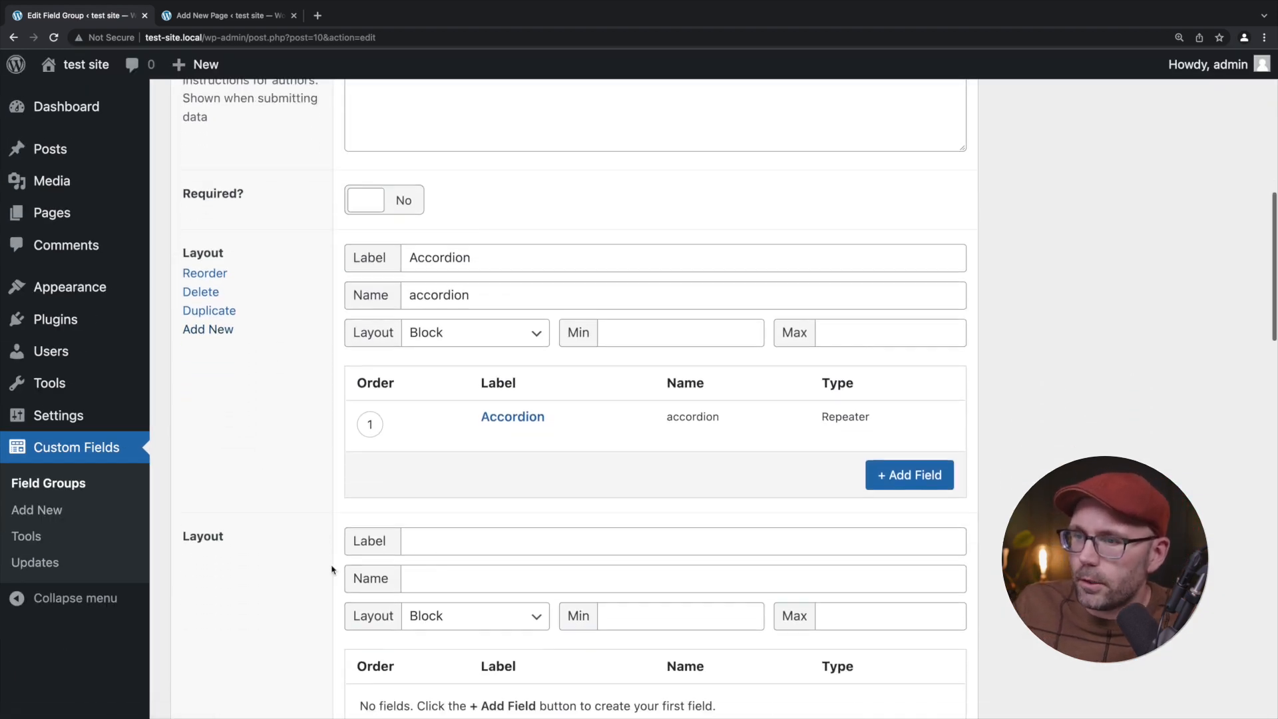
Label the new layout Hero and give it a Title text field and a Content Wysiwyg Editor field.
type("Hero")
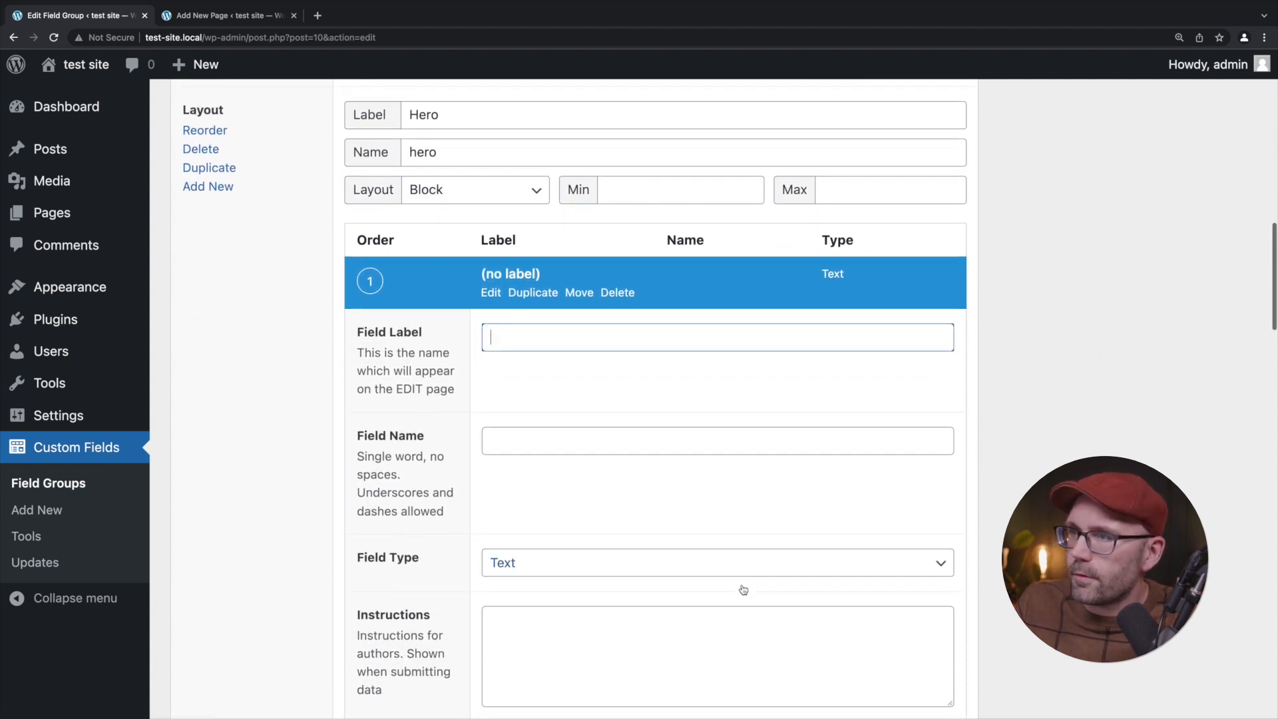
type("Title")
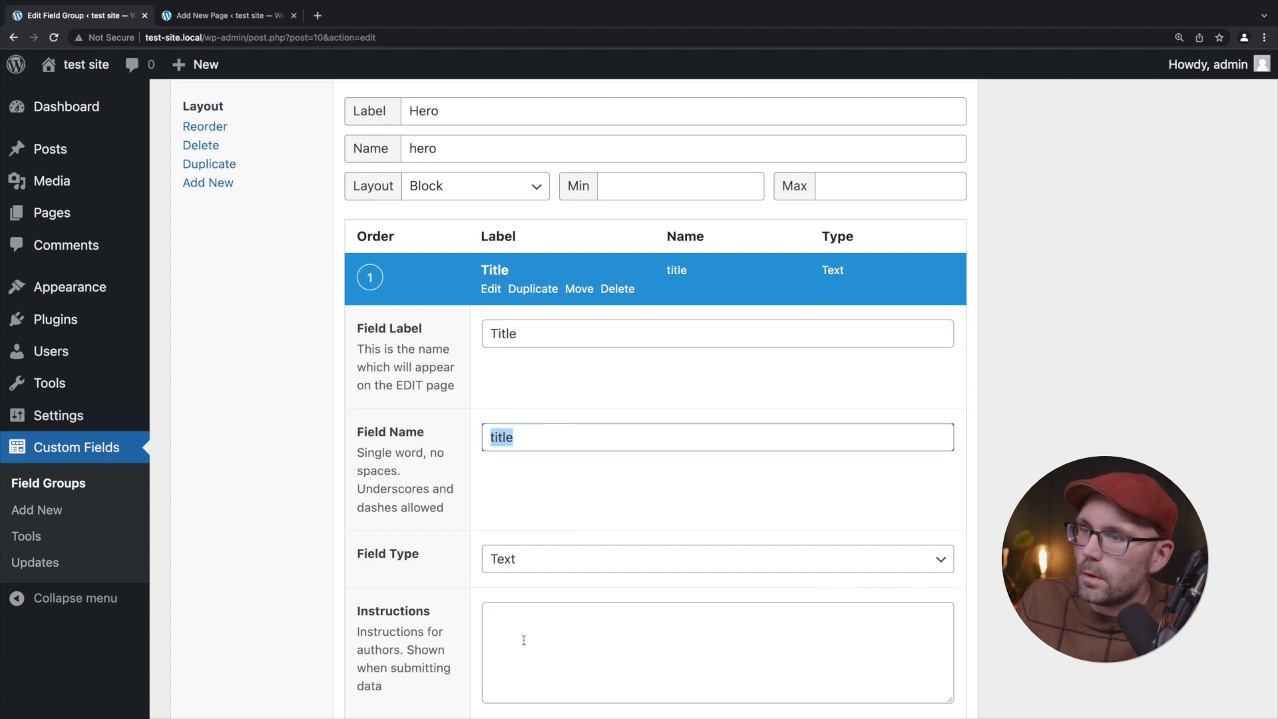
scroll("down", 3)
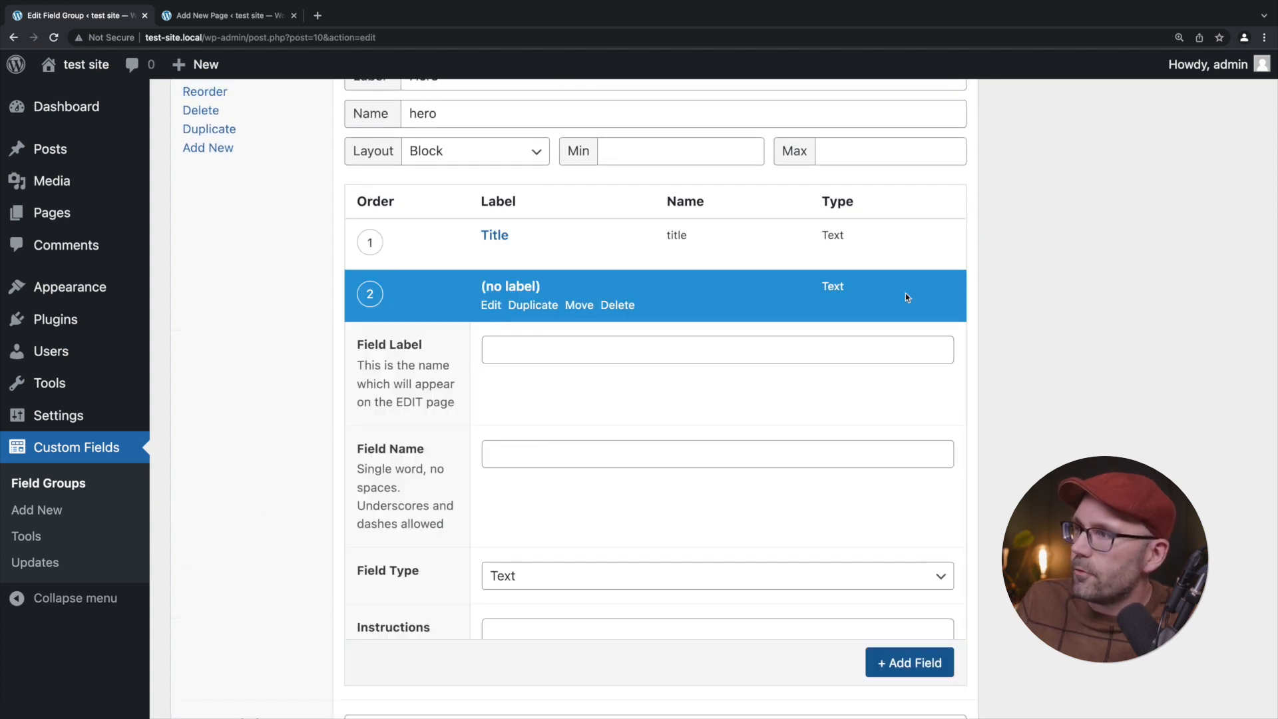
type("Content")
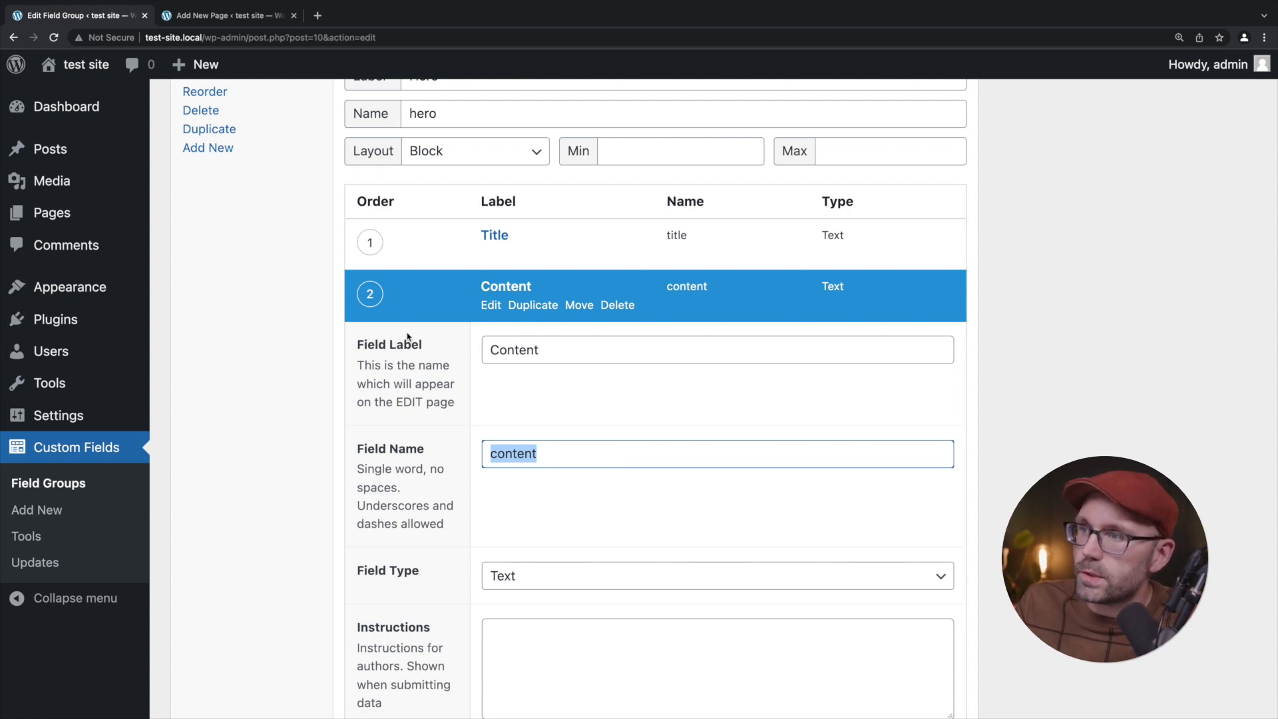
scroll("down", 3)
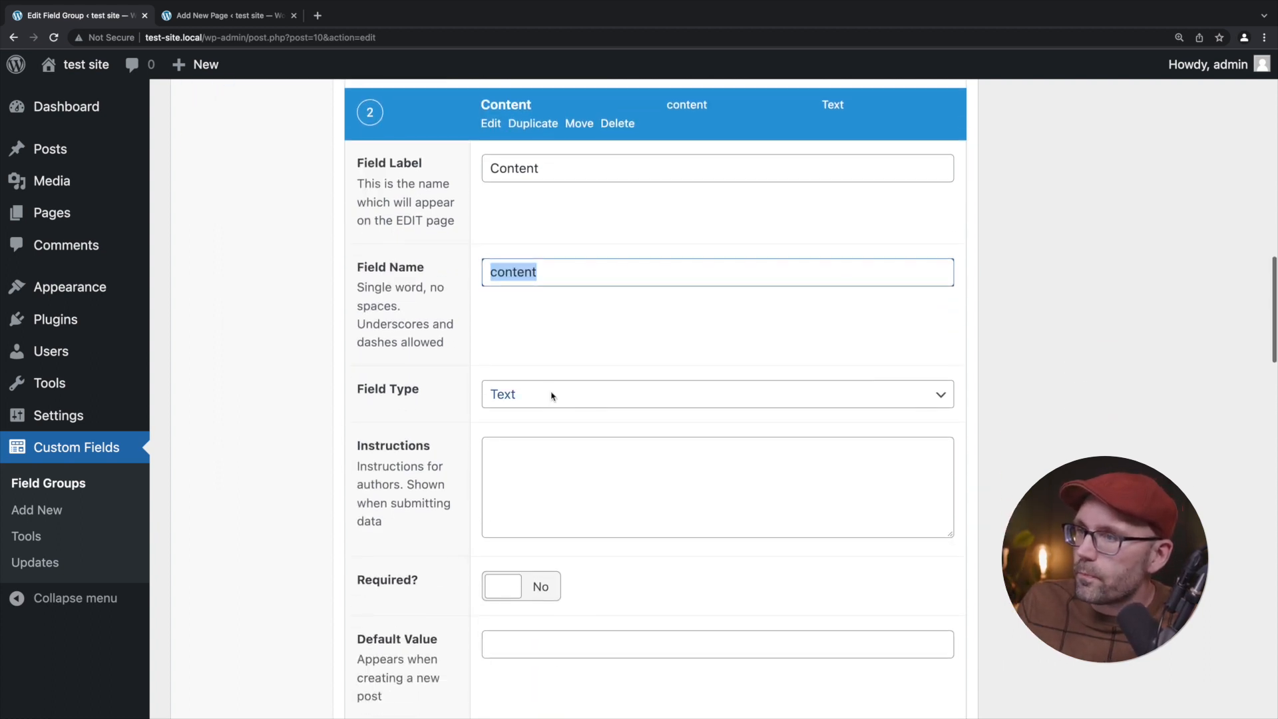
left_click(716, 394)
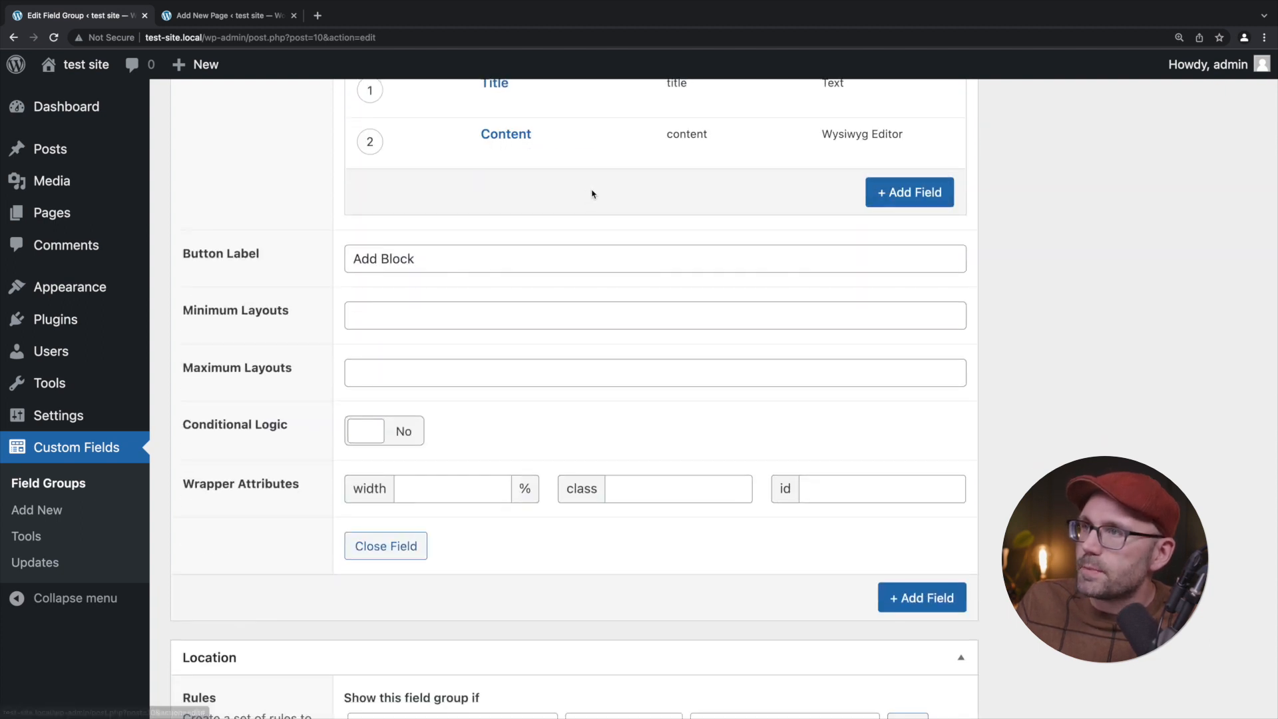
Add an Image field of type Image to the Hero layout and return to the new page.
left_click(909, 191)
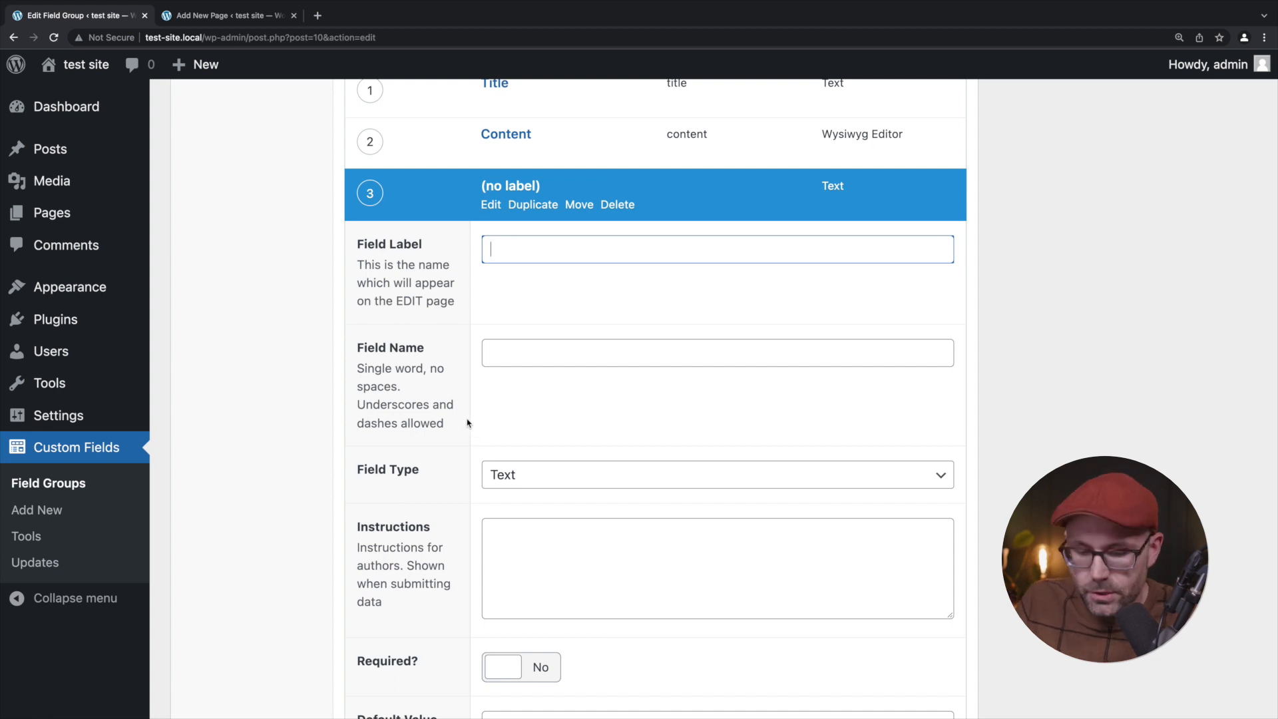
type("Image")
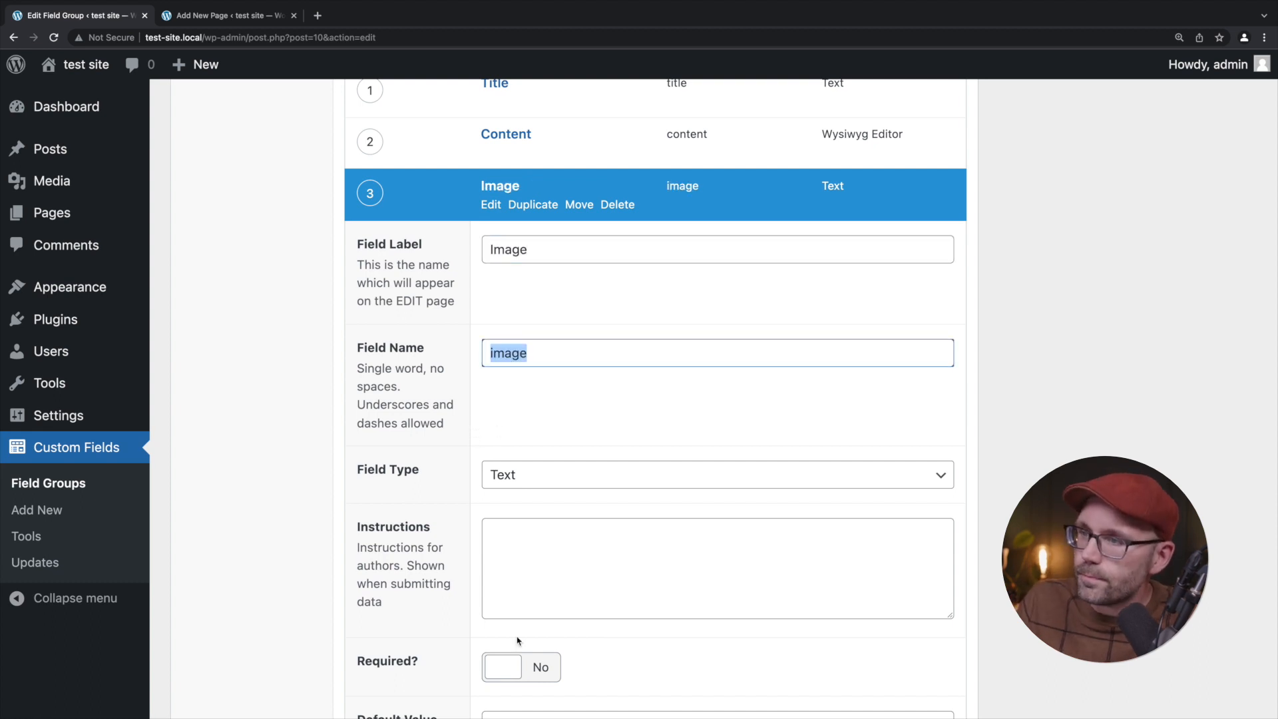
left_click(716, 473)
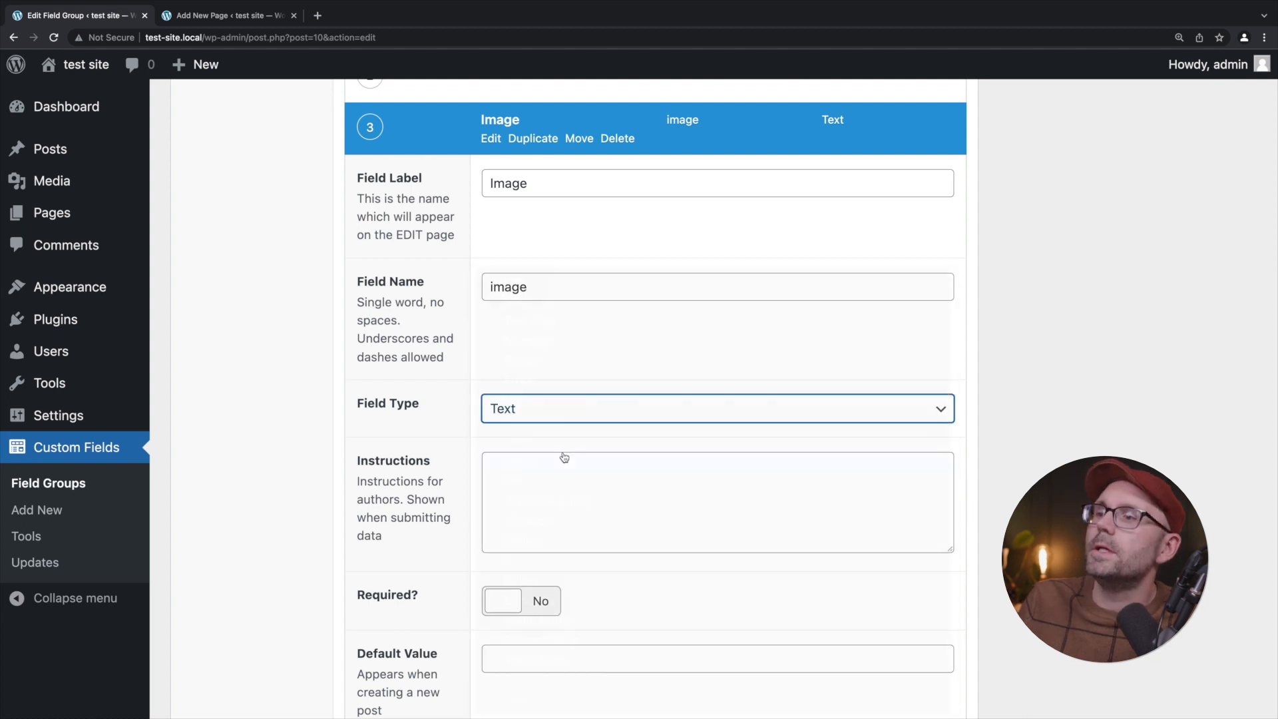
left_click(716, 407)
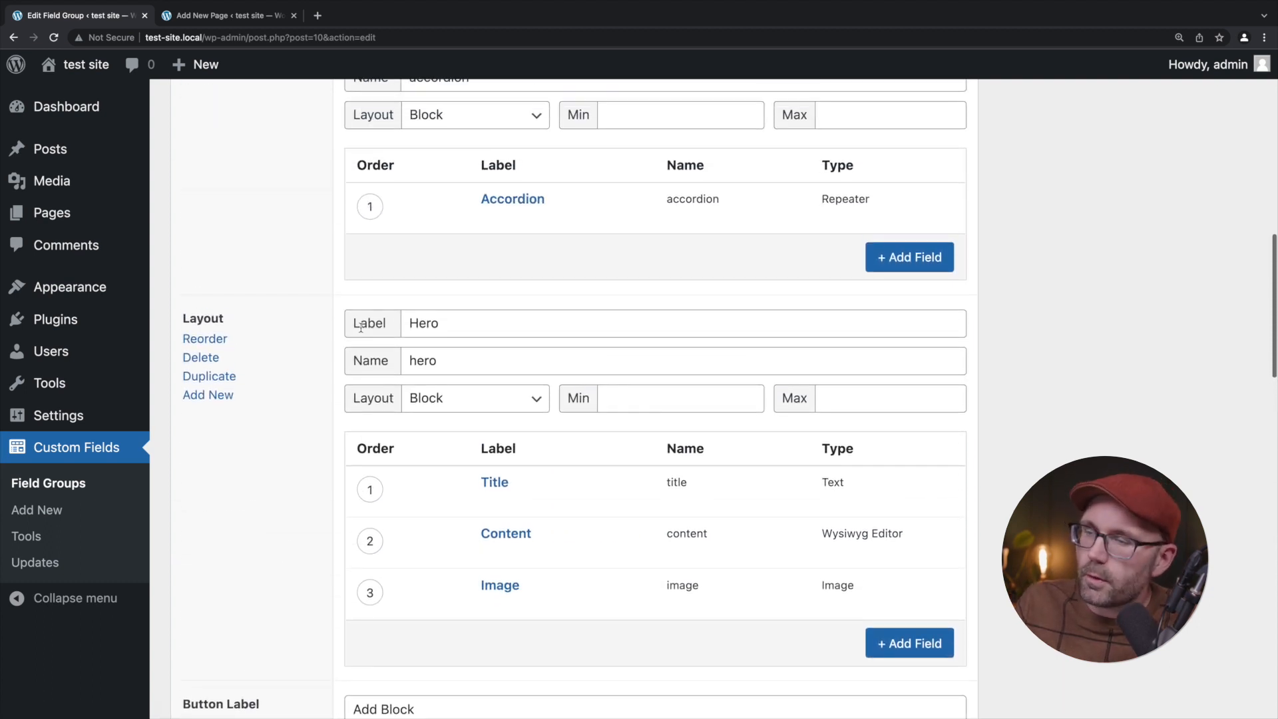
left_click(1215, 386)
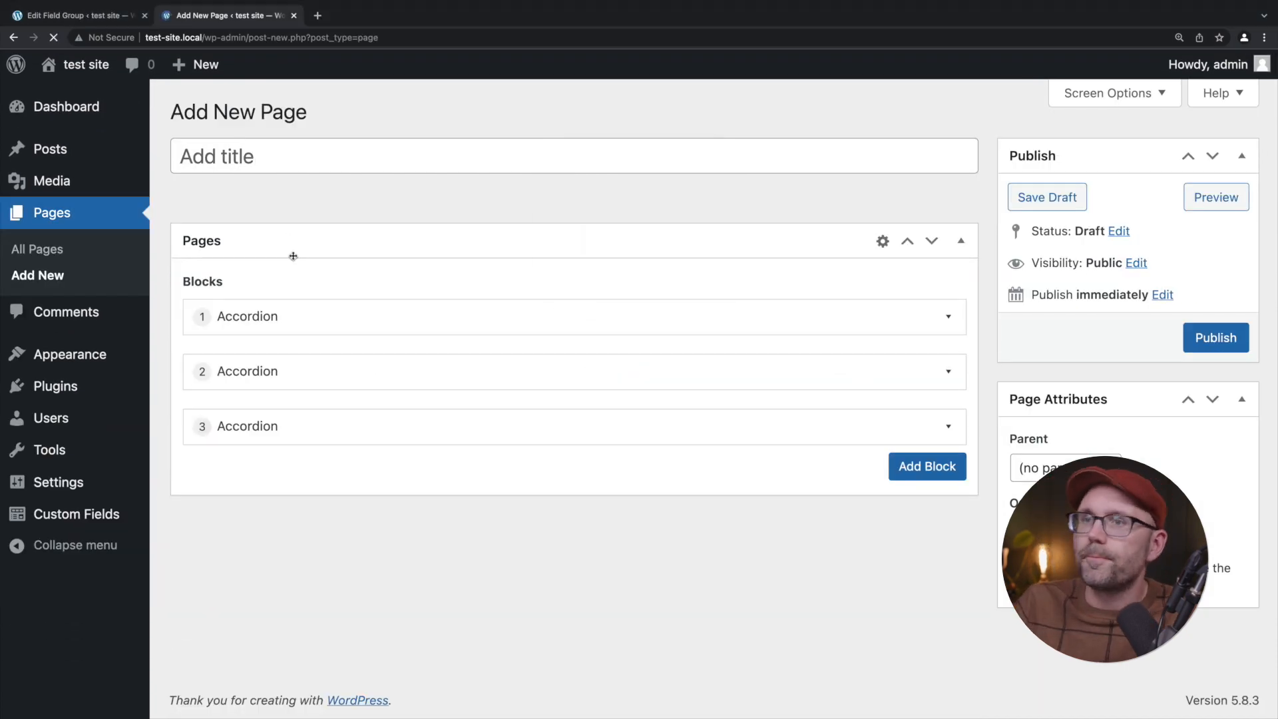
Add a Hero block with an image and 'Hello World', then look up a Lorem Ipsum generator.
left_click(927, 377)
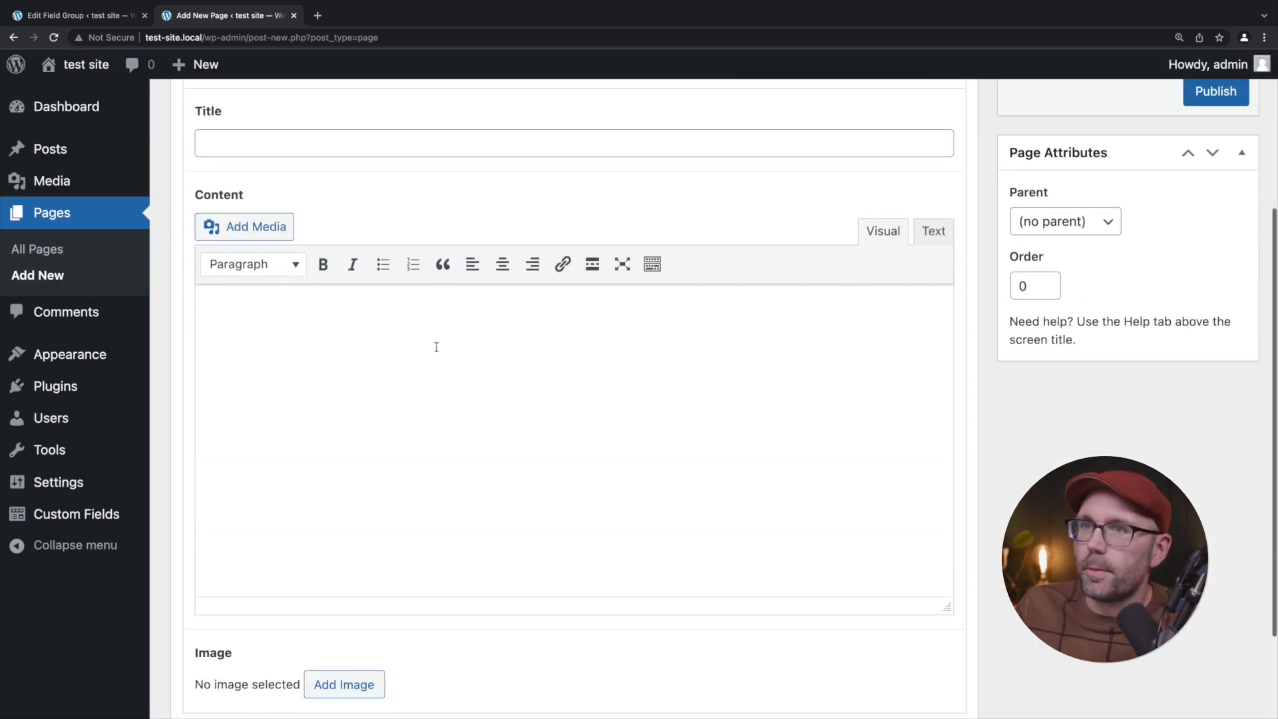
scroll("down", 3)
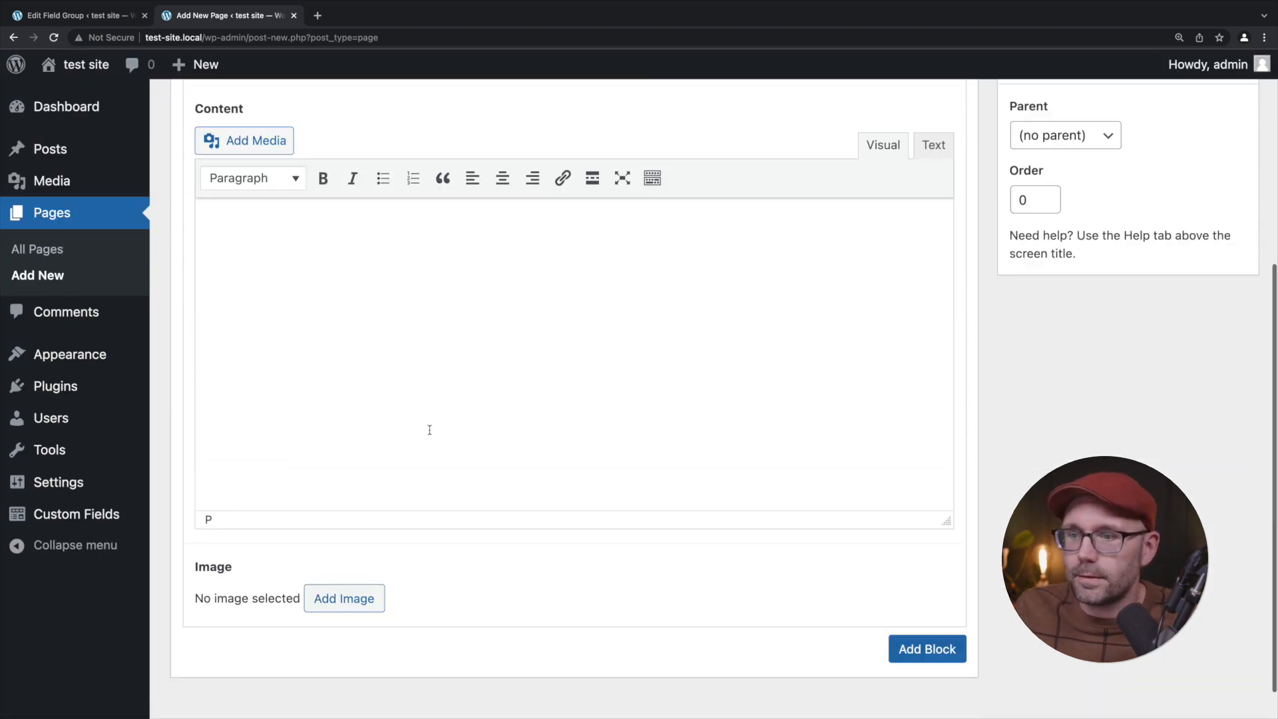
left_click(343, 598)
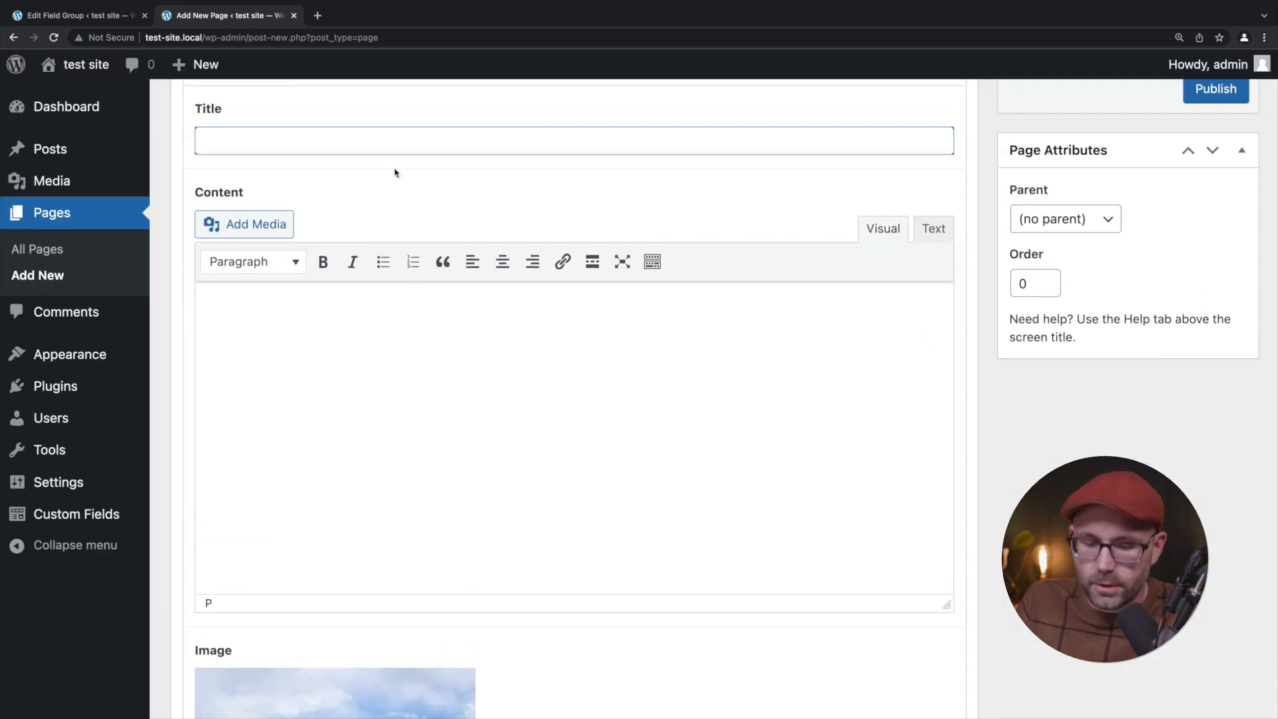
type("Hello World")
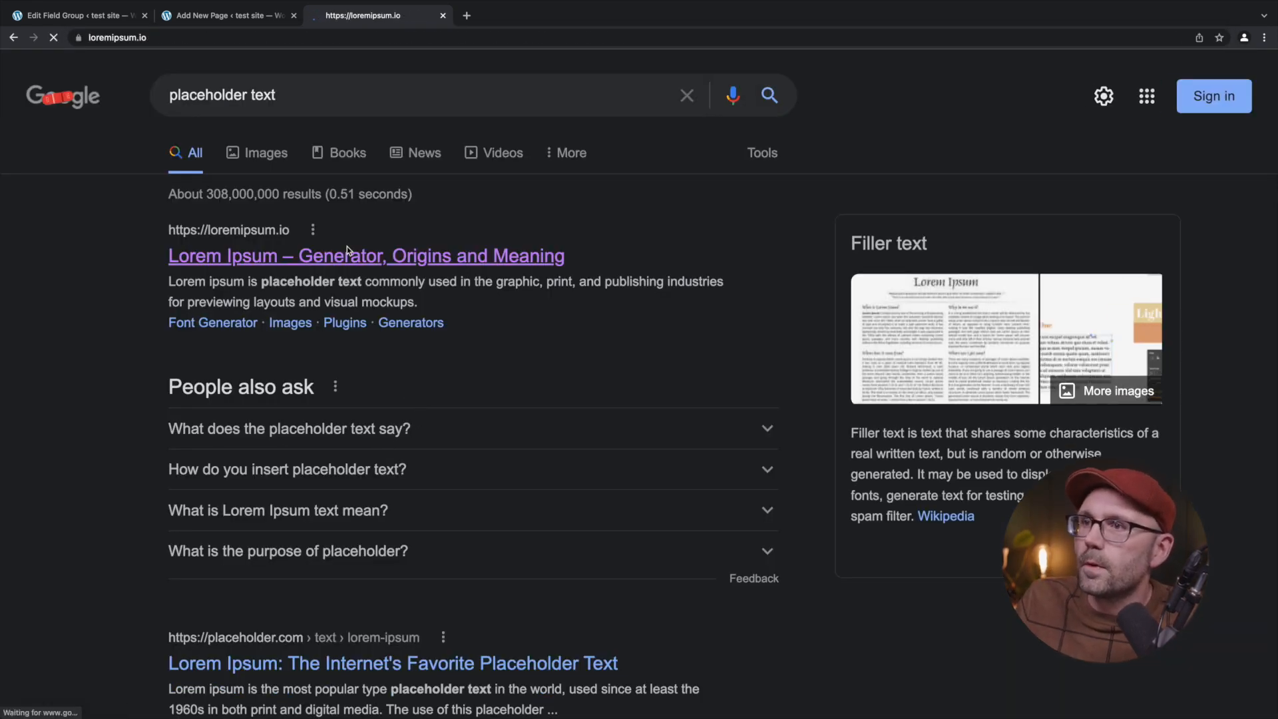
left_click(367, 256)
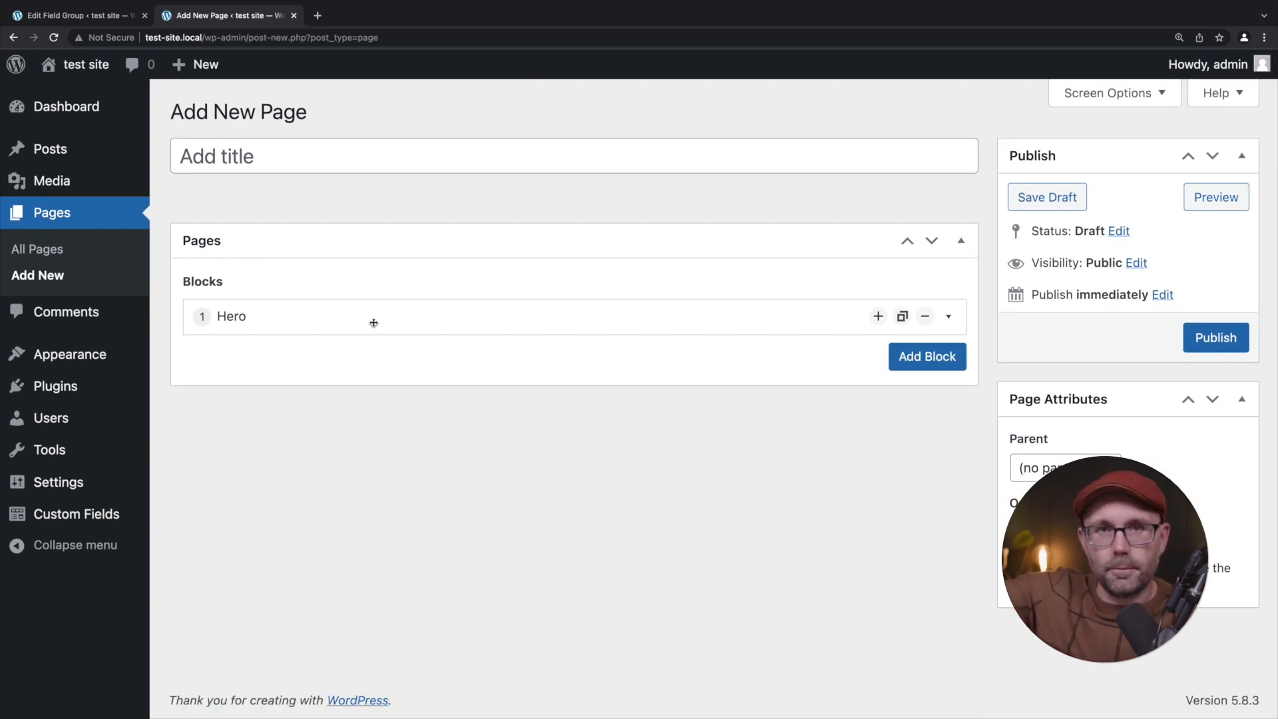
Add an Accordion block with two items (Accordion 2 second) and publish the page.
left_click(927, 357)
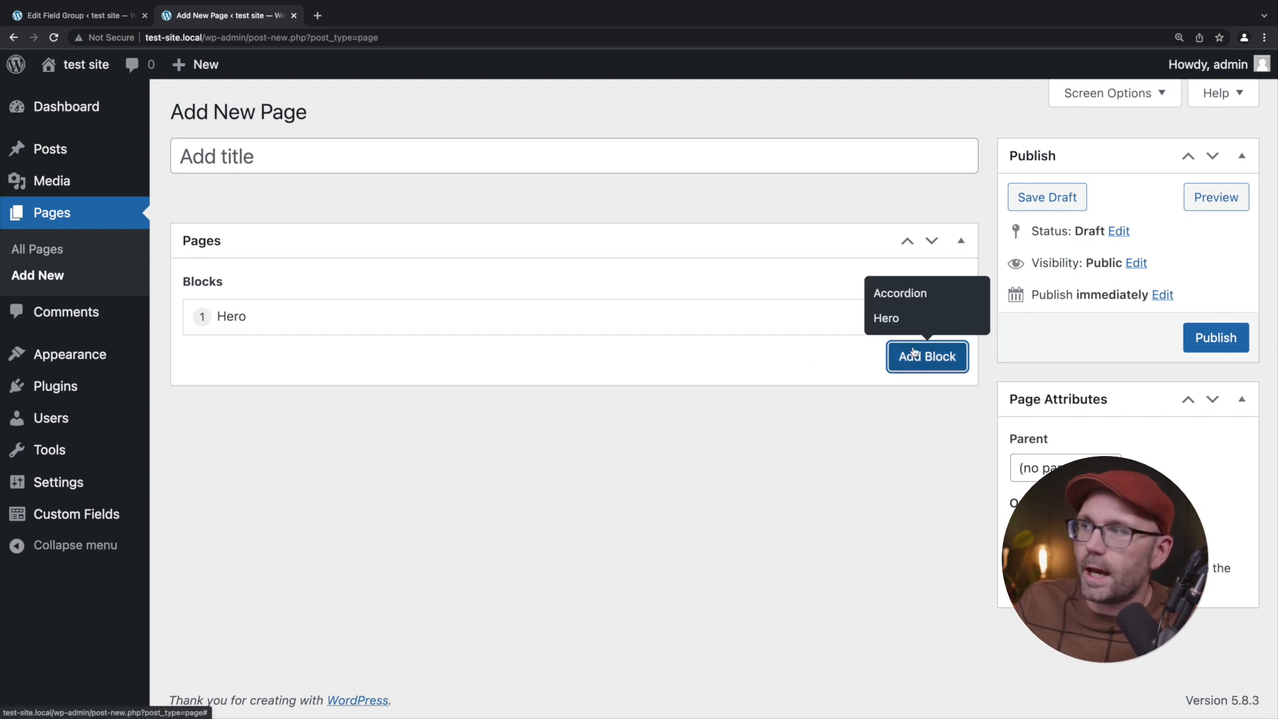
left_click(899, 293)
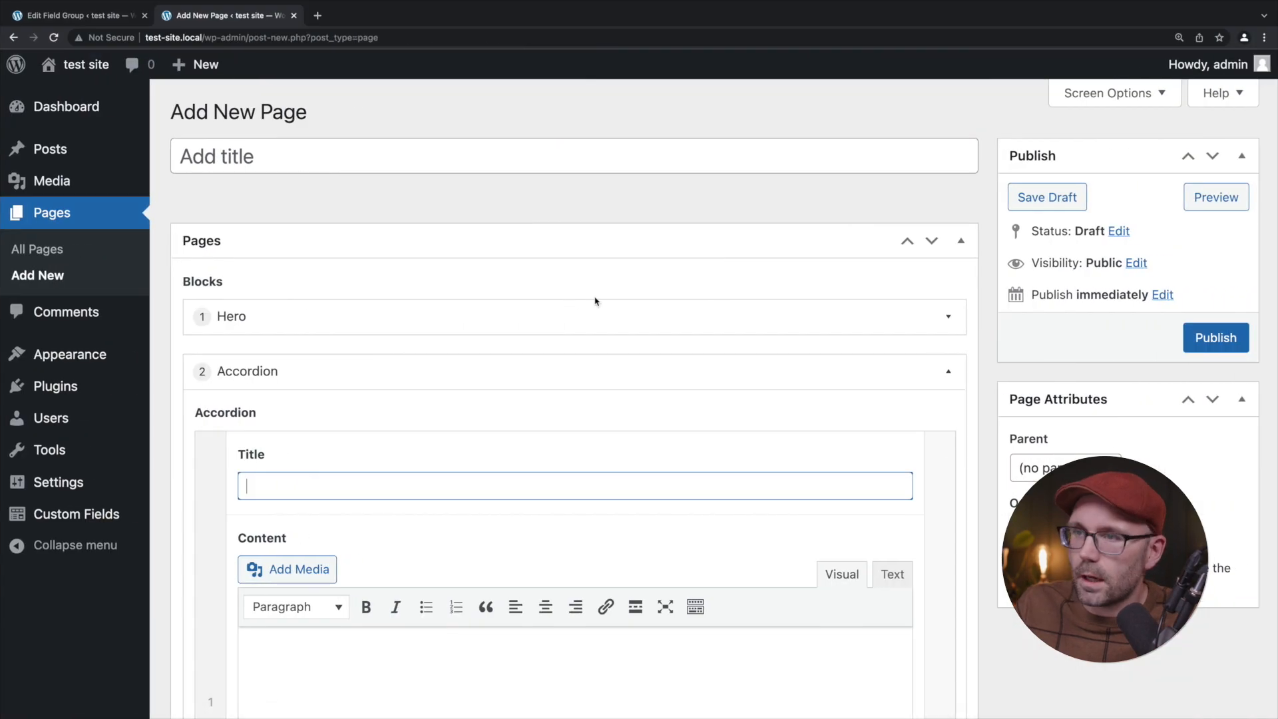
scroll("down", 3)
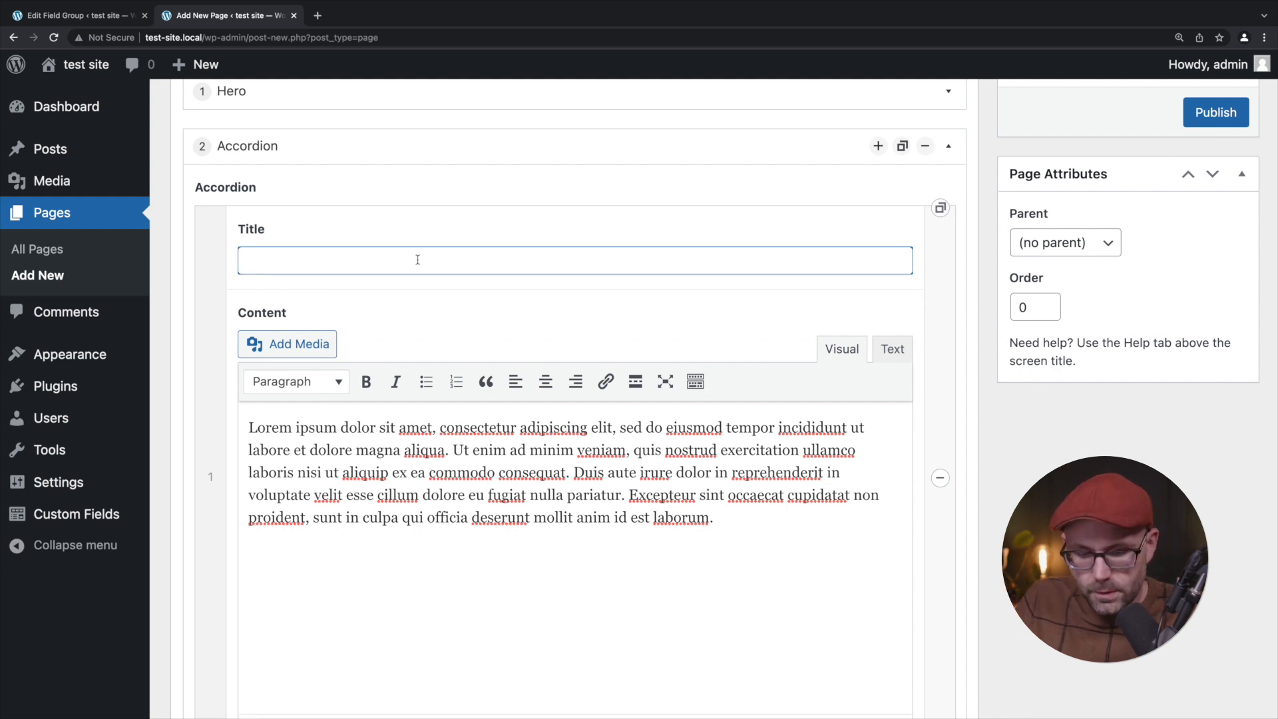
type("Accordion 1")
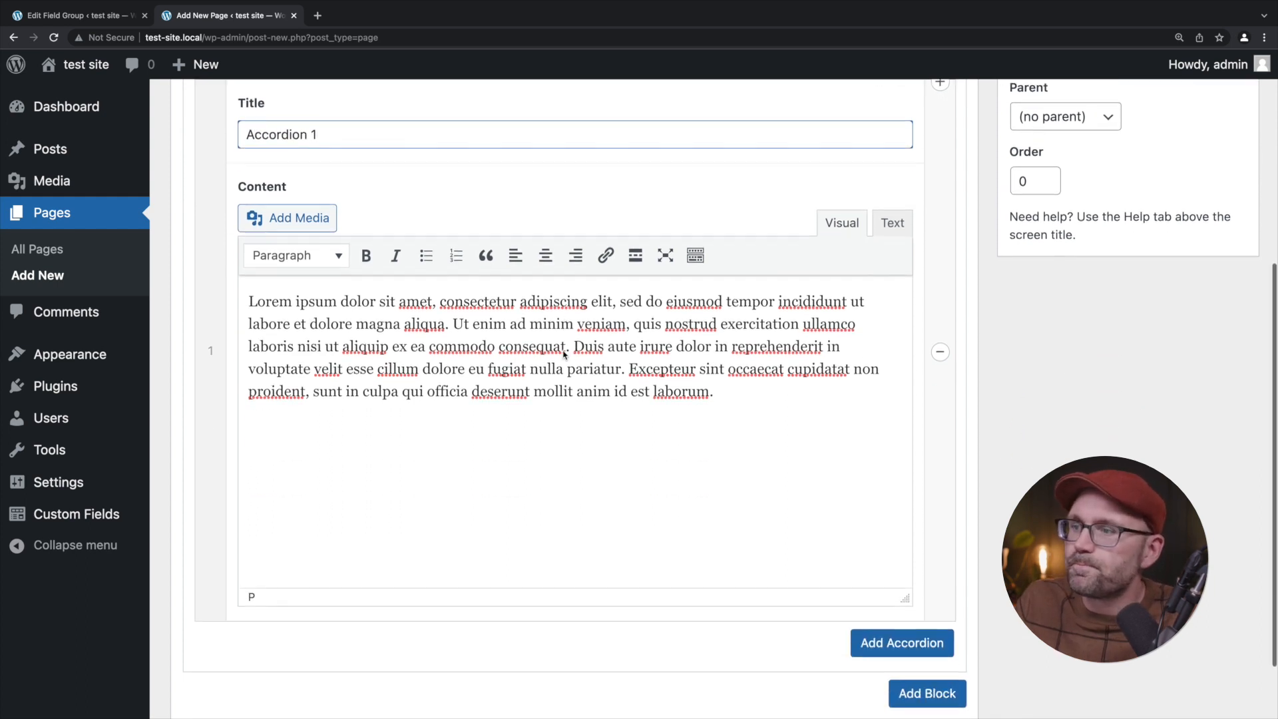
left_click(901, 642)
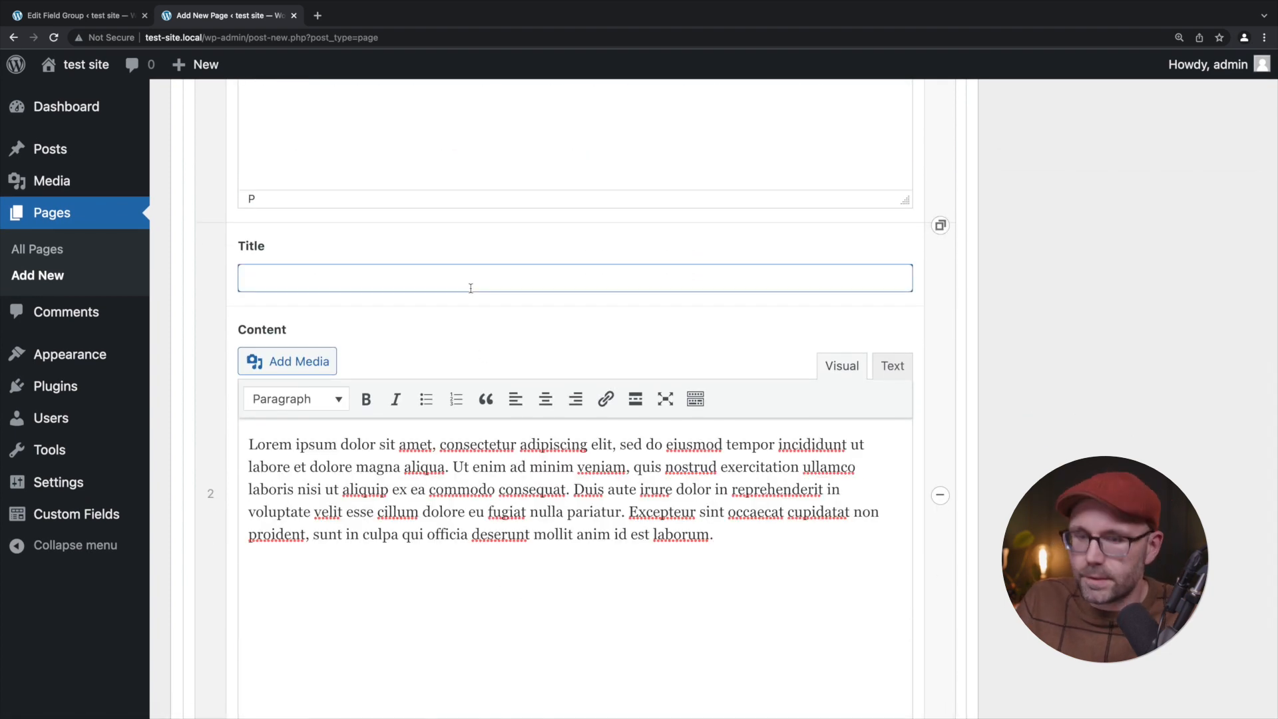
type("Accordion 2")
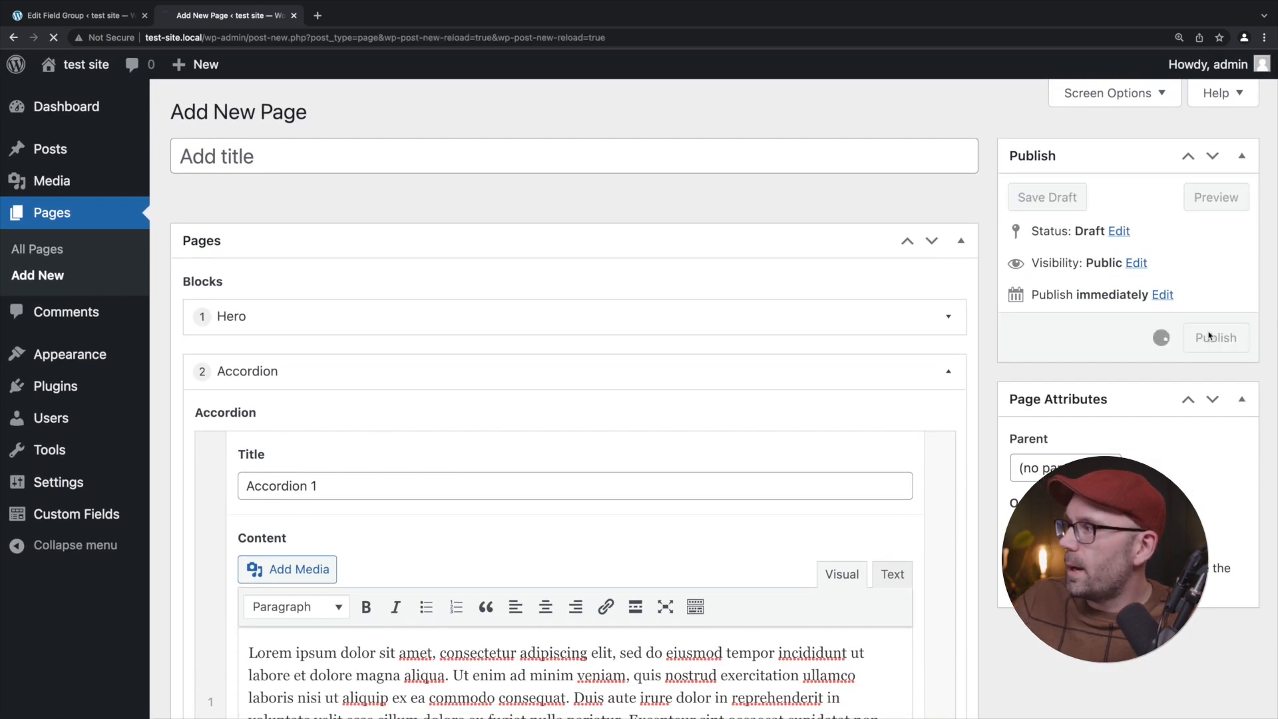
left_click(1215, 337)
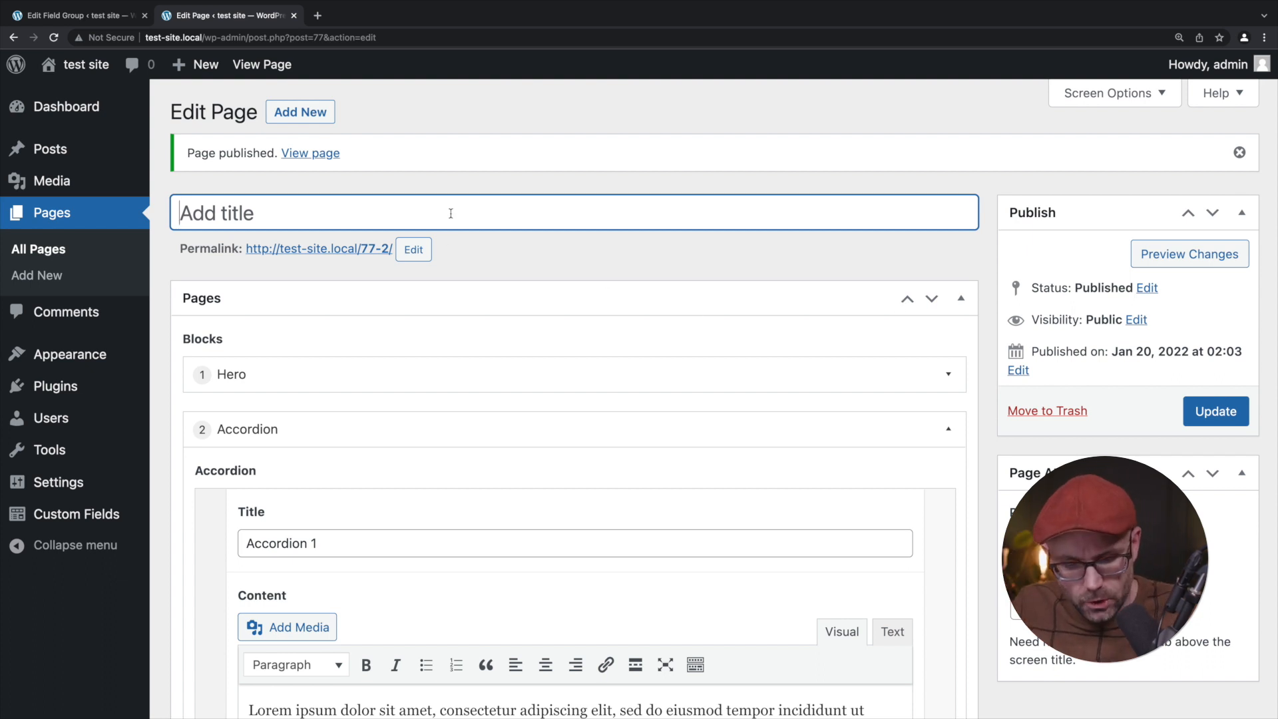
Title the page Blocks Demo and update it.
type("Blocks Demo")
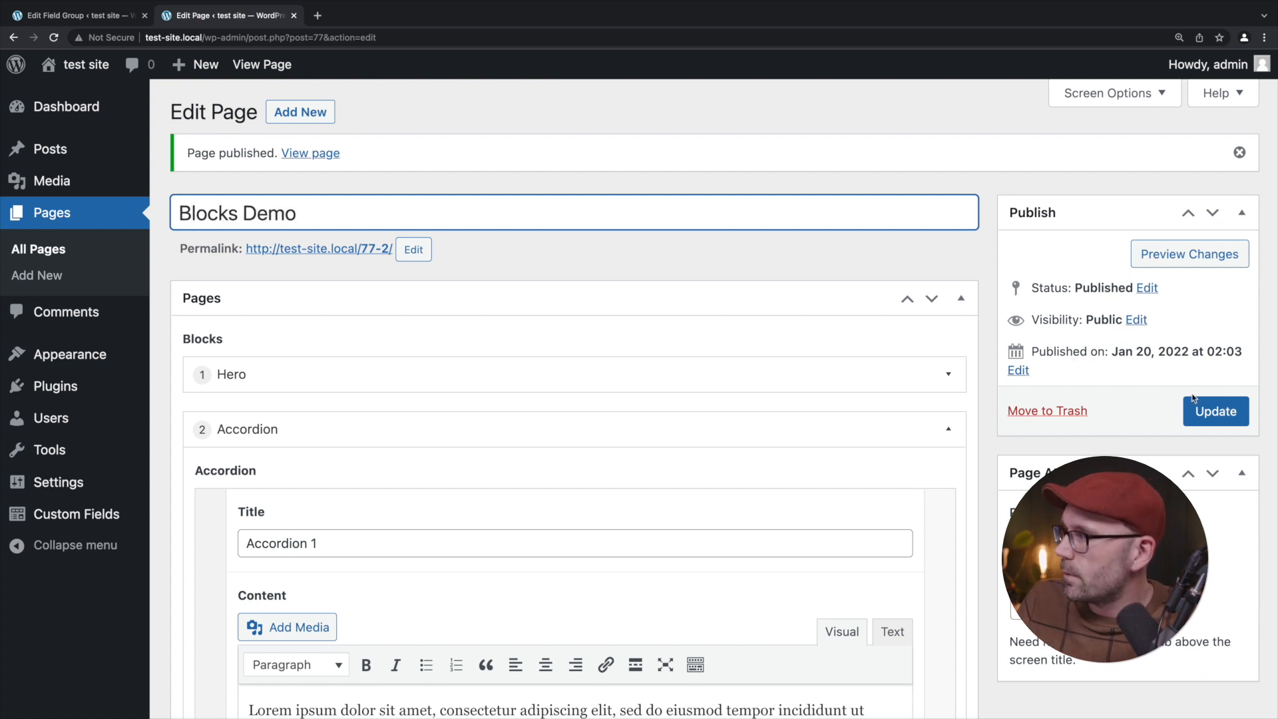
left_click(1216, 412)
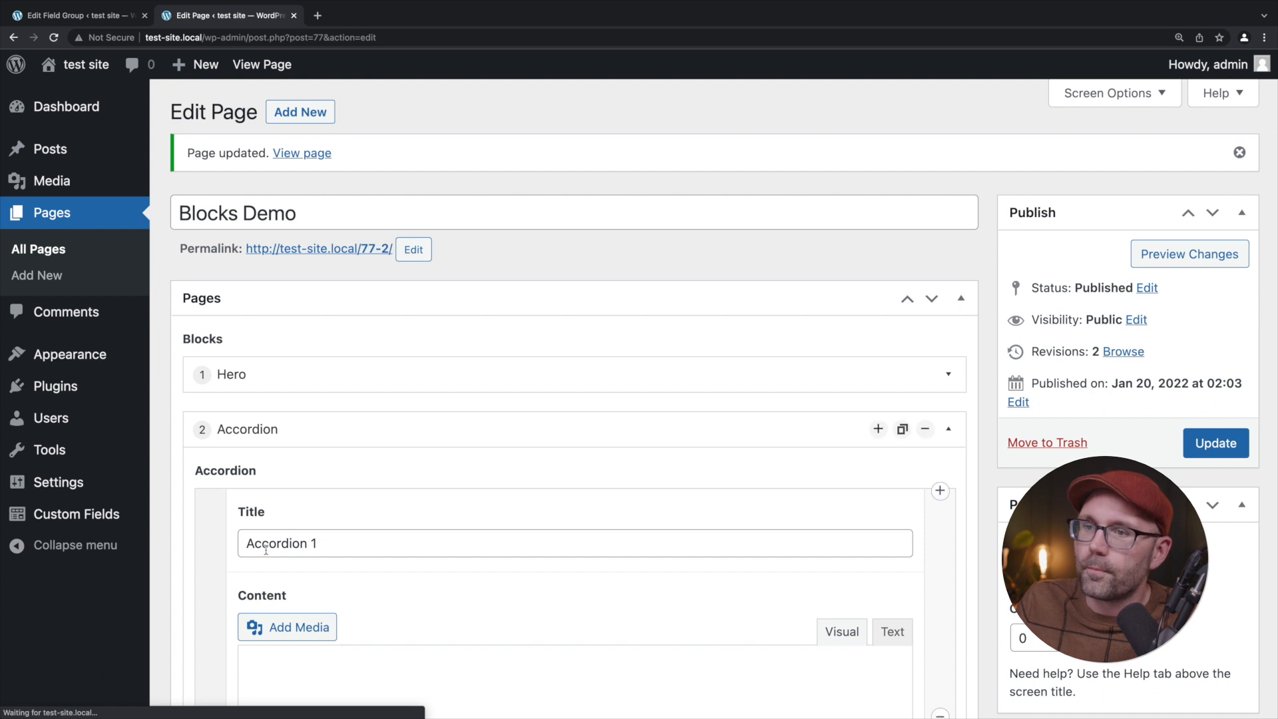
left_click(948, 428)
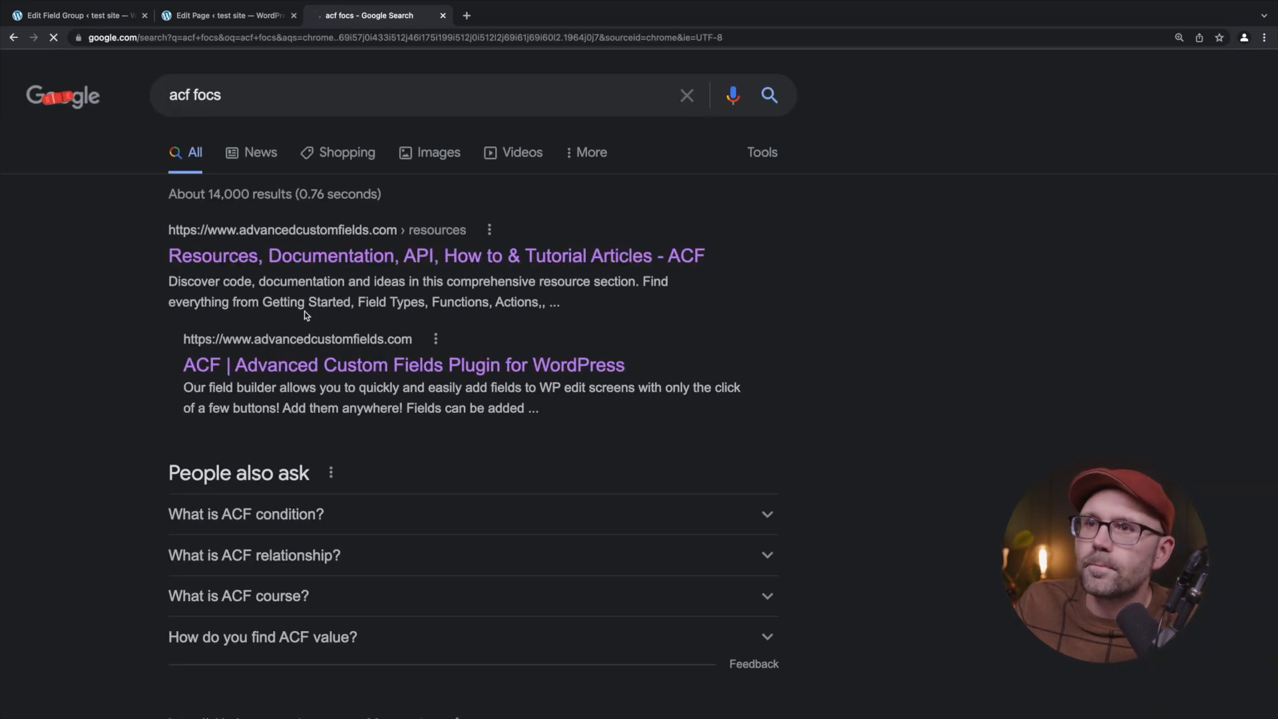
Open the ACF Flexible Content documentation and scroll to the Template usage loop example.
left_click(437, 256)
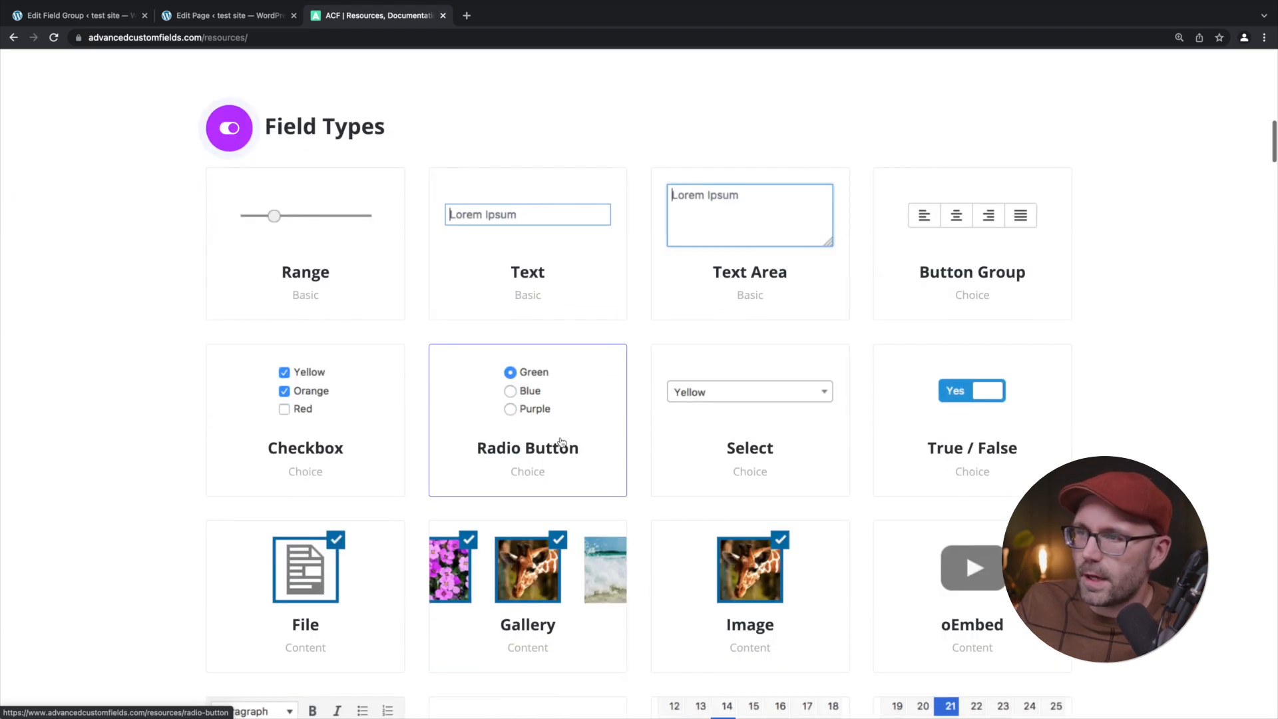
scroll("down", 3)
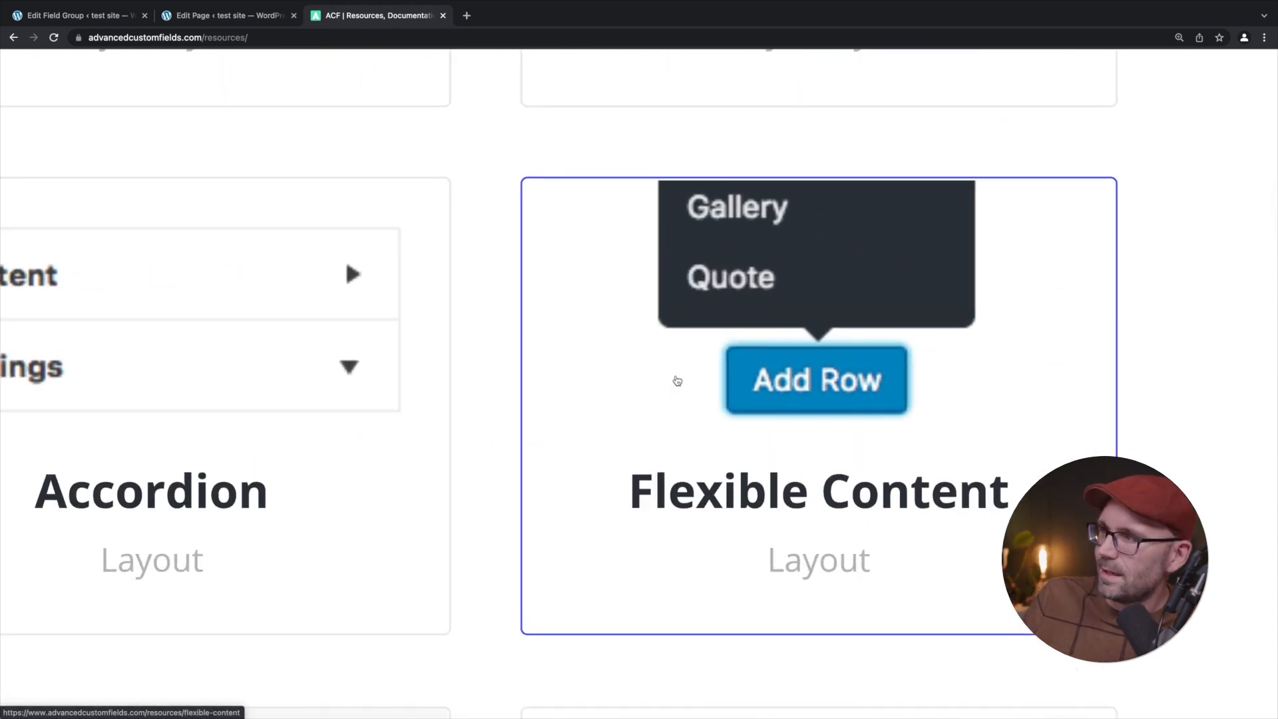
left_click(816, 490)
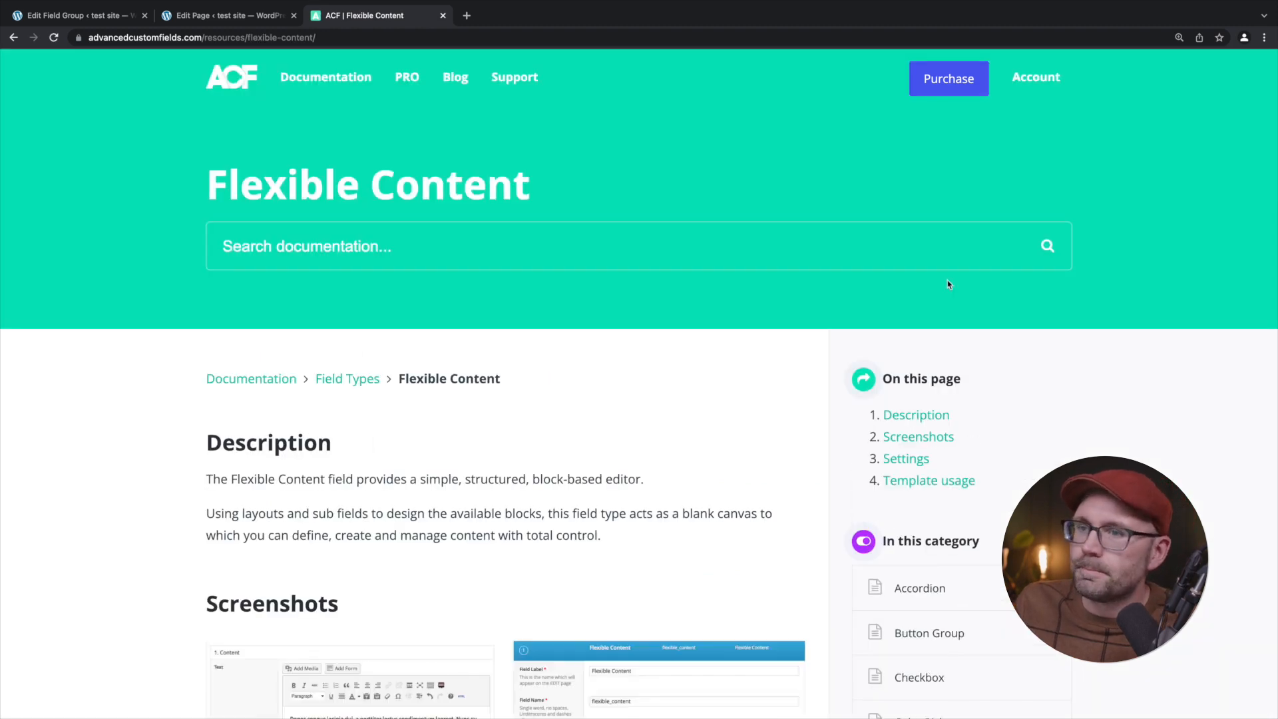
scroll("down", 3)
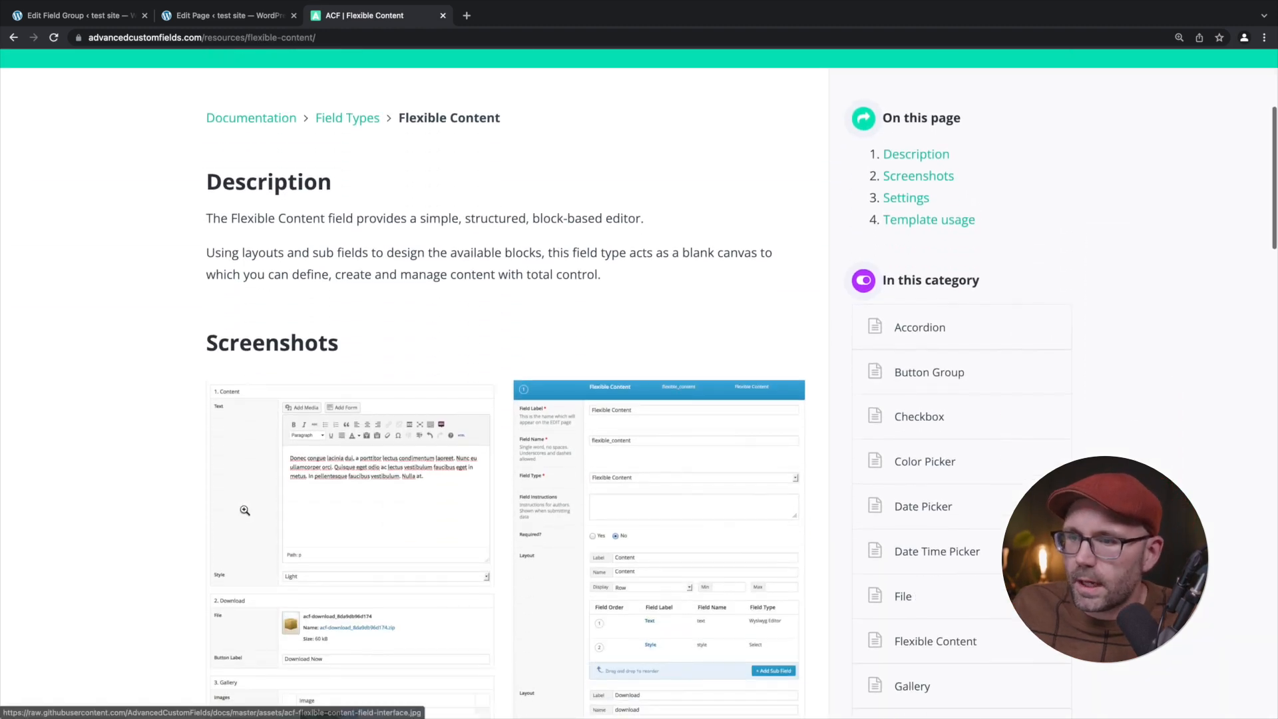
scroll("down", 3)
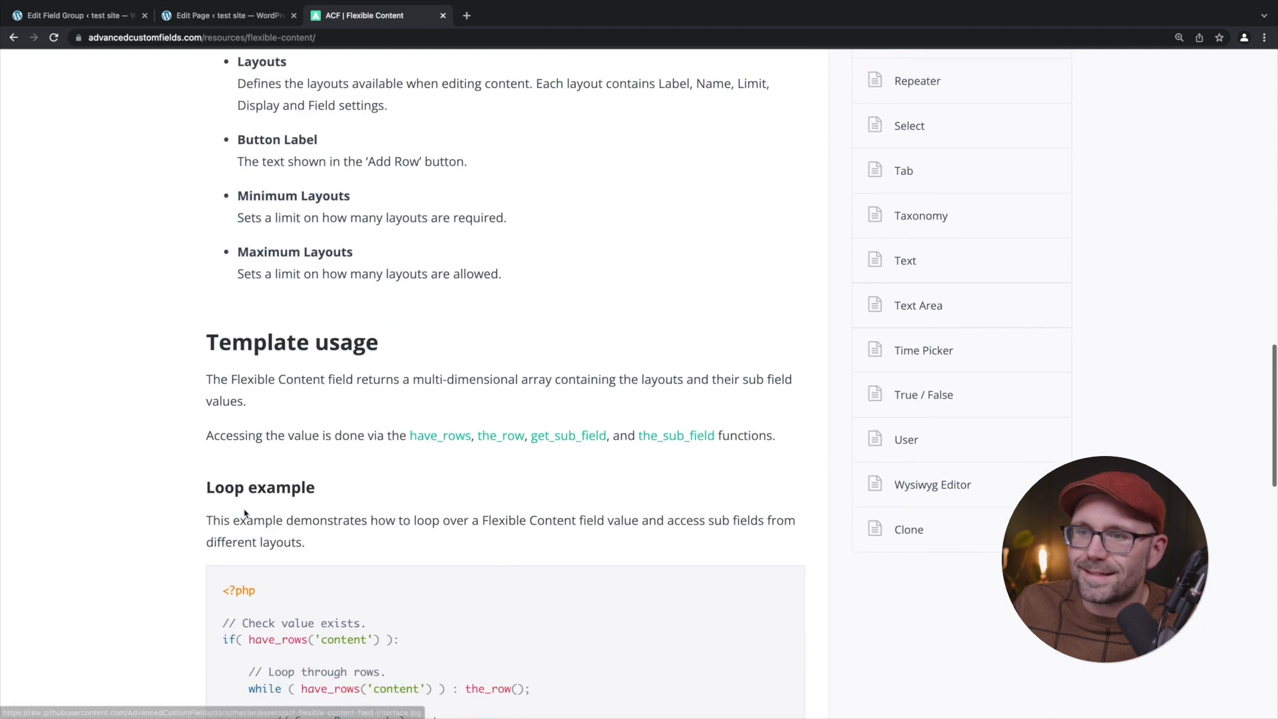
scroll("down", 3)
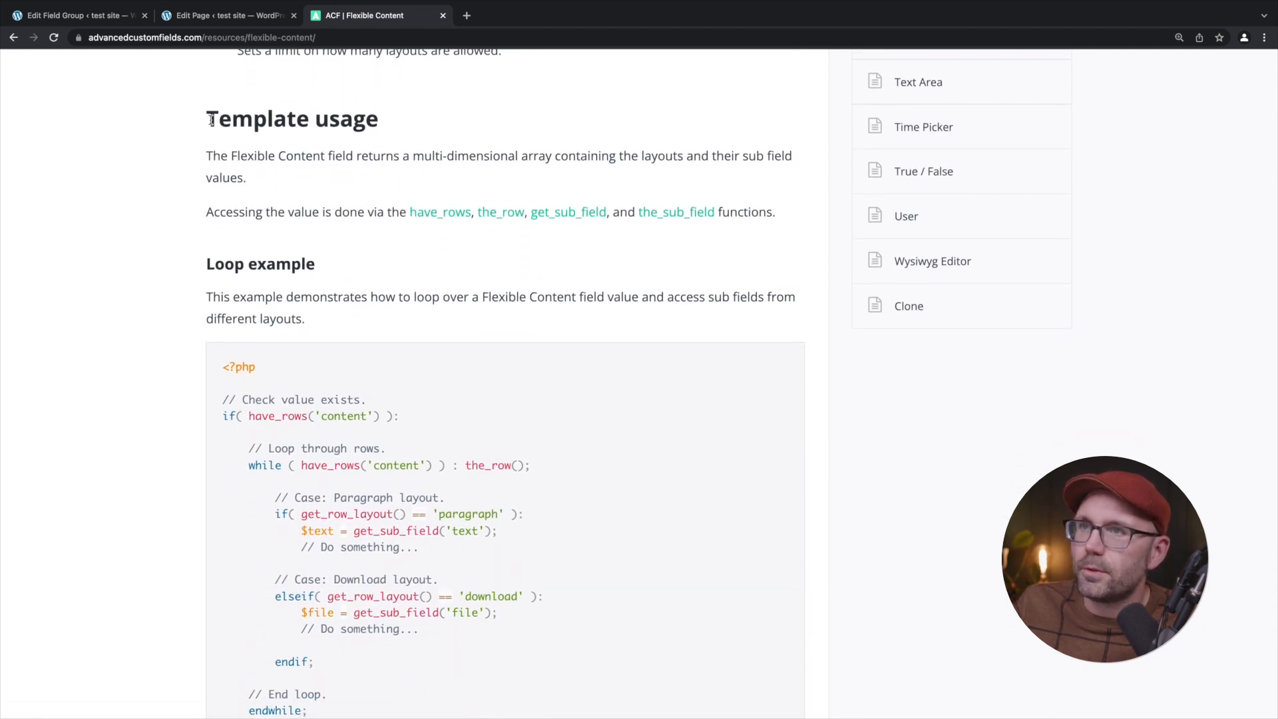
scroll("down", 3)
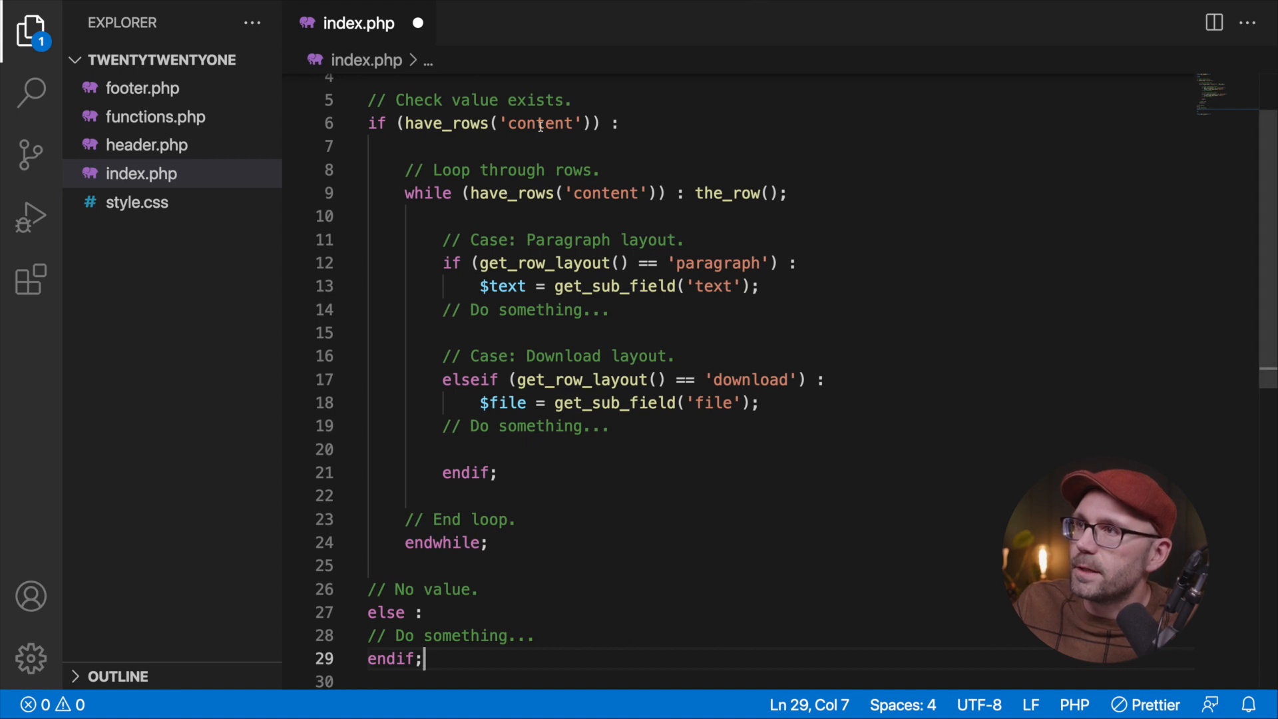
Rename the loop's field to 'blocks' and set its layout checks to 'hero' and 'accordion'.
double_click(539, 122)
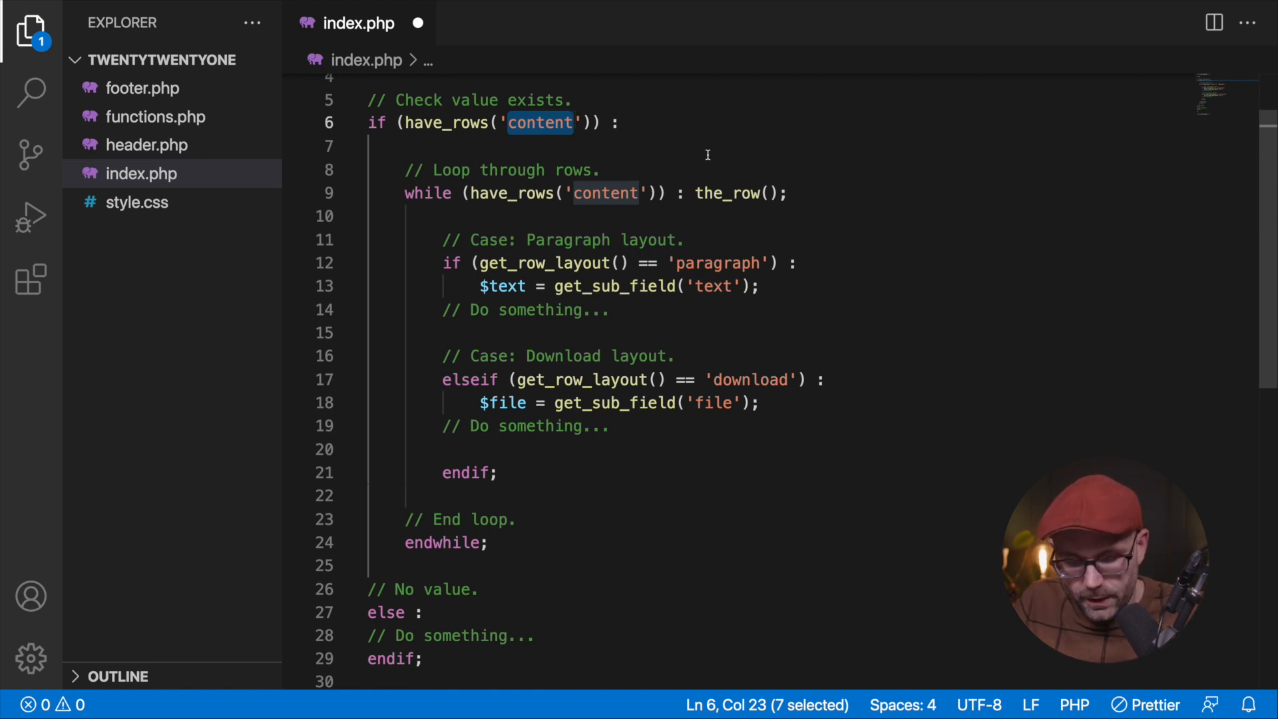
type("blocks")
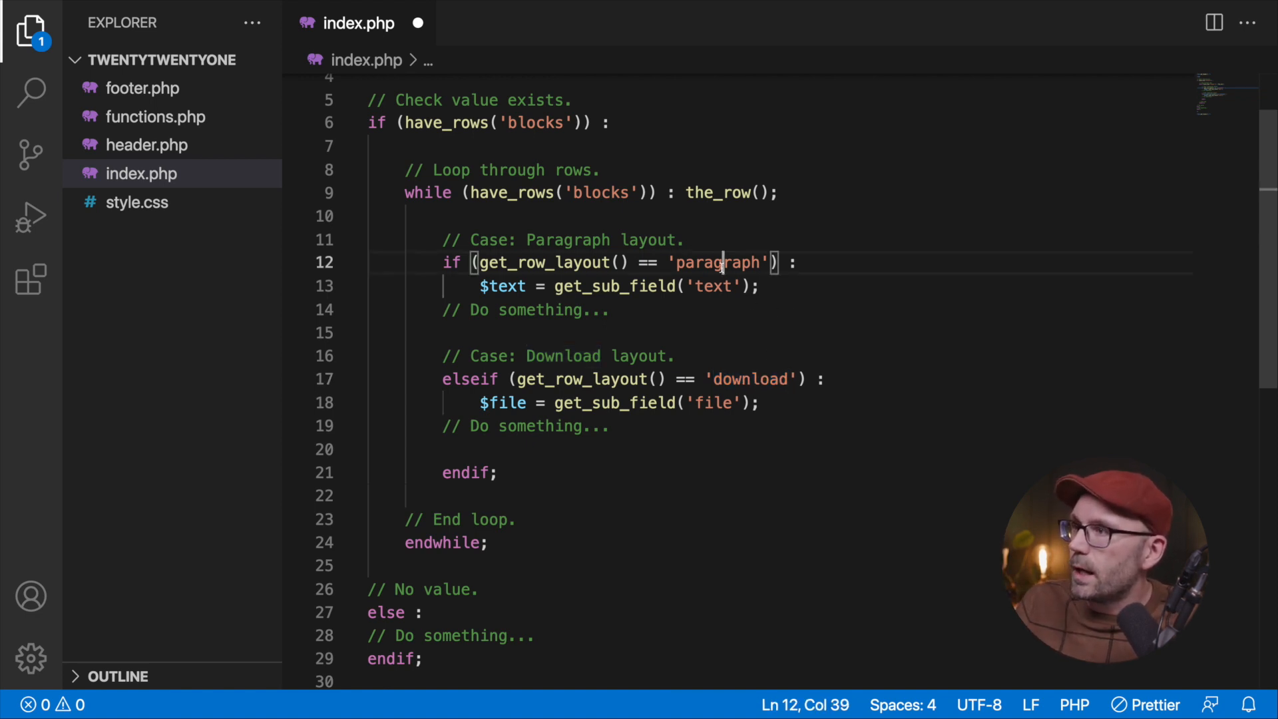
type("hero")
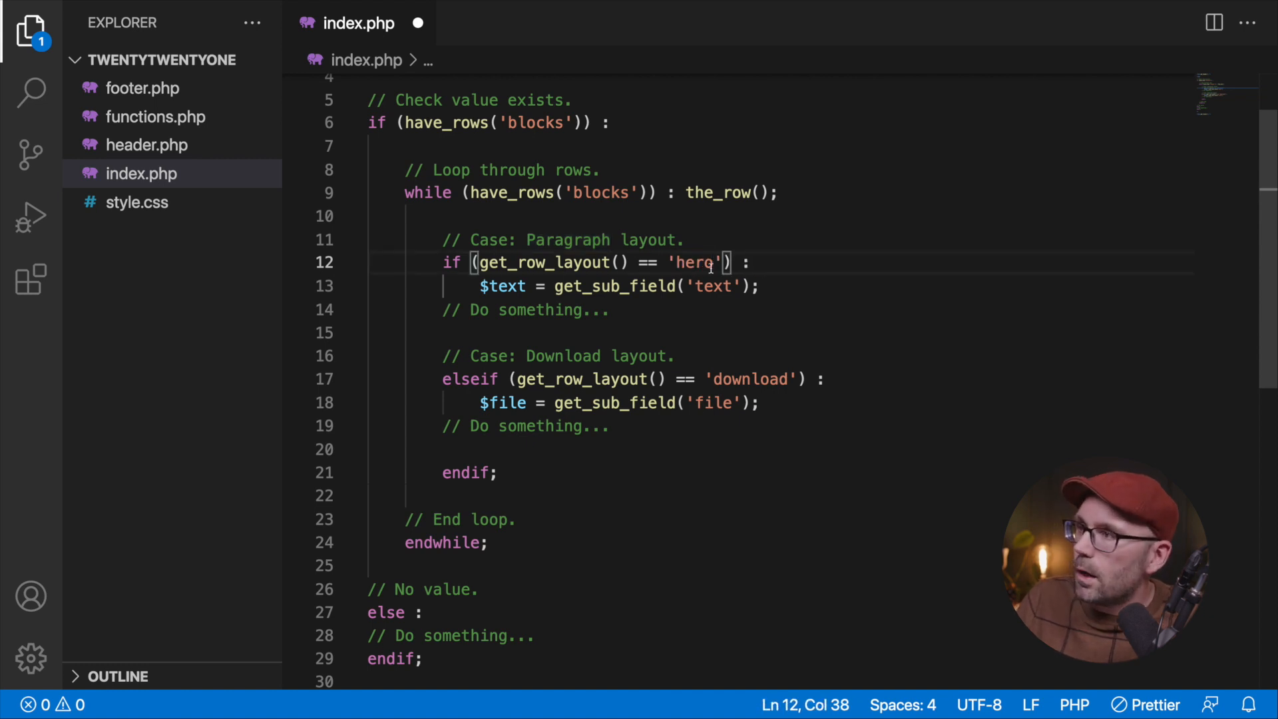
type("accordion")
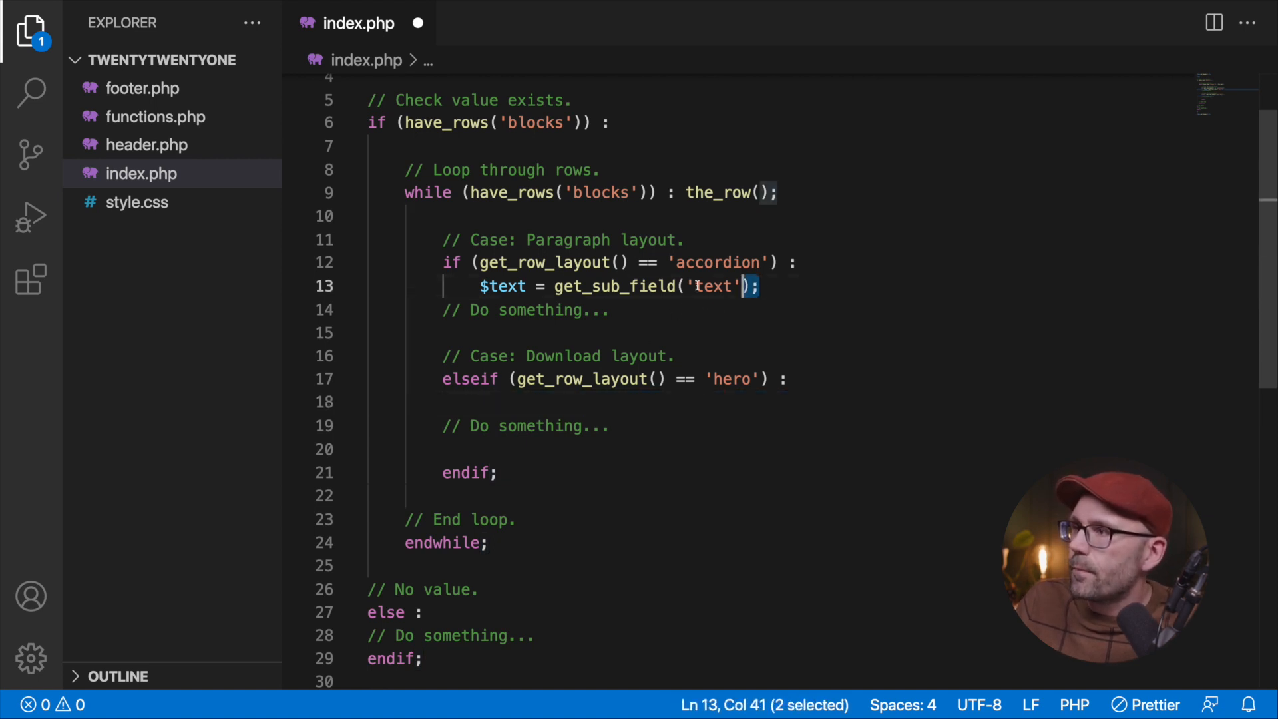
key("Backspace")
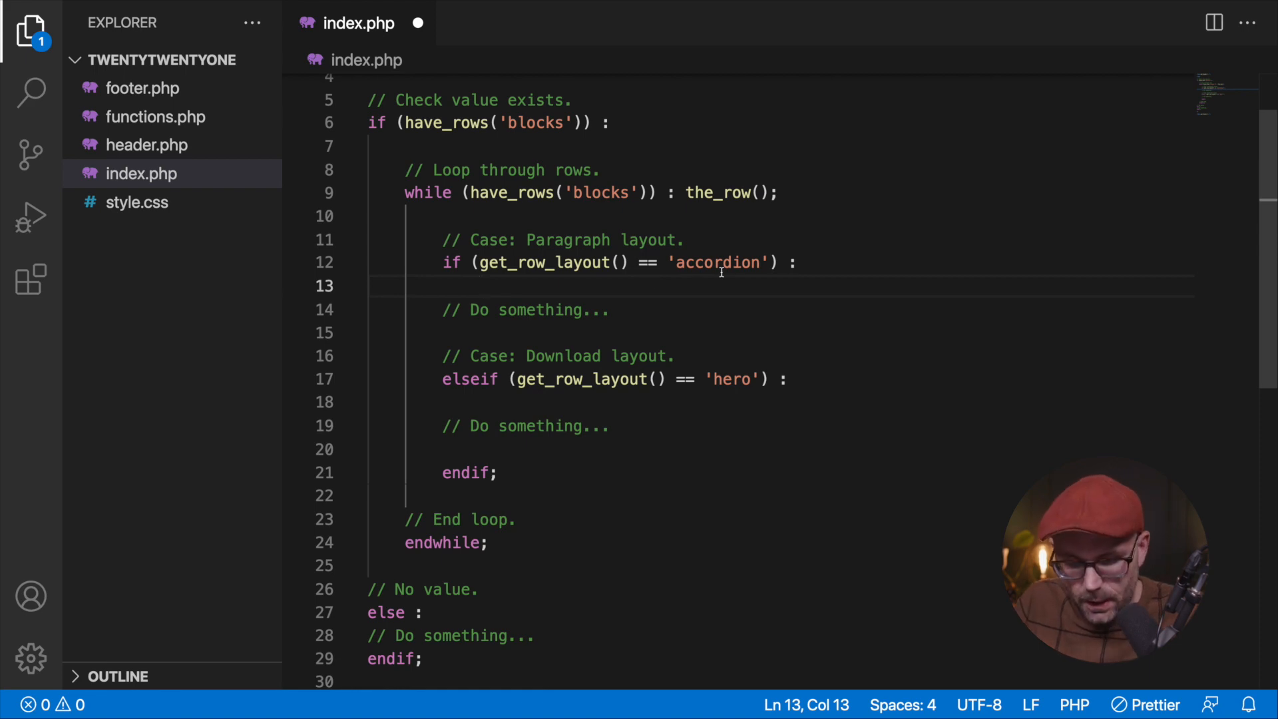
Echo an '<h1>Accordion</h1>' heading for accordion layouts and a Hero heading for hero layouts.
type("echo")
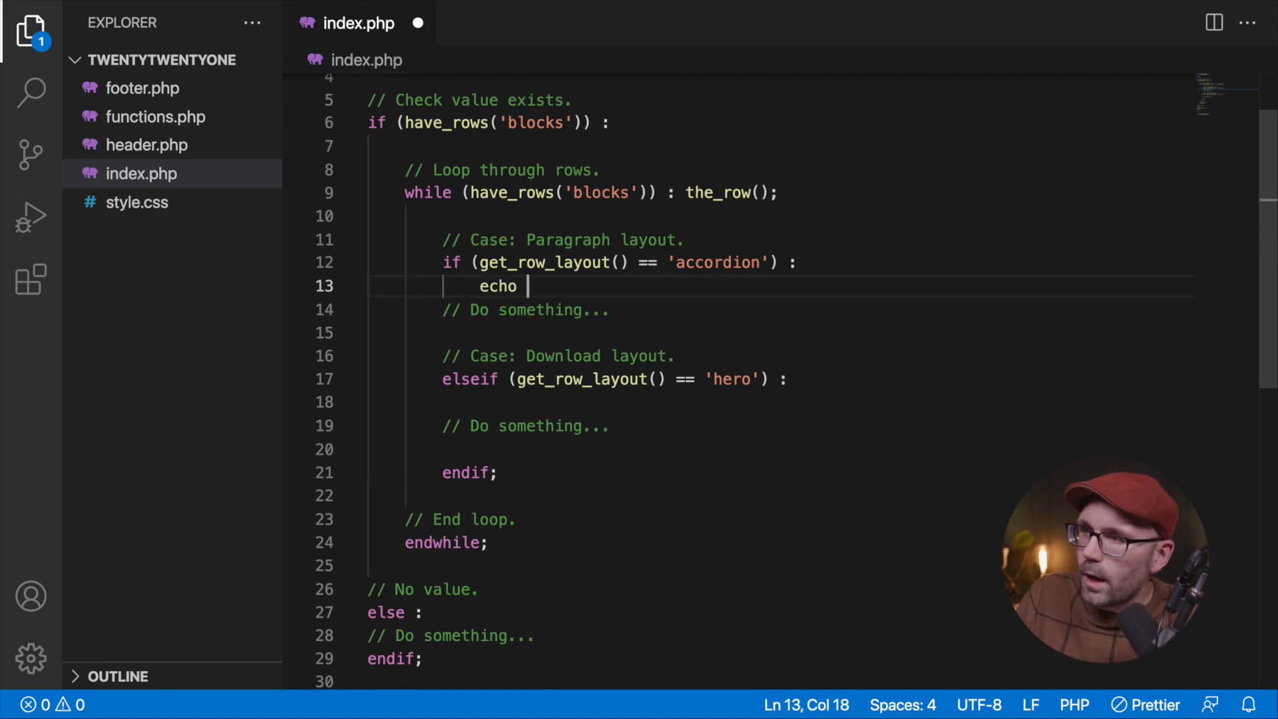
type("'<h")
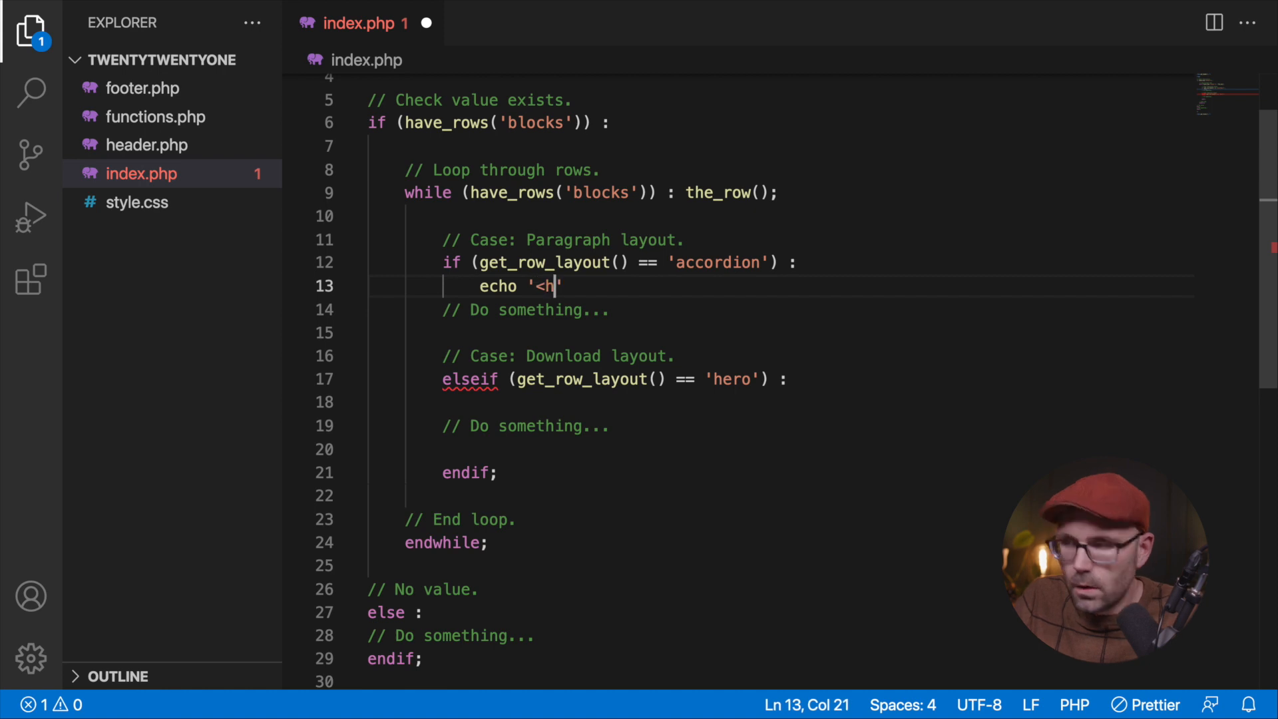
type("1>")
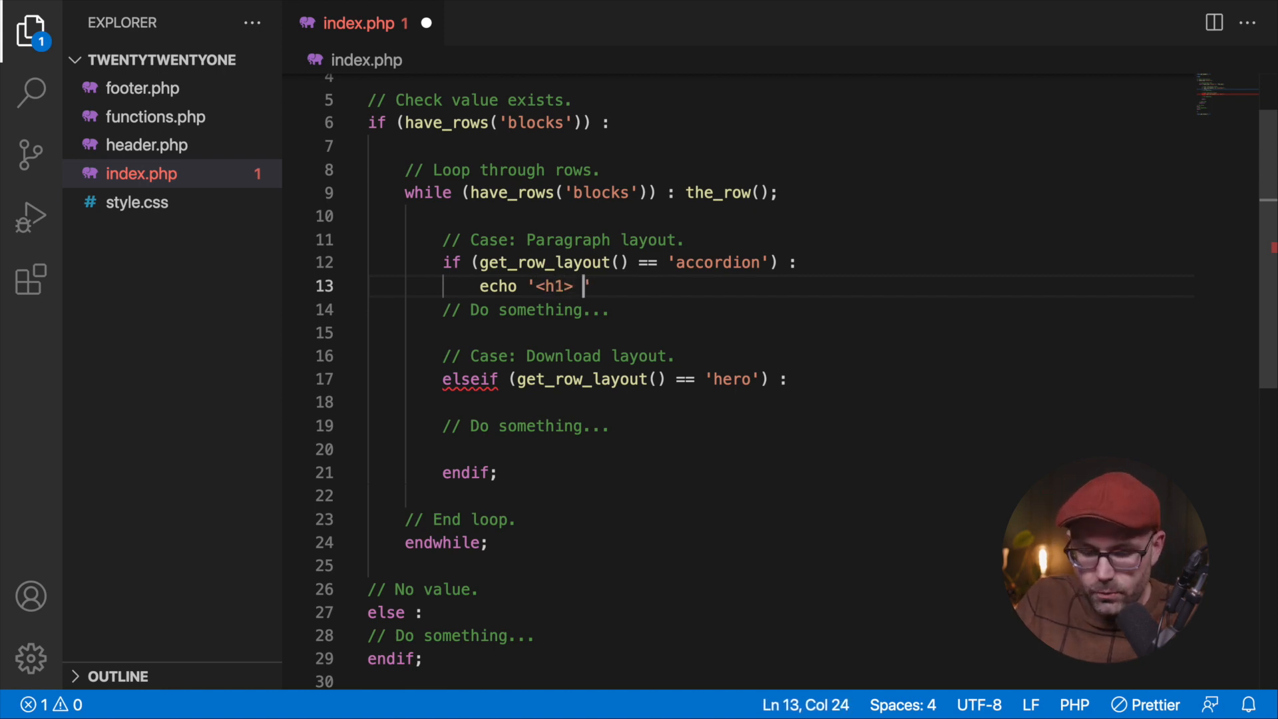
type("Accord")
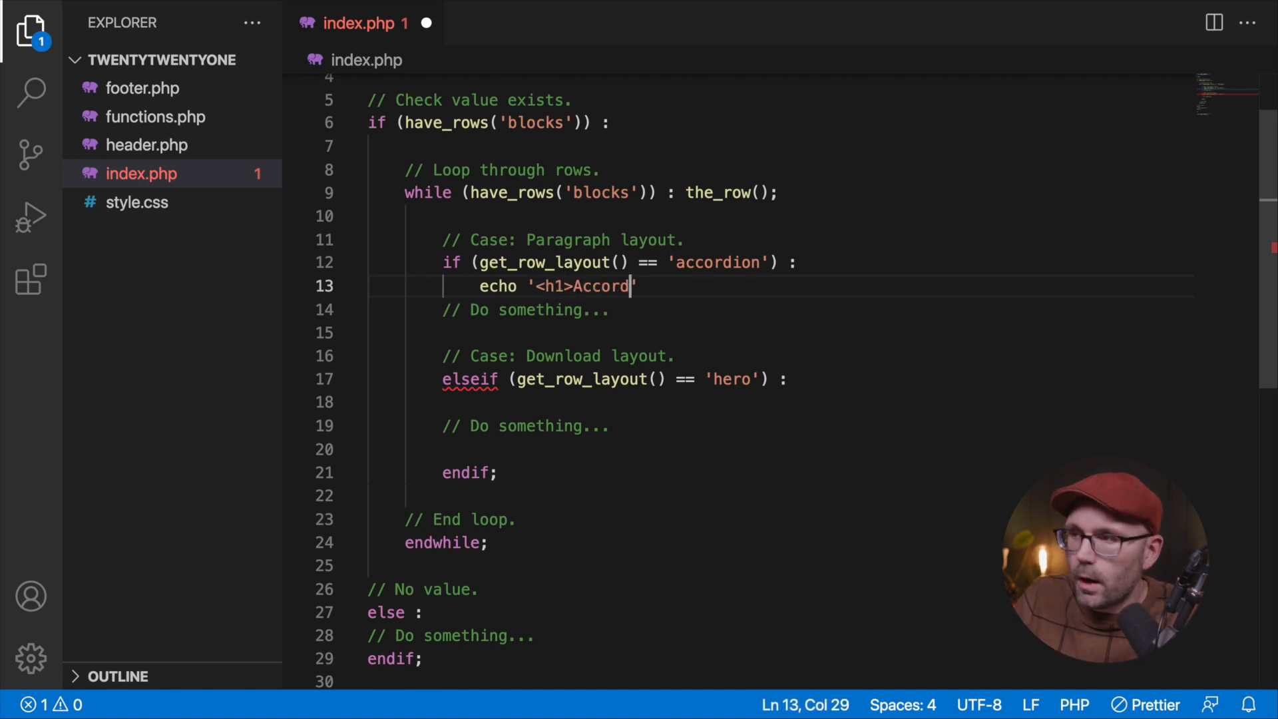
type("ion</h1>")
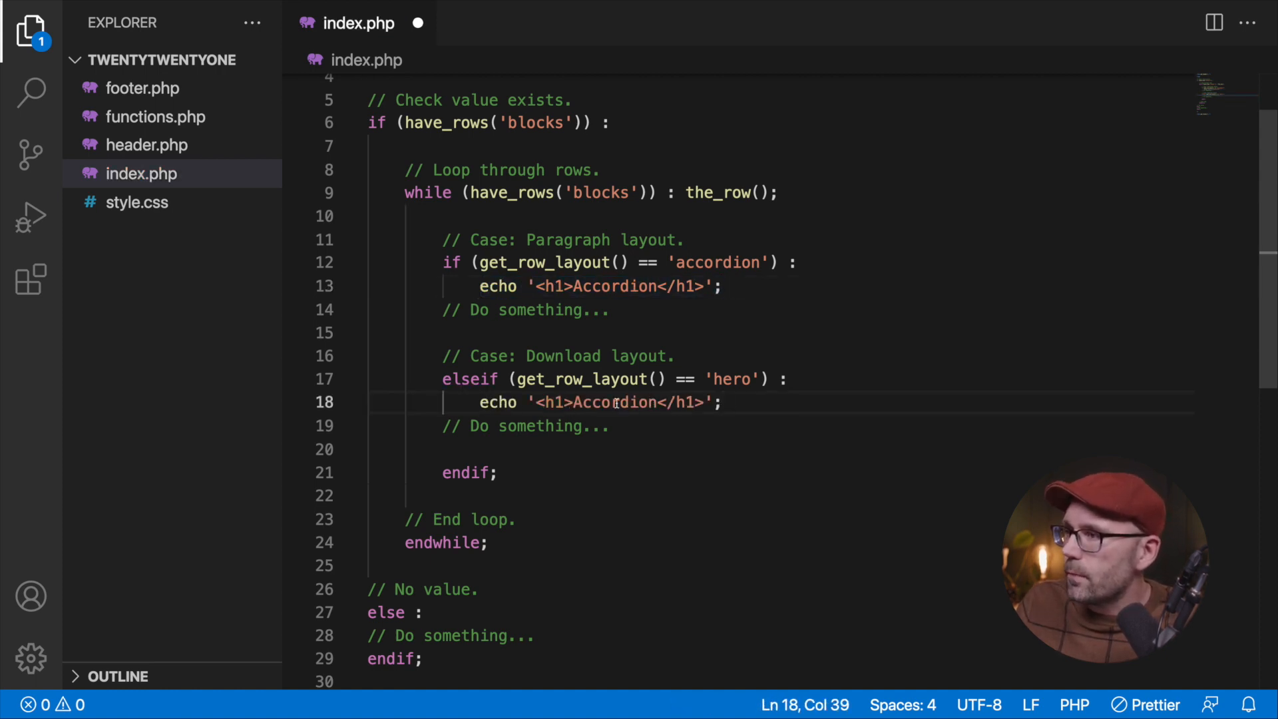
type("Hero")
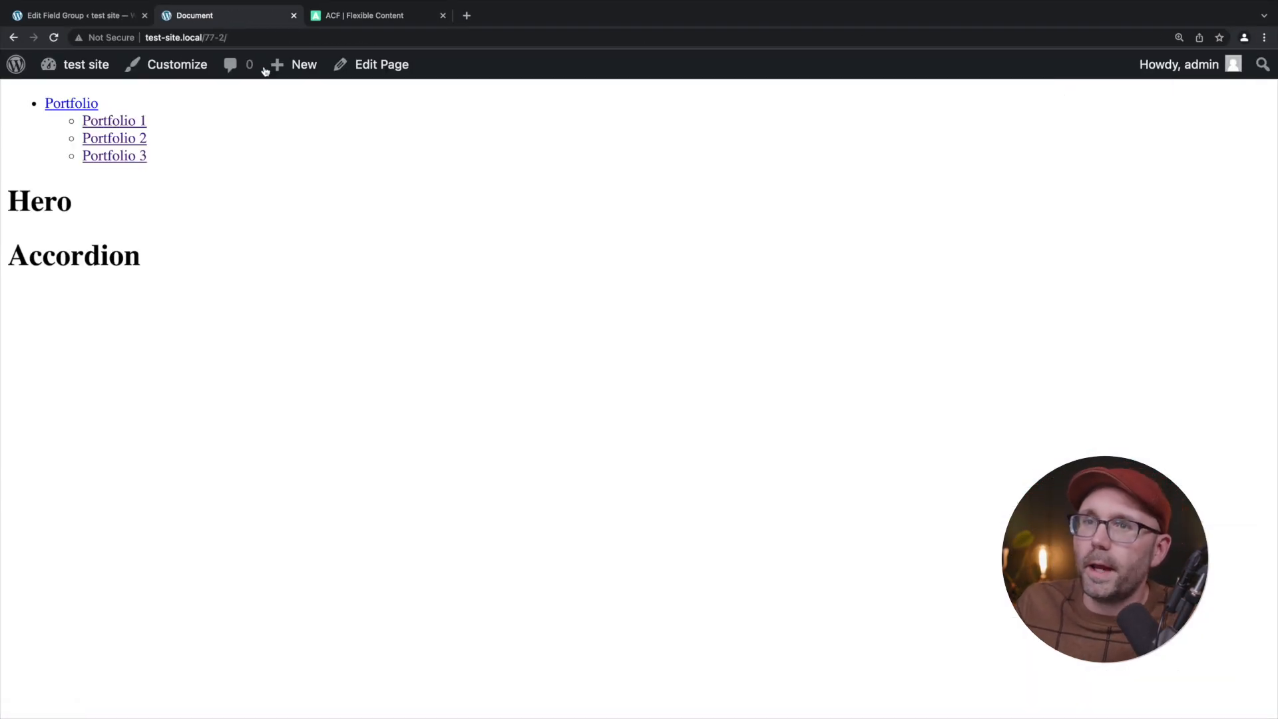
Drag Accordion above Hero on the Blocks Demo page, update it and view the front end.
double_click(73, 256)
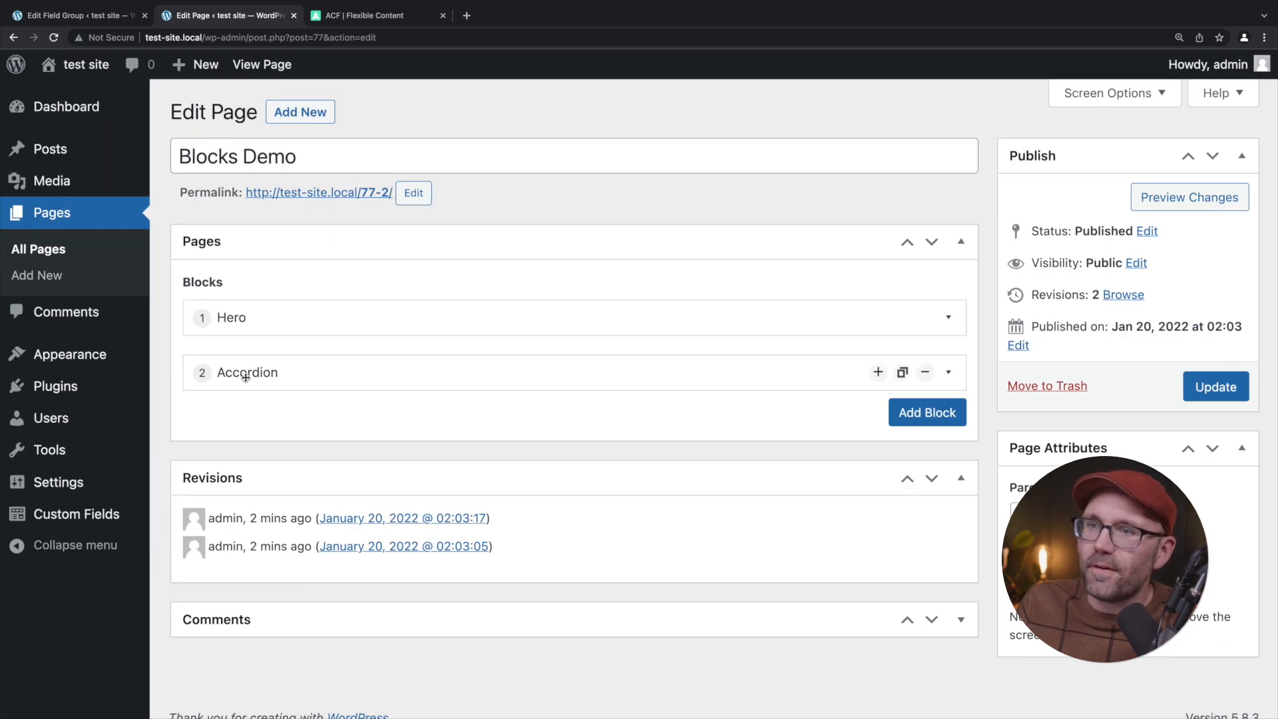
left_click_drag(247, 373, 247, 317)
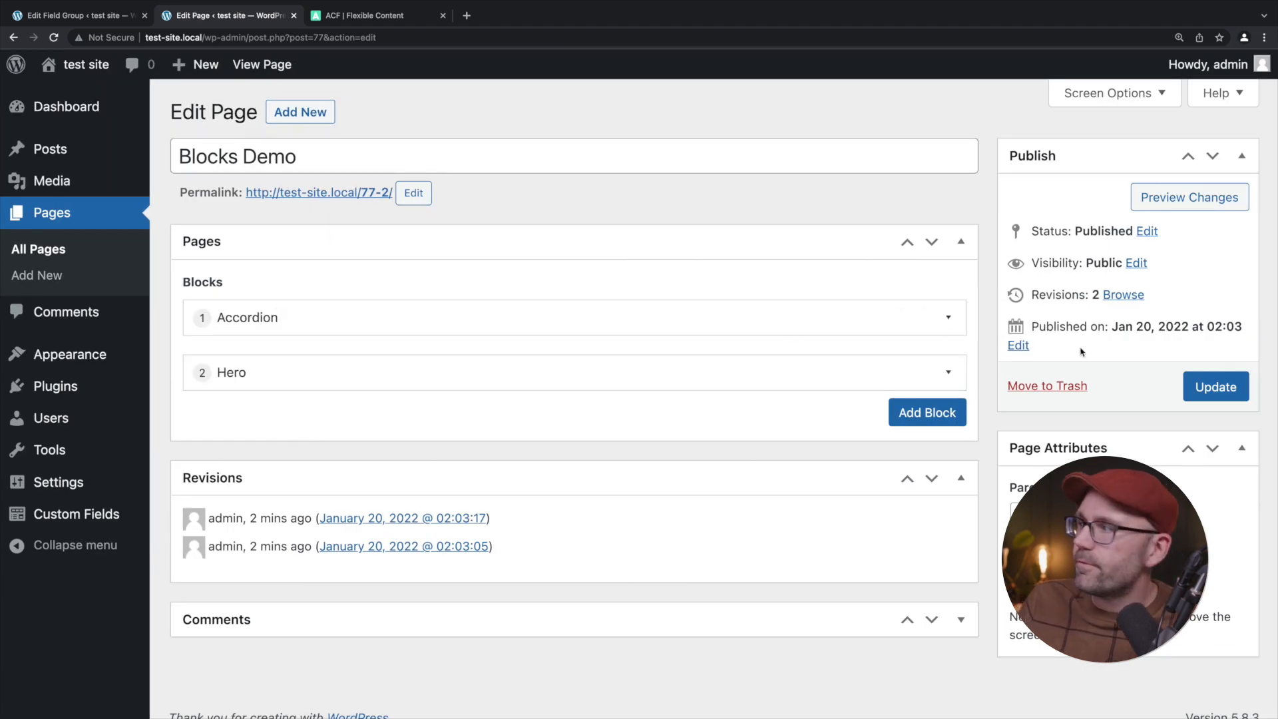
left_click(1215, 386)
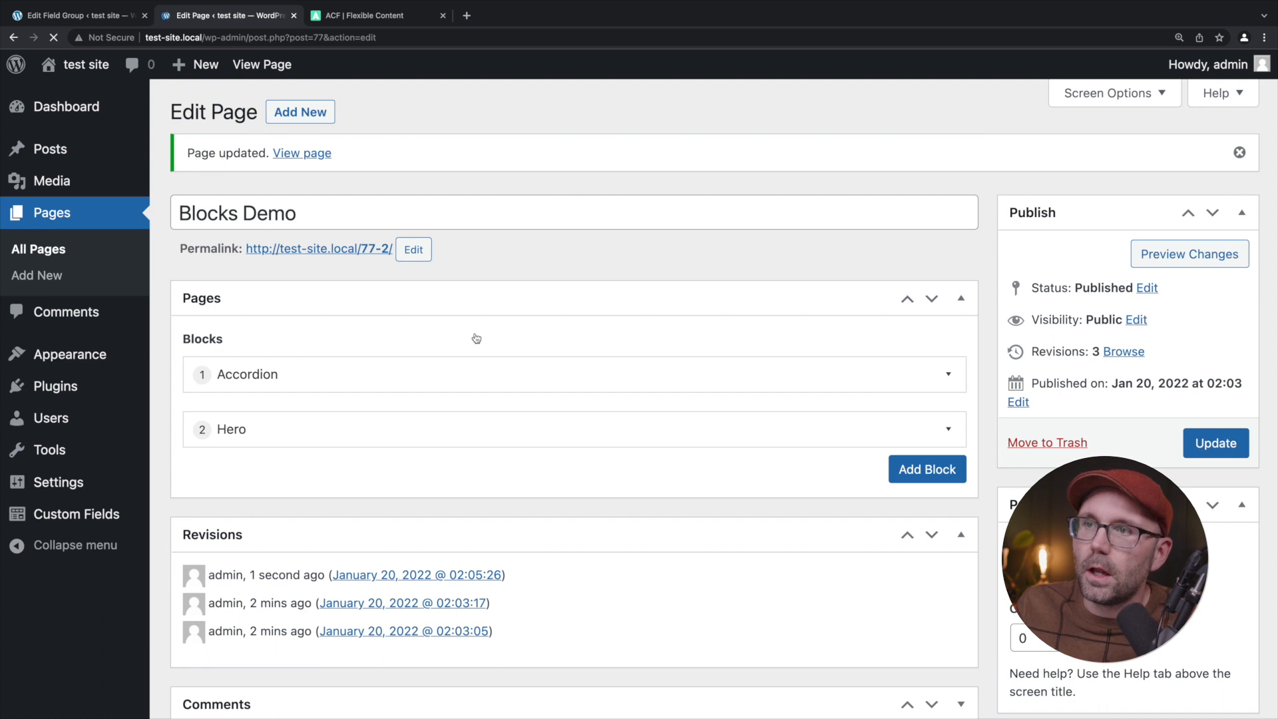
left_click(302, 153)
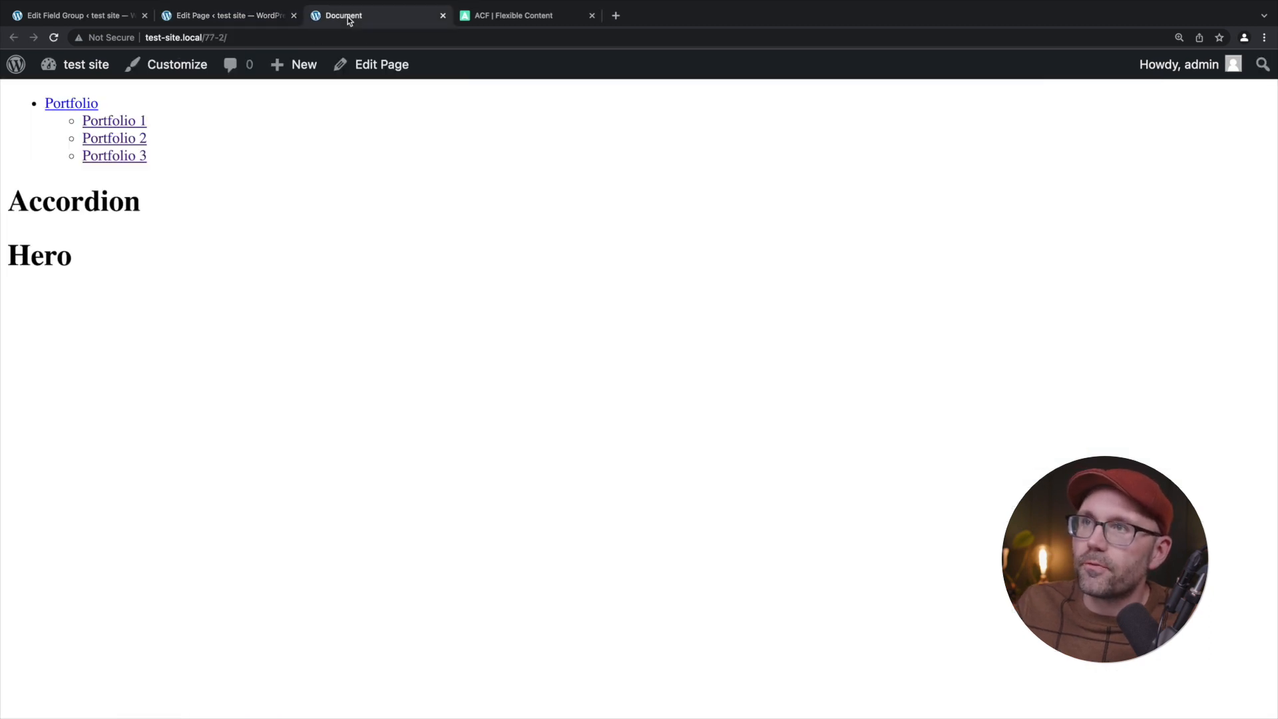
mouse_move(354, 177)
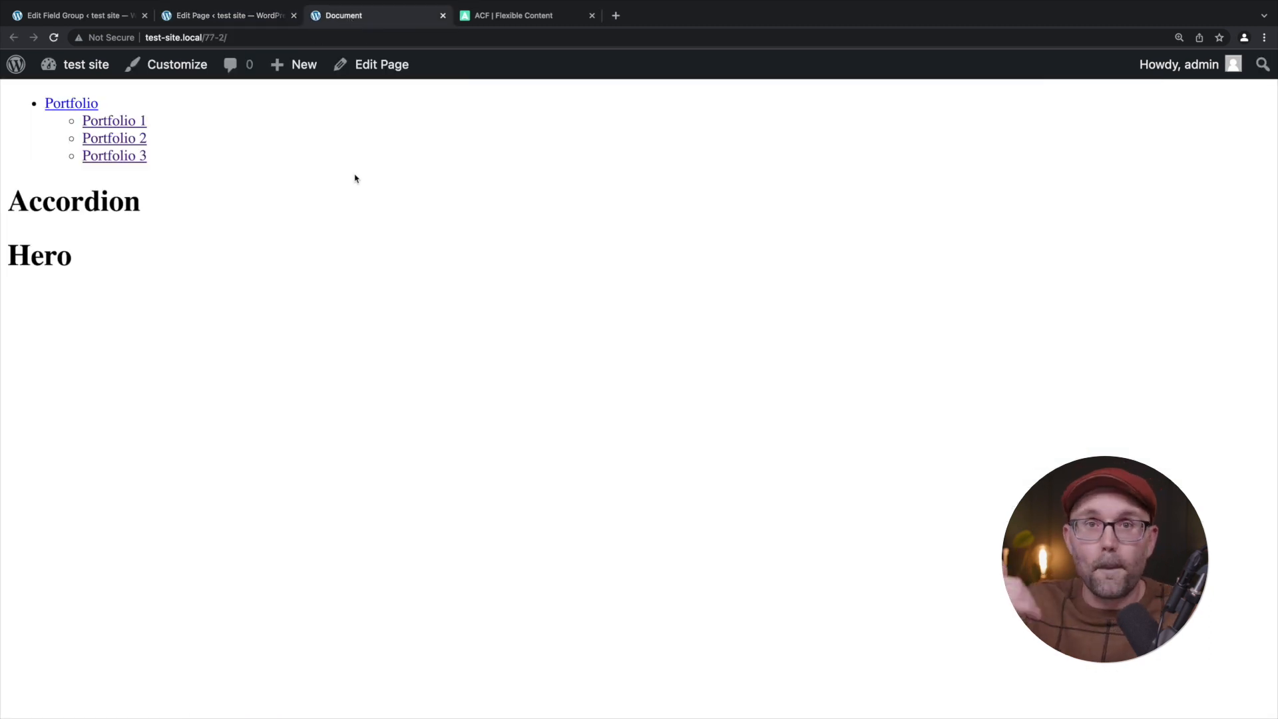